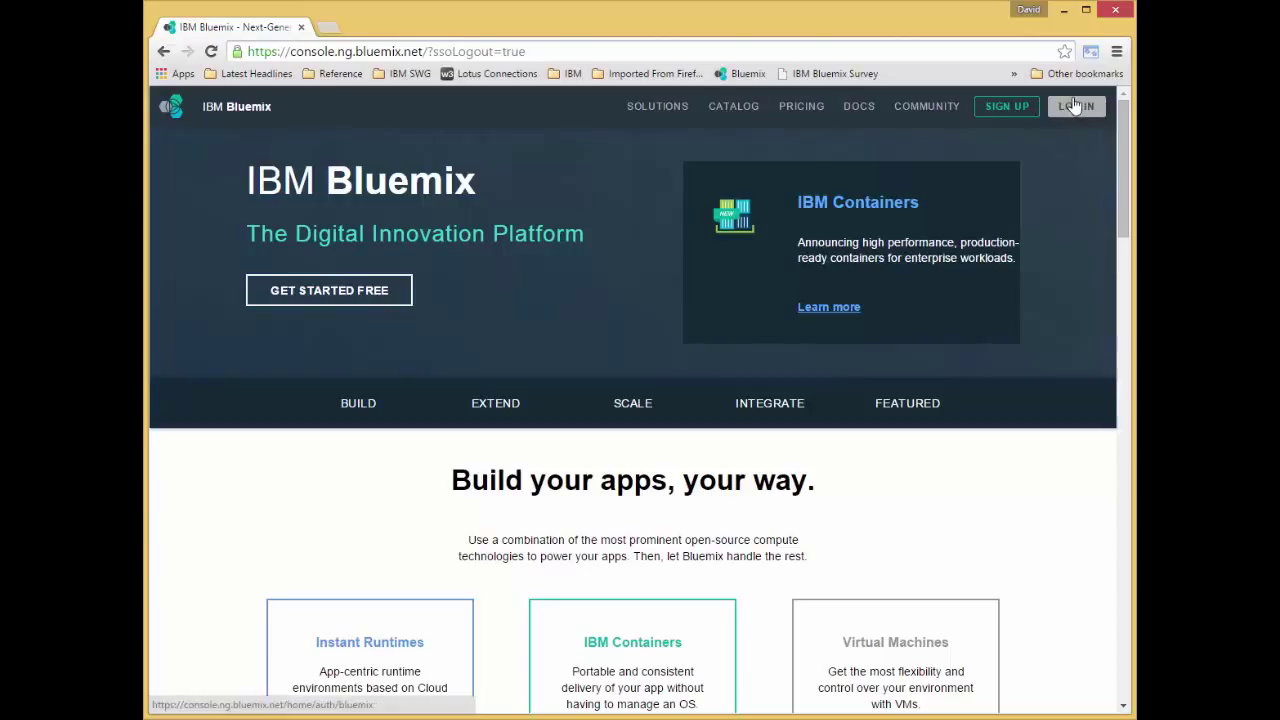
# Log in to Bluemix with the IBM id credentials to reach the SBJTech dashboard
pyautogui.click(1076, 106)
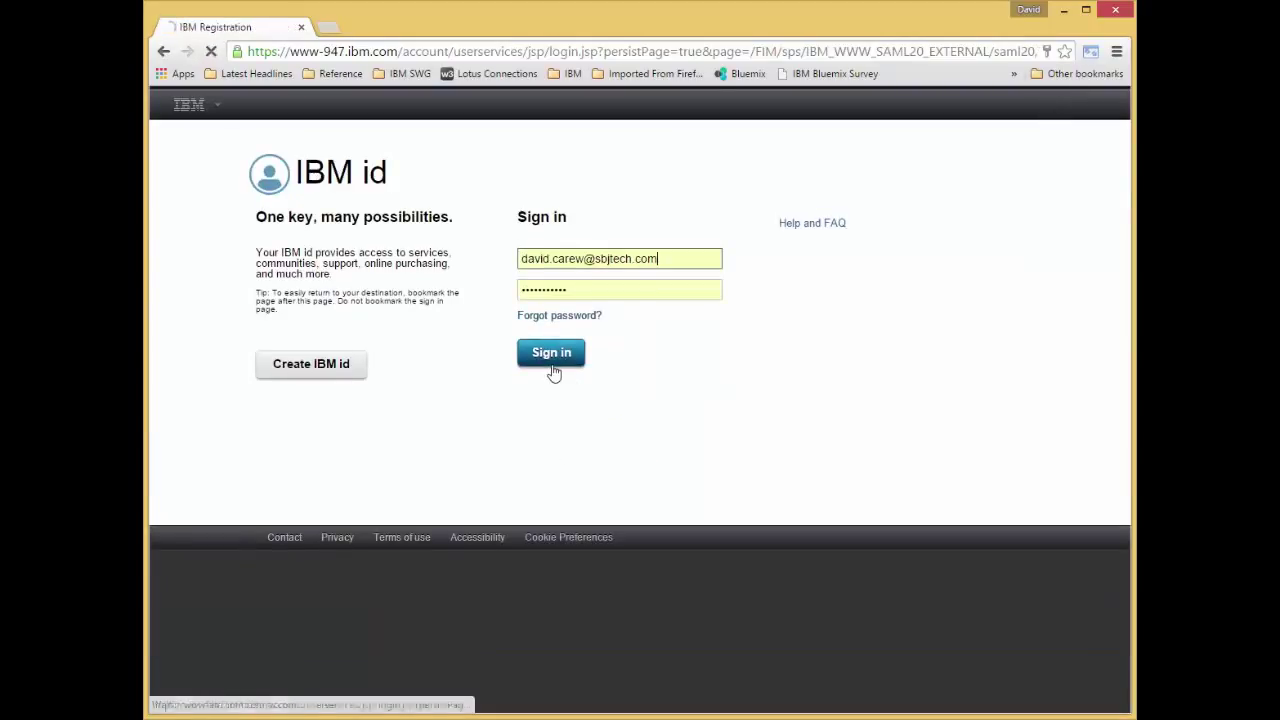
pyautogui.click(550, 352)
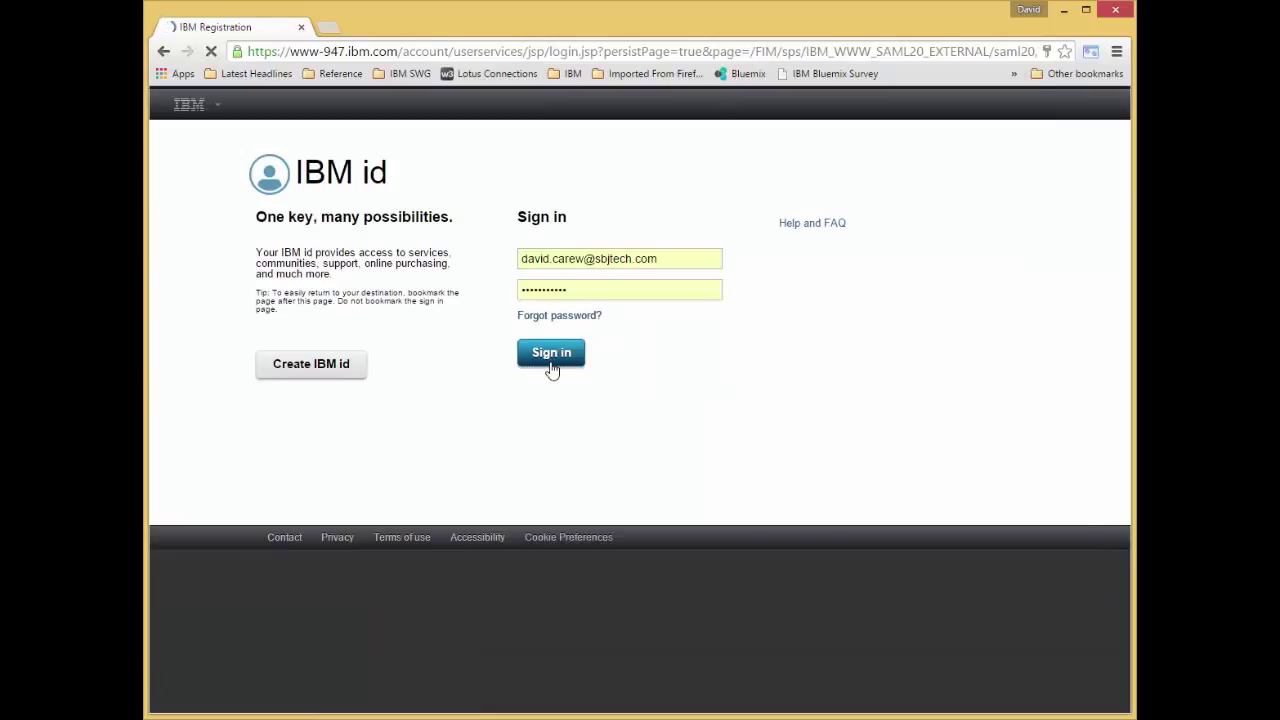
pyautogui.click(552, 352)
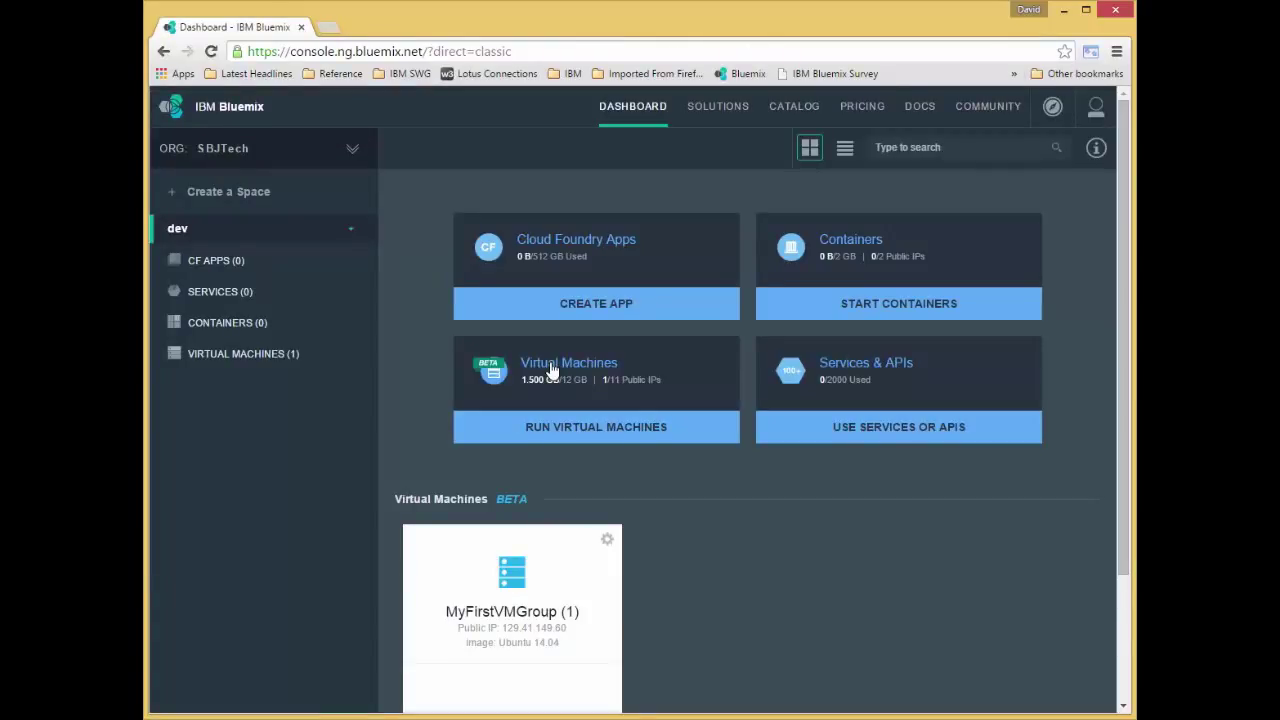
pyautogui.moveTo(596, 304)
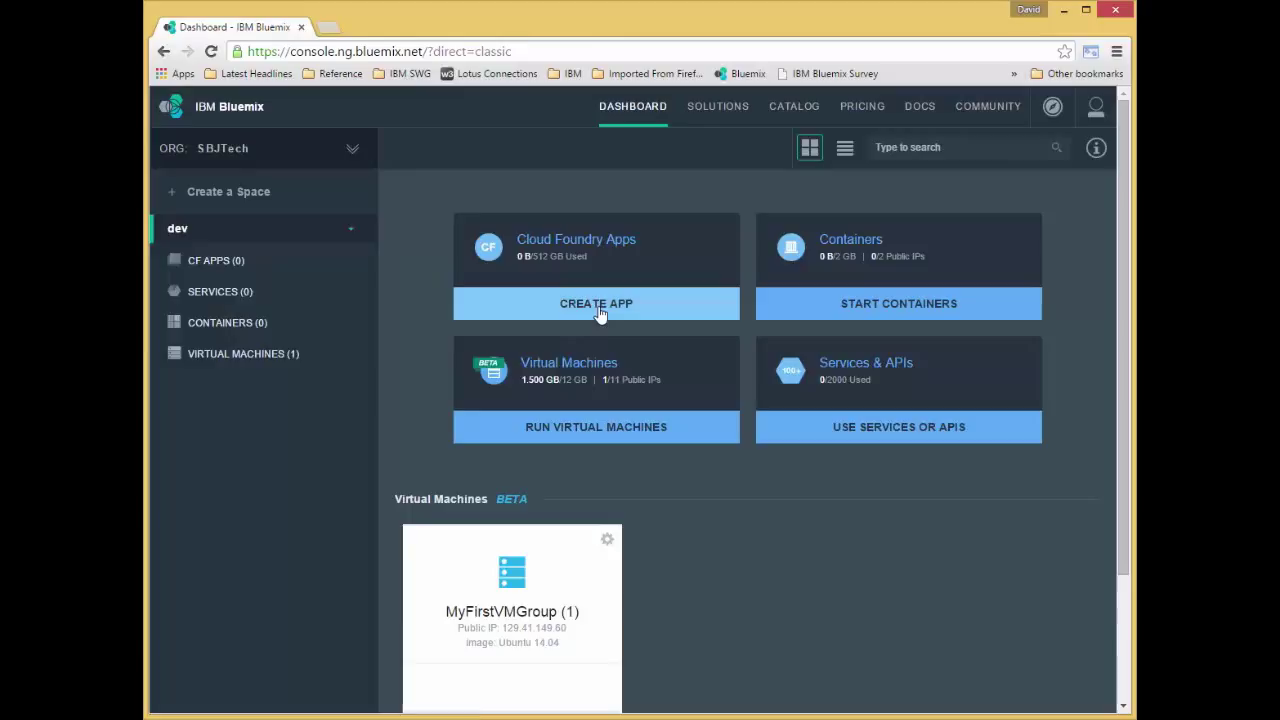
# Begin a new Cloud Foundry app with the SDK for Node.js starter and continue to naming
pyautogui.click(596, 304)
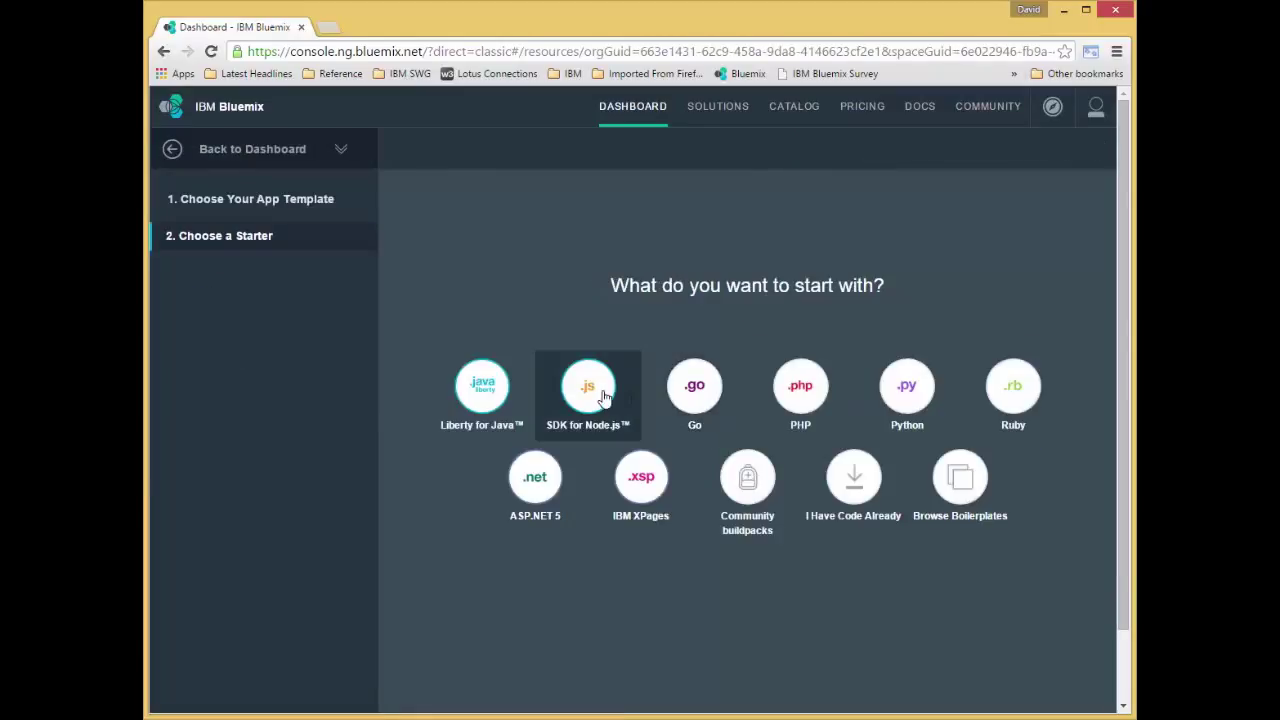
pyautogui.click(588, 390)
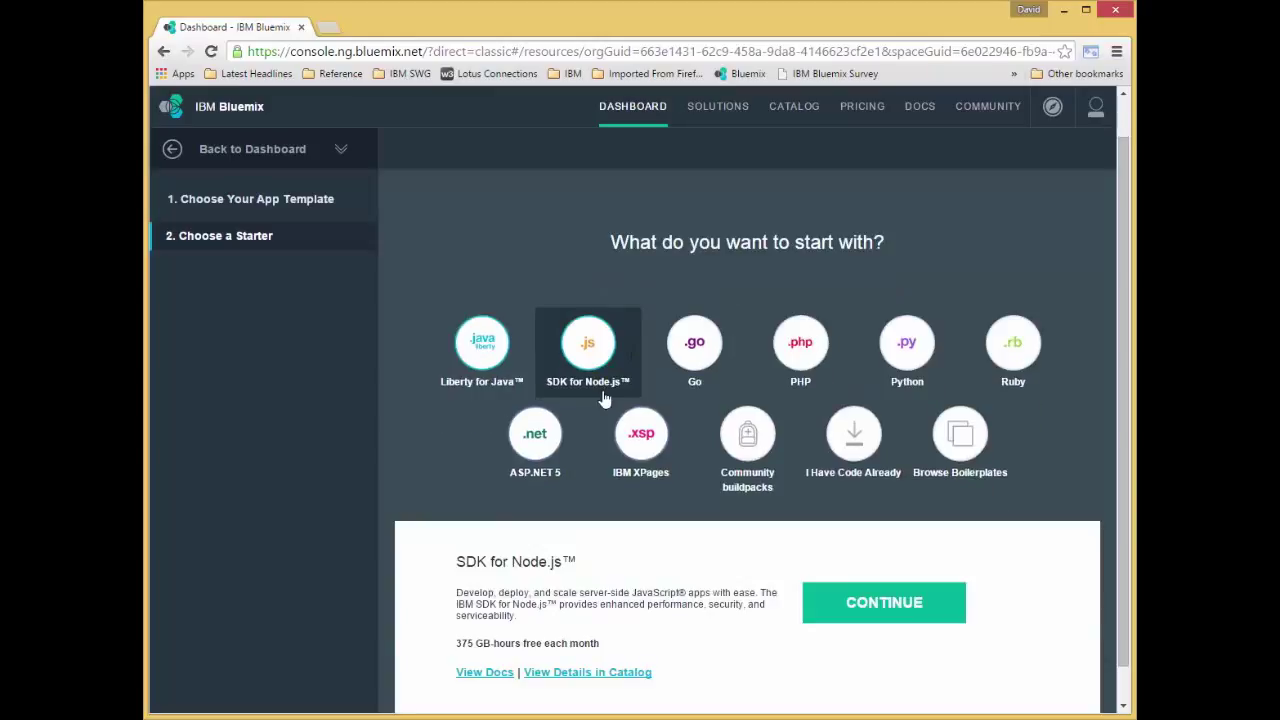
pyautogui.click(884, 602)
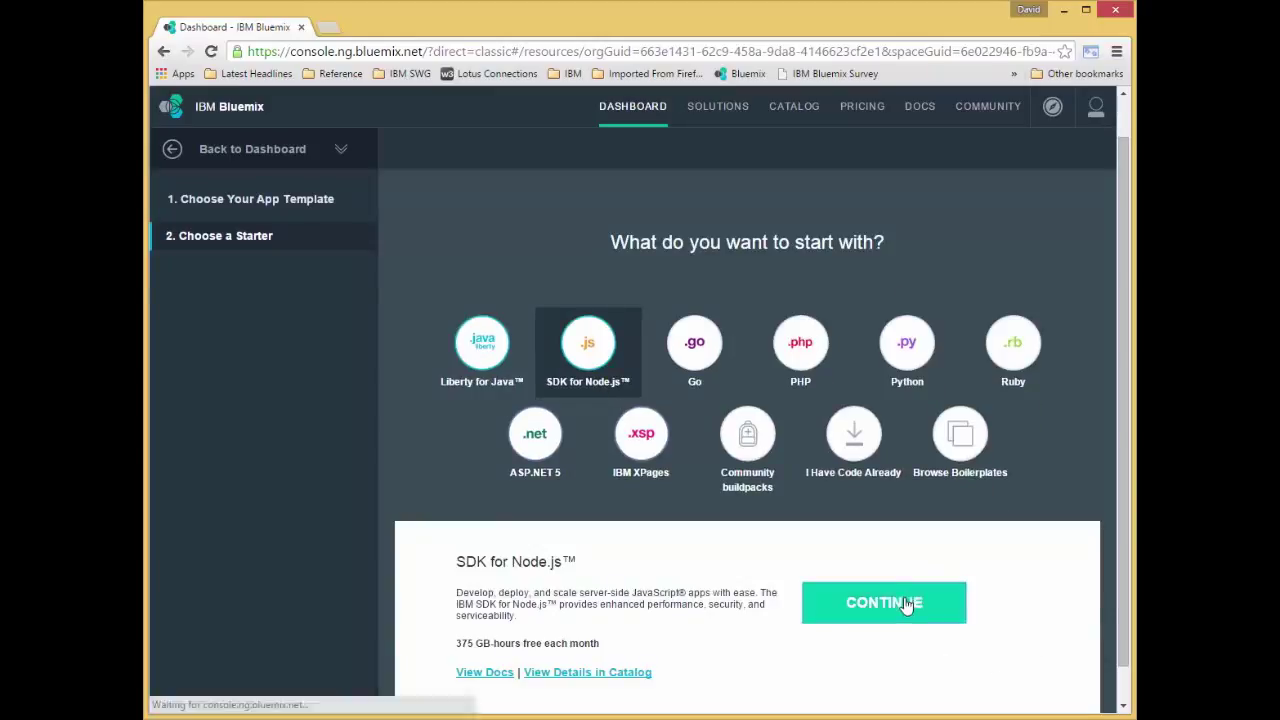
pyautogui.click(884, 602)
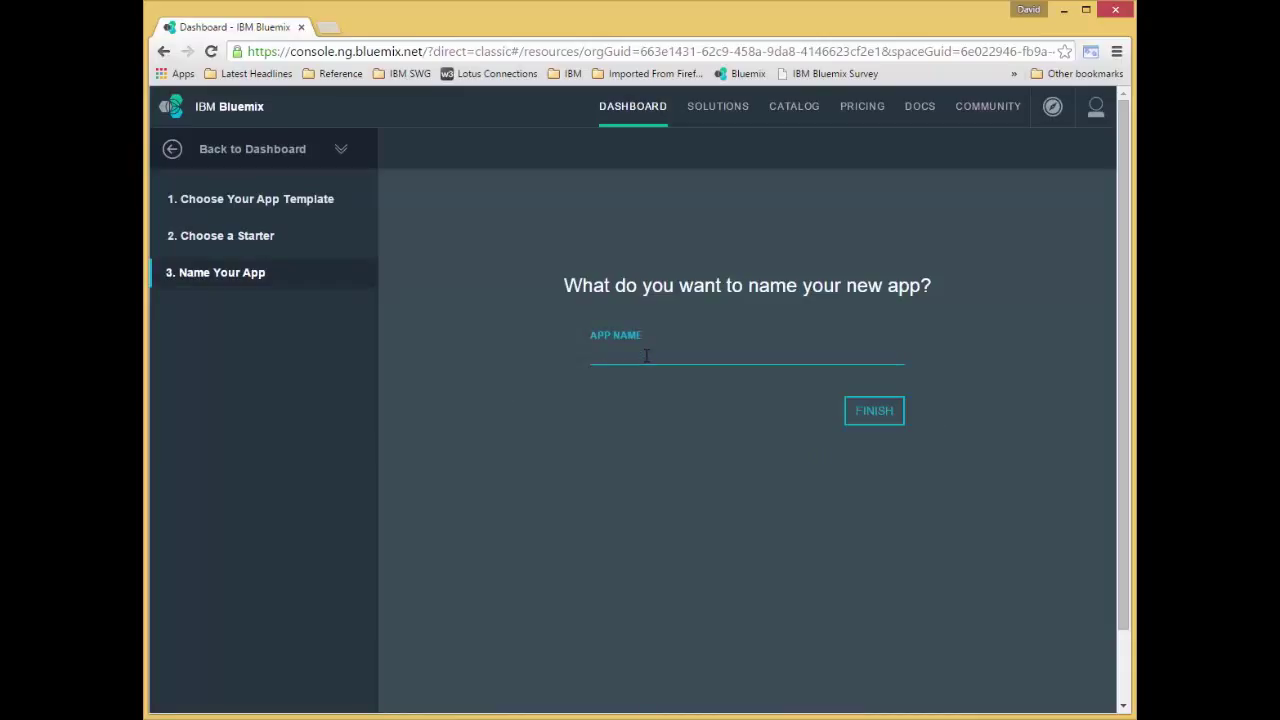
# Name the app dataworksforgedemo and finish creating it
pyautogui.write('data')
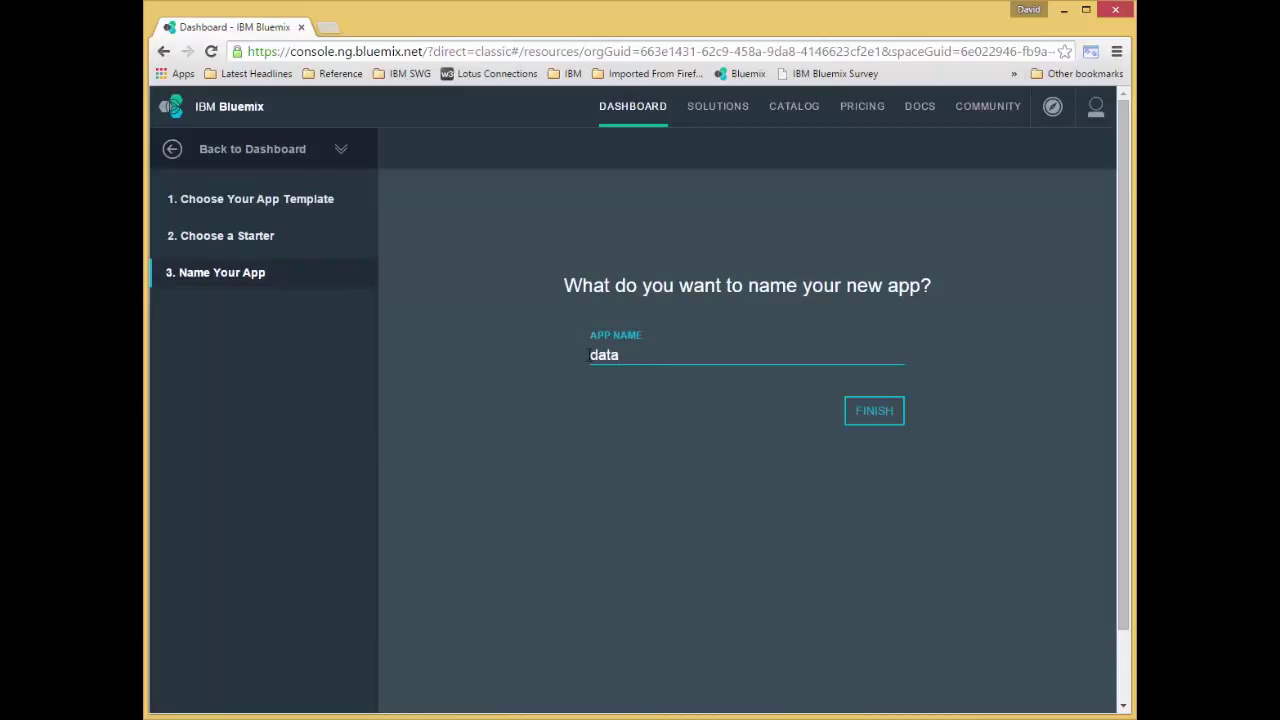
pyautogui.write('works')
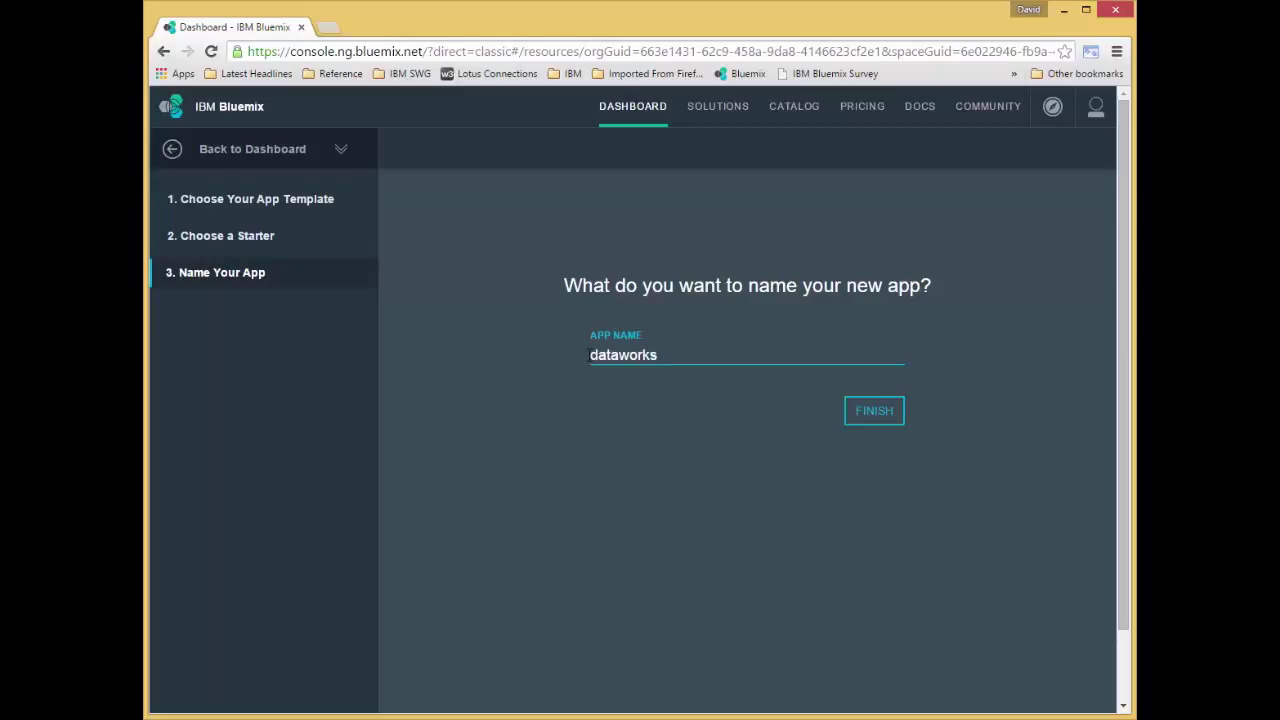
pyautogui.write('forge')
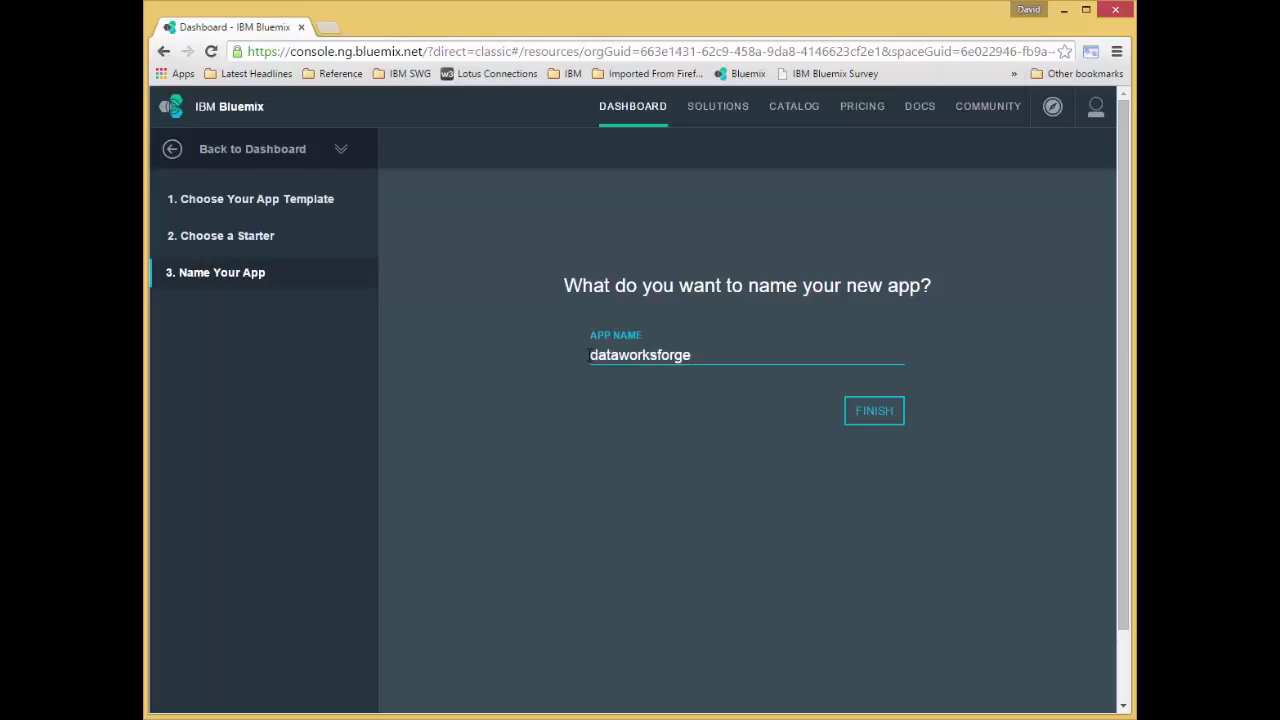
pyautogui.write('demo')
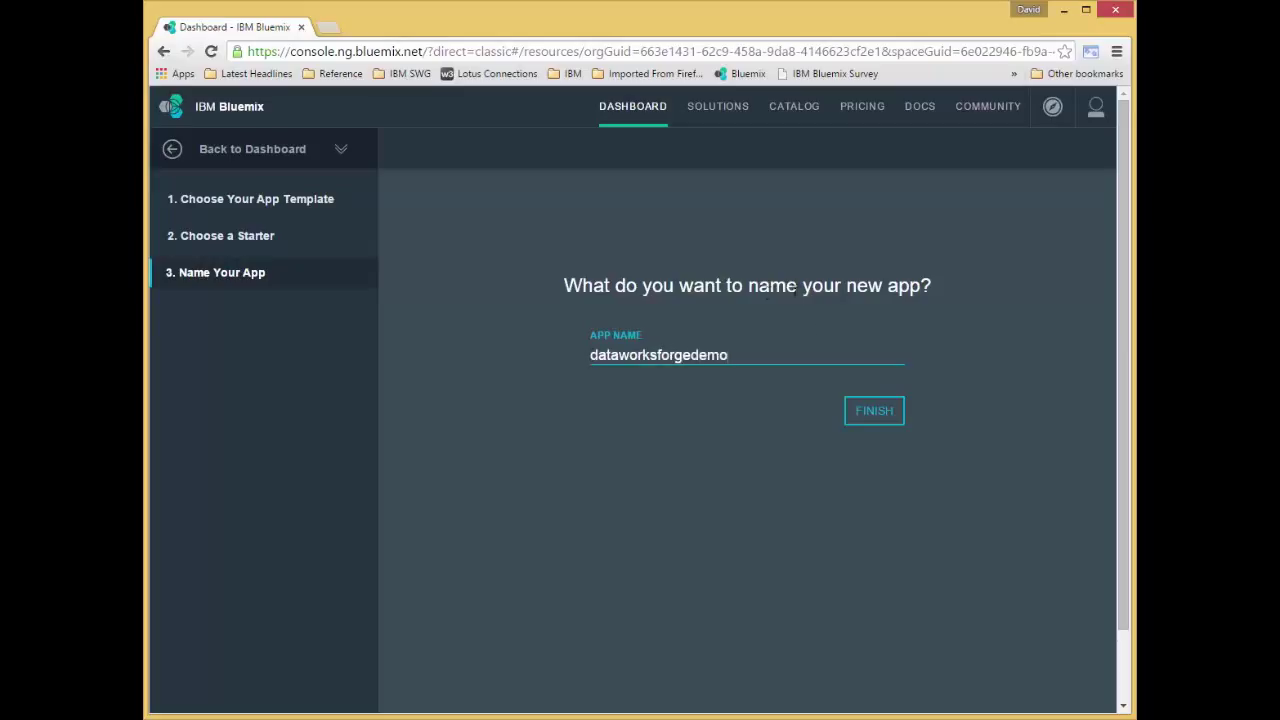
pyautogui.click(872, 410)
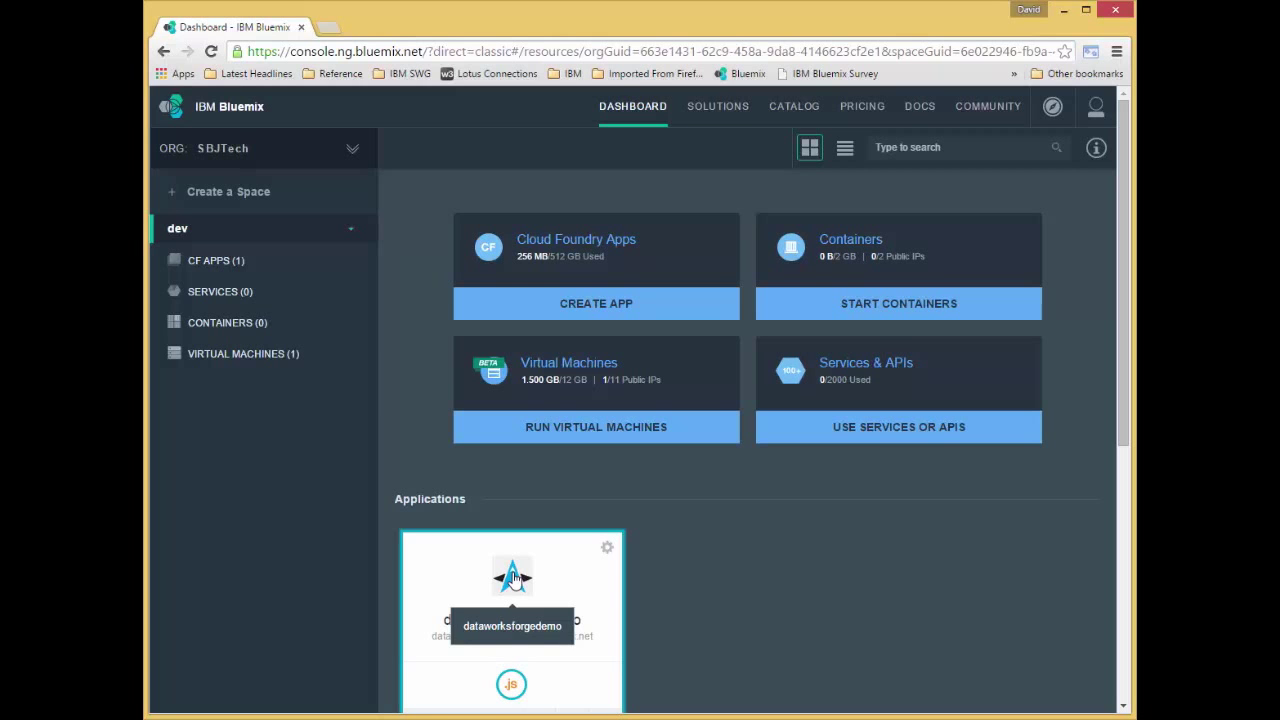
# Open the dataworksforgedemo app overview and its Add a Service or API catalog
pyautogui.click(512, 590)
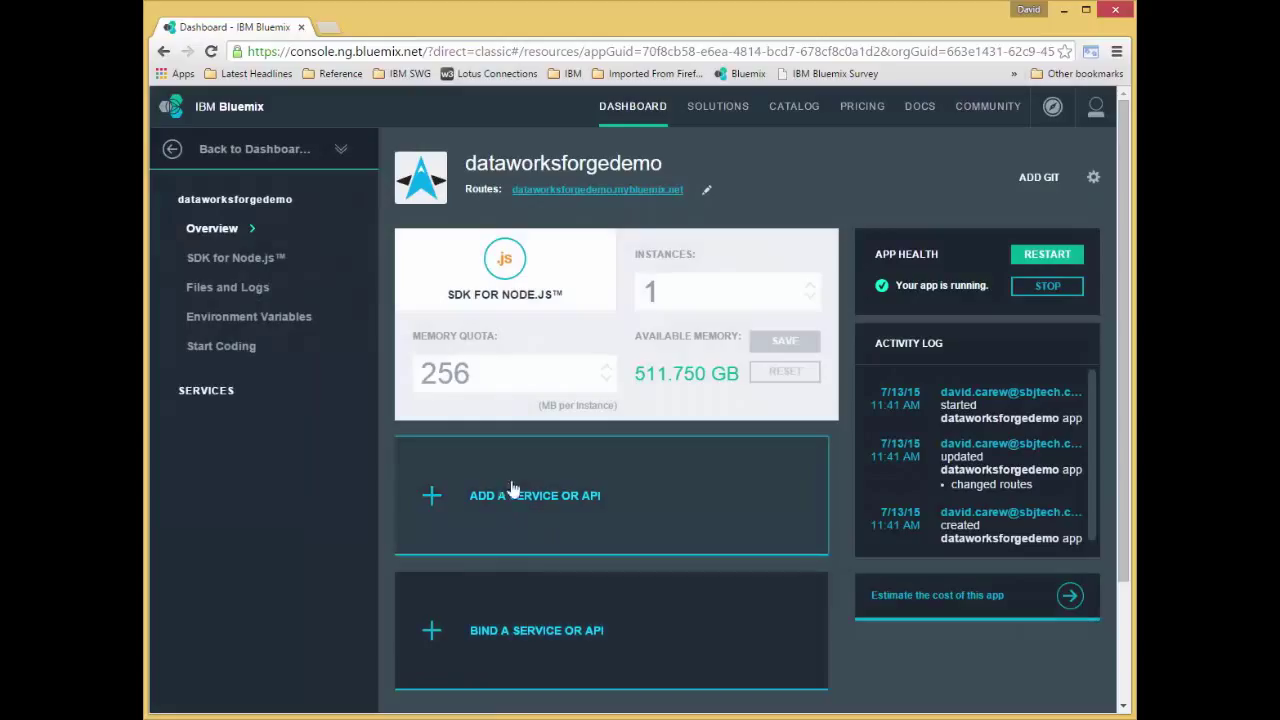
pyautogui.click(534, 496)
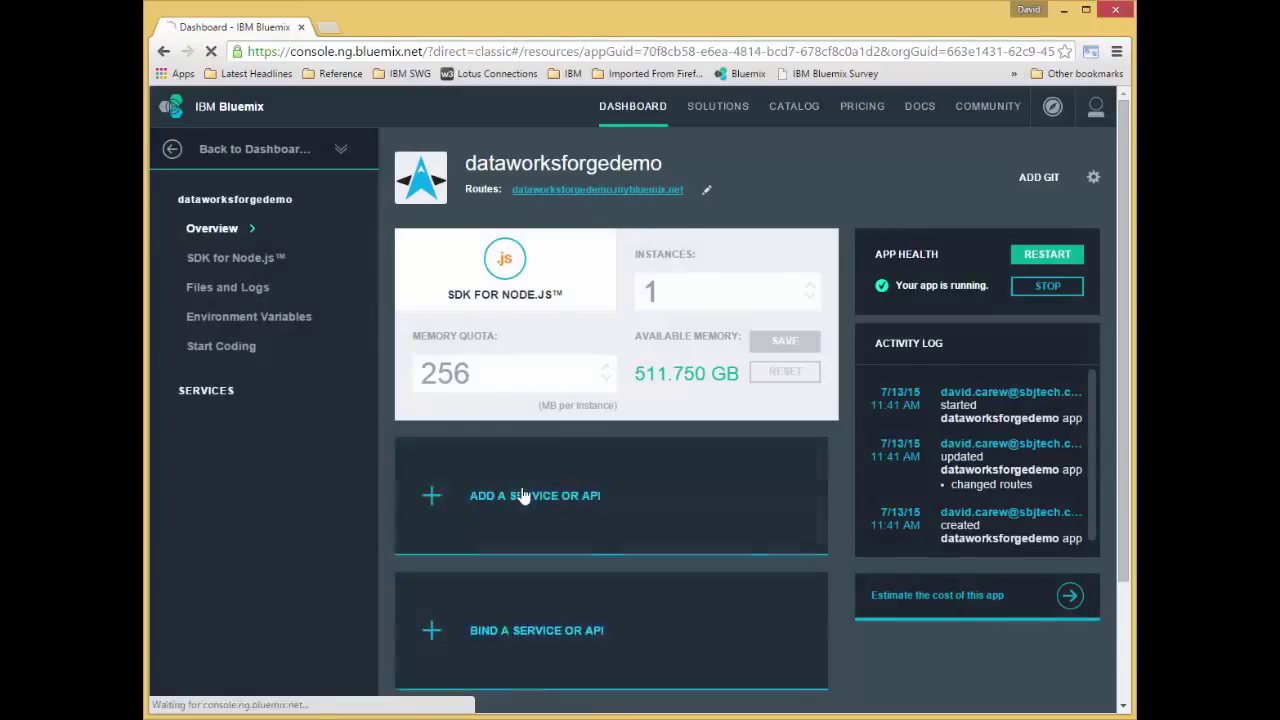
pyautogui.click(534, 496)
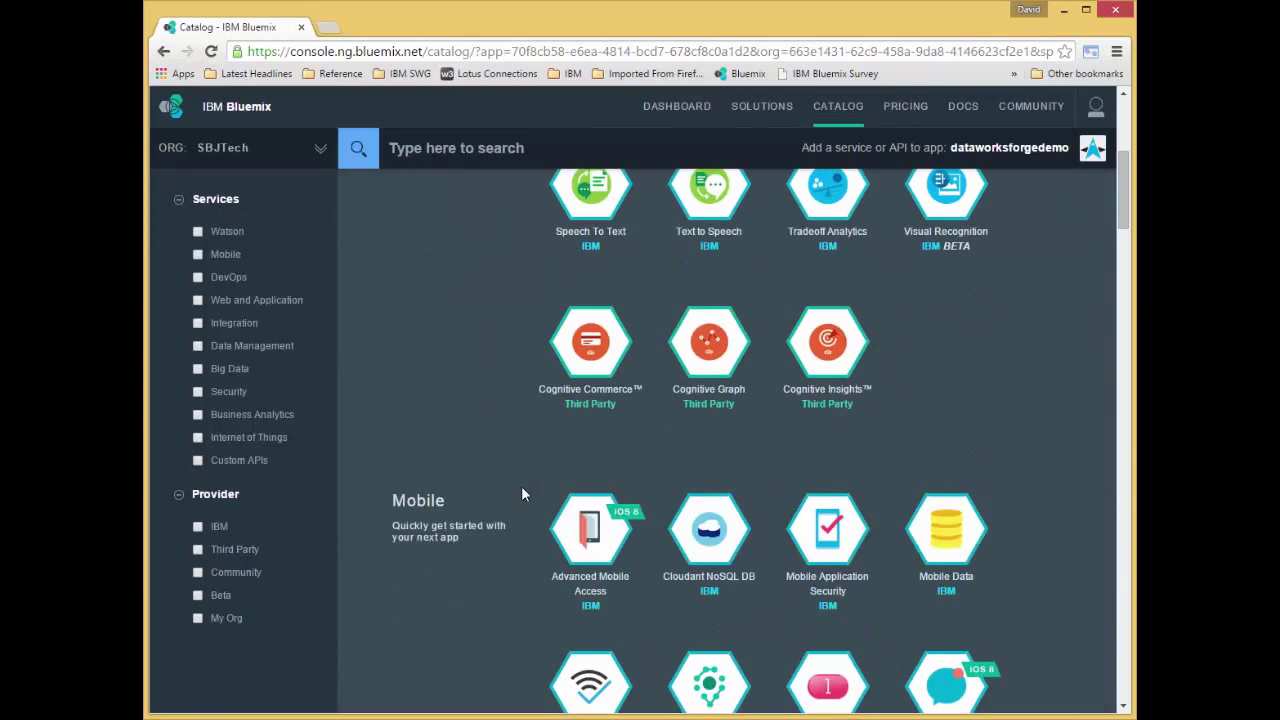
# Locate dashDB under Big Data and bring up its service details (dashDB-9x, Entry plan)
pyautogui.scroll(-3)
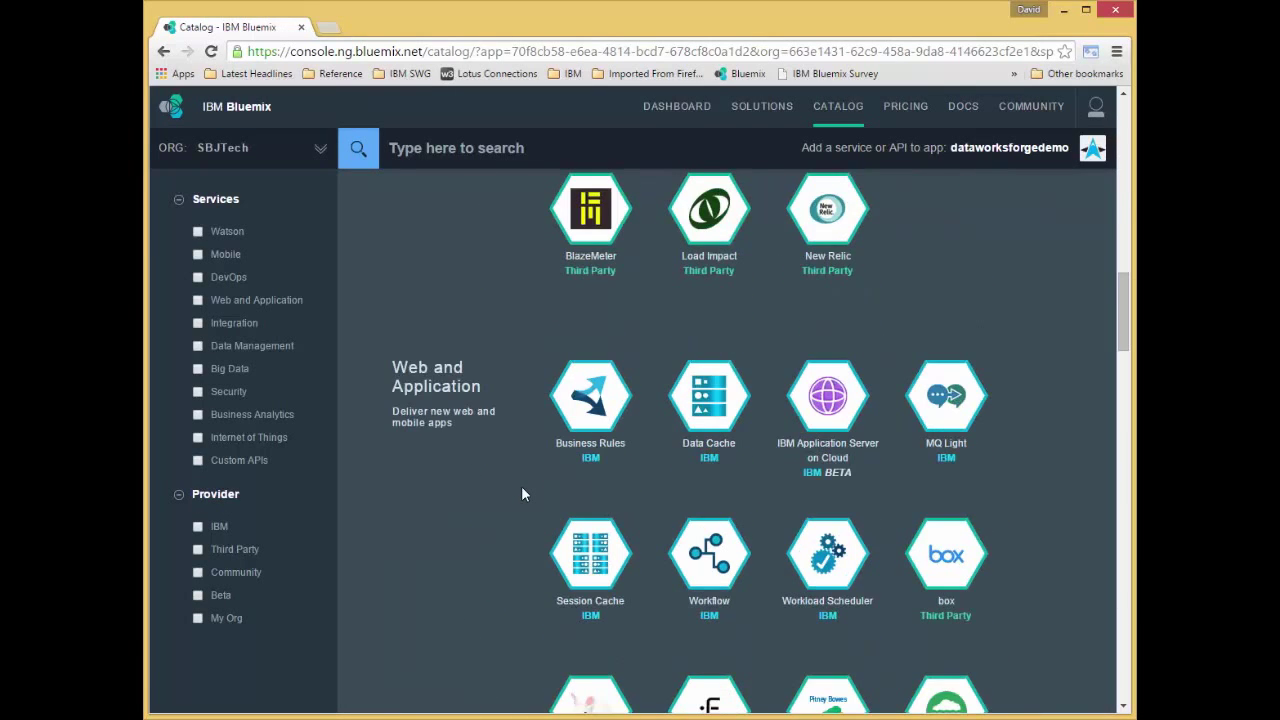
pyautogui.scroll(-3)
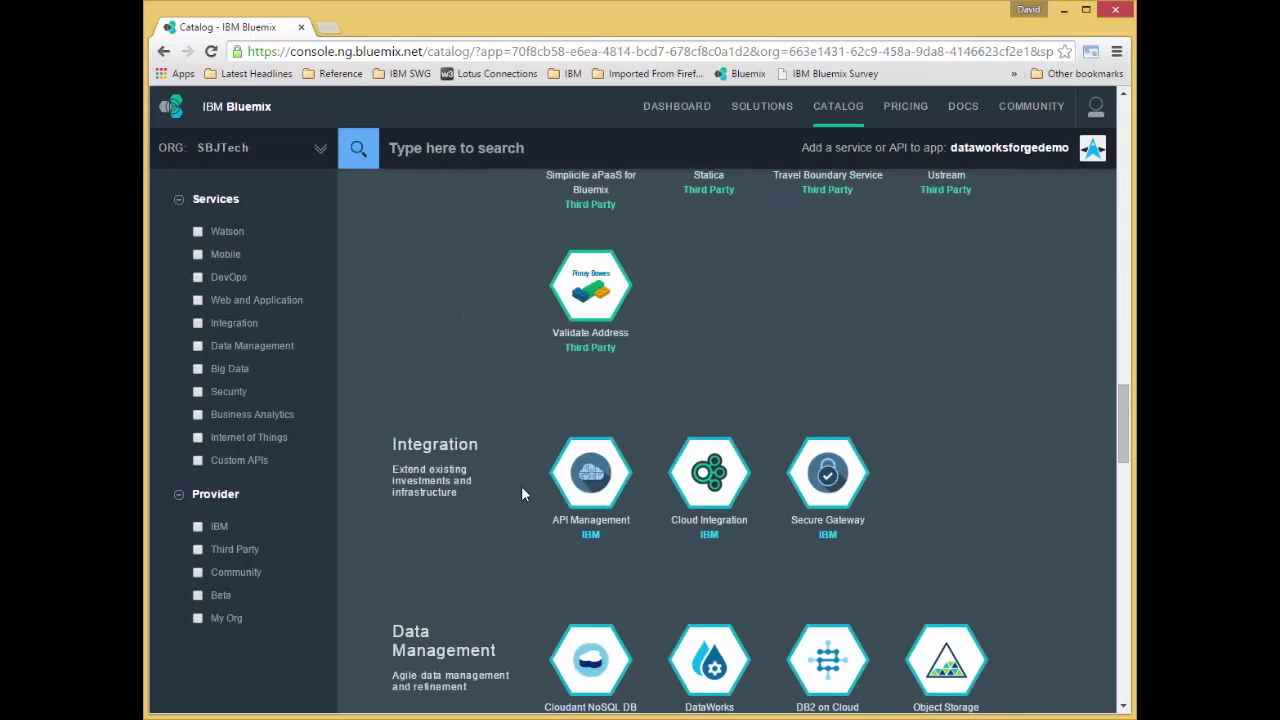
pyautogui.scroll(-3)
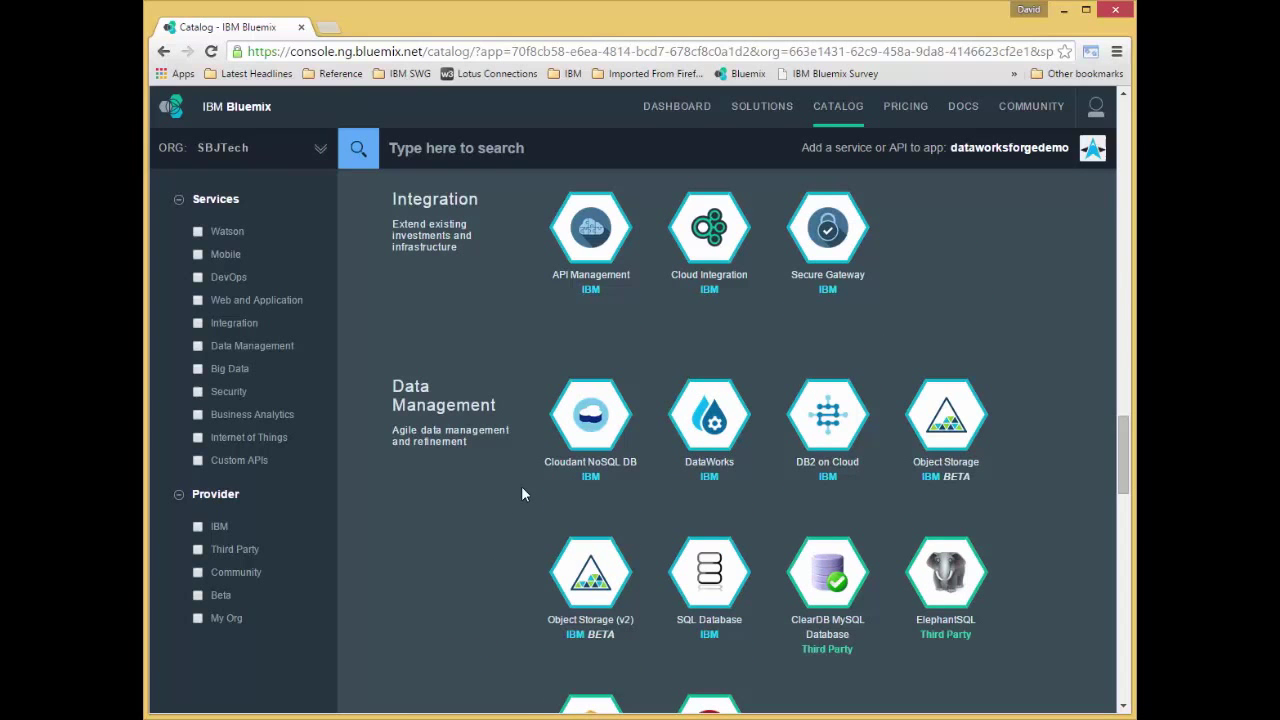
pyautogui.scroll(-3)
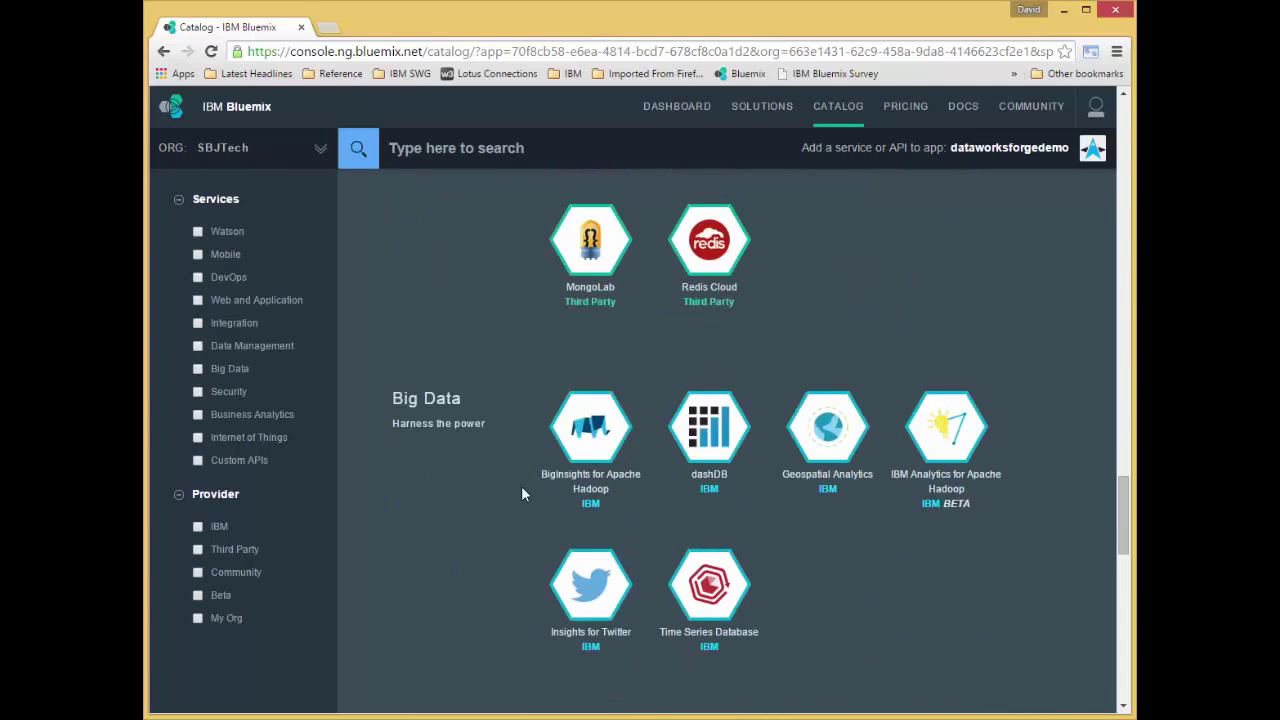
pyautogui.moveTo(708, 428)
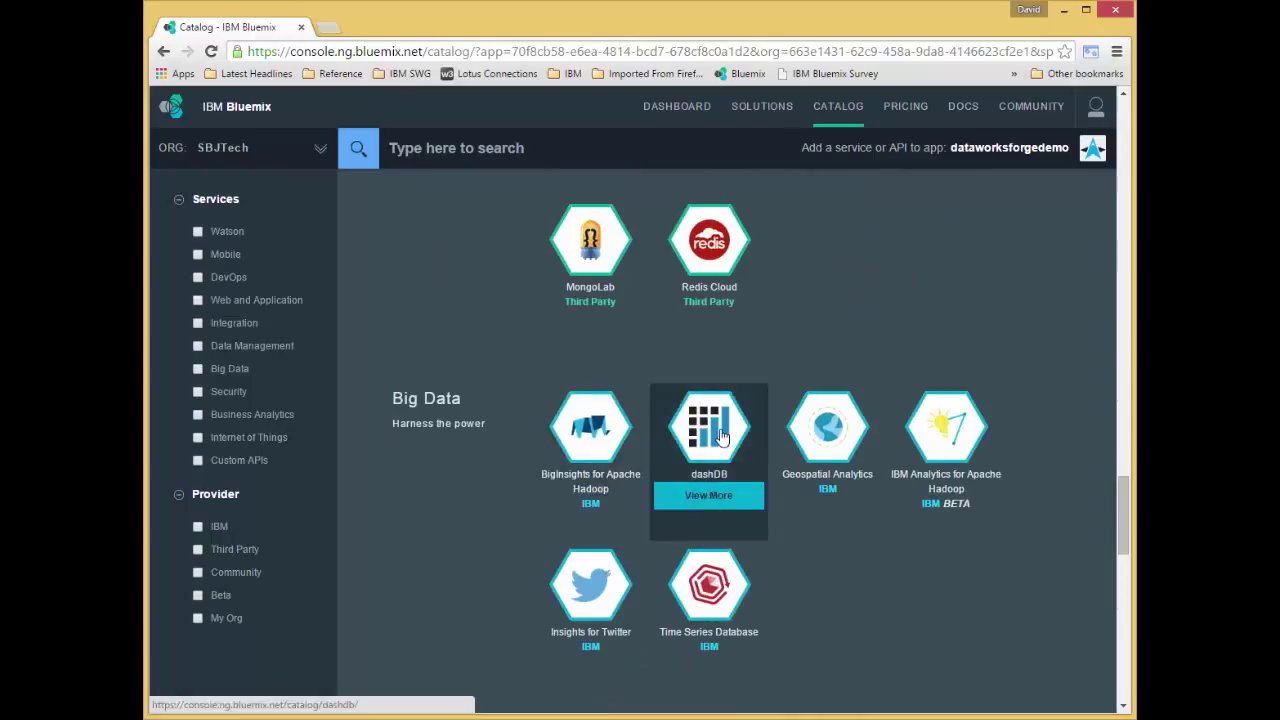
pyautogui.click(708, 496)
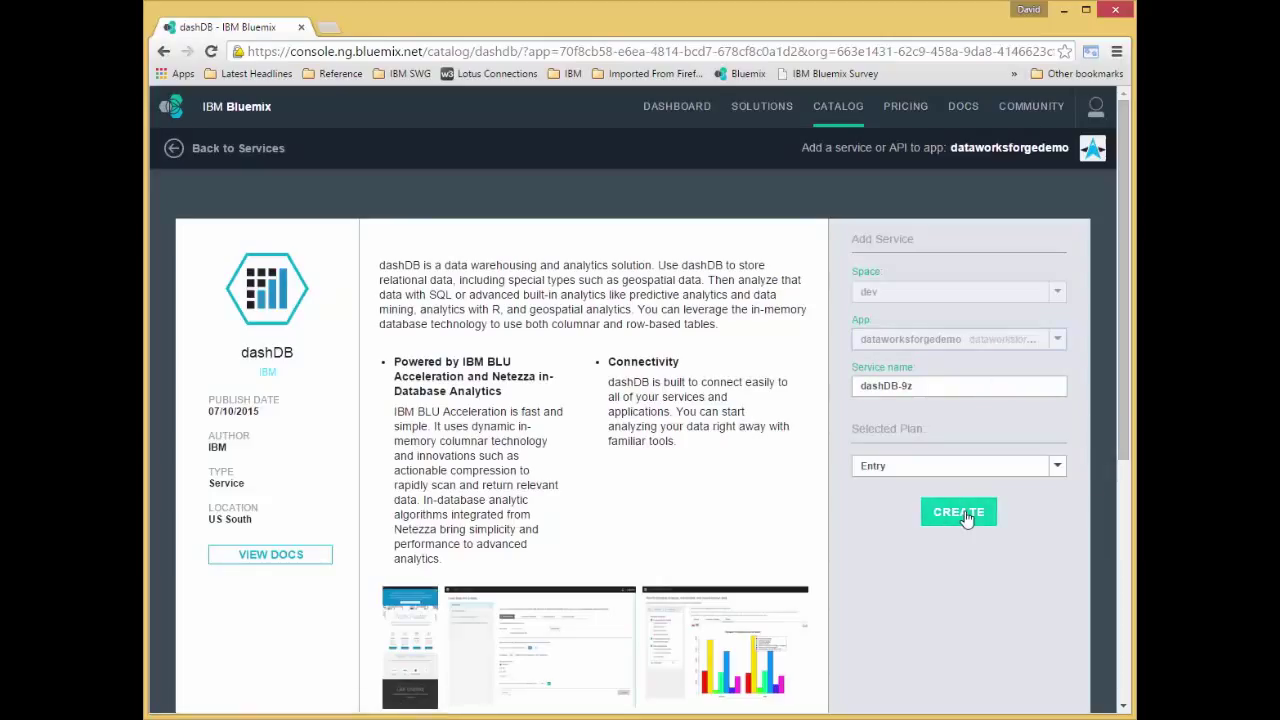
# Create the dashDB-9x service for the app, decline restaging, and return to the dashboard
pyautogui.click(958, 512)
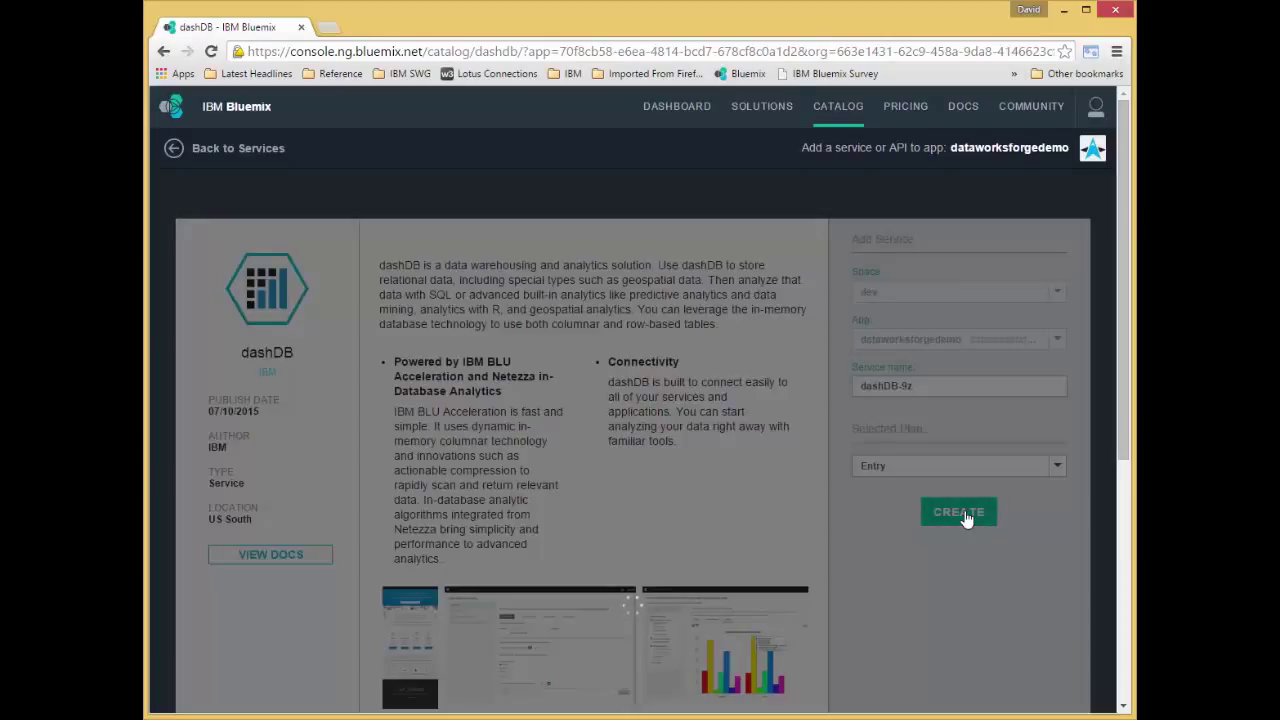
pyautogui.click(956, 512)
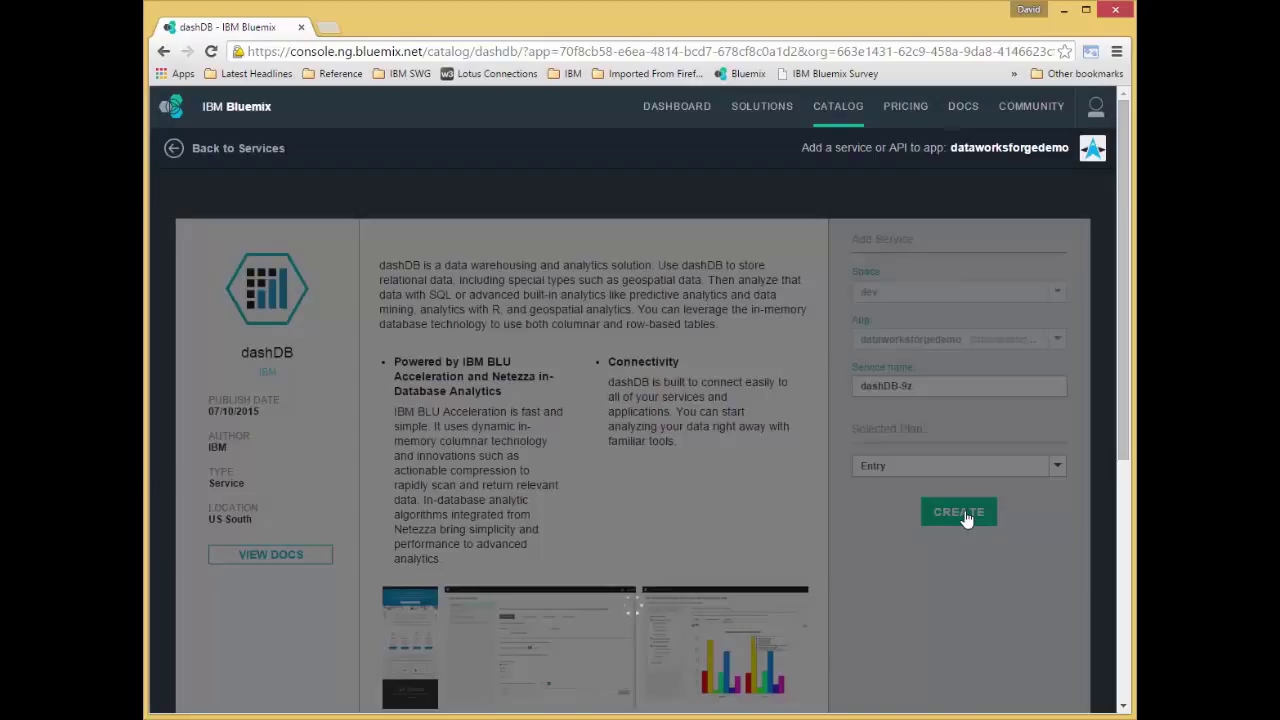
pyautogui.click(956, 512)
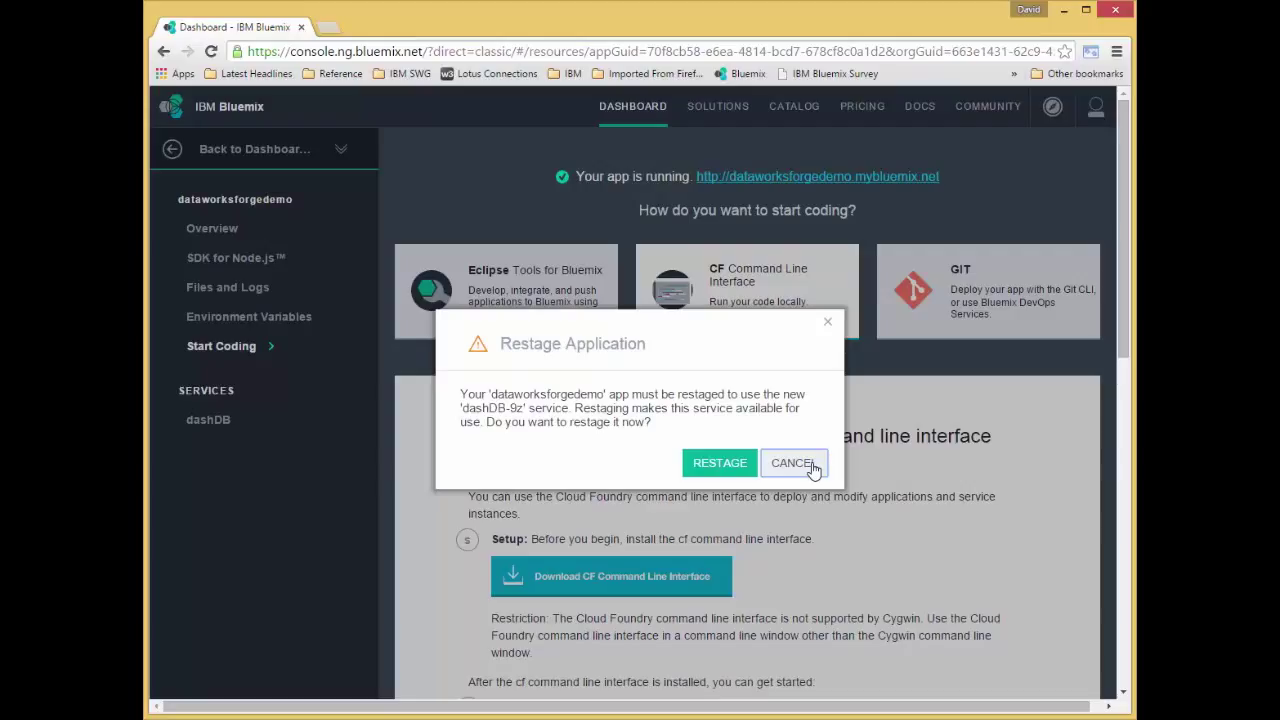
pyautogui.click(792, 462)
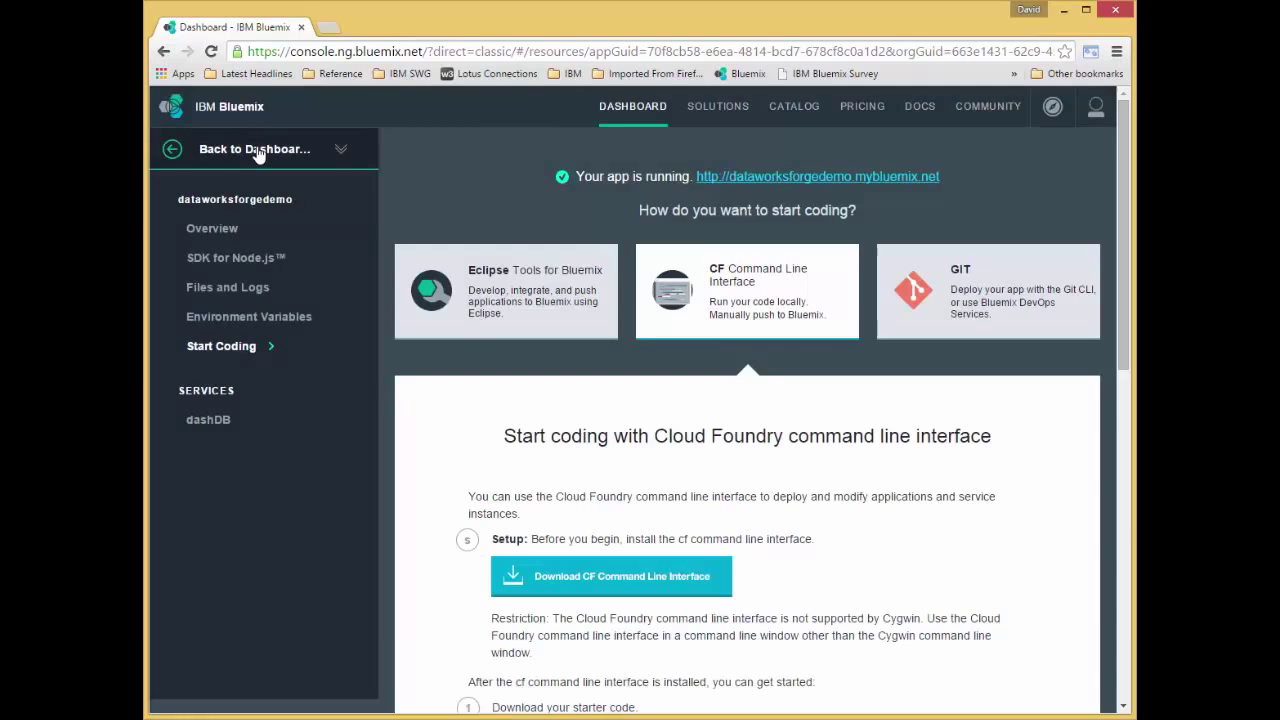
pyautogui.click(254, 148)
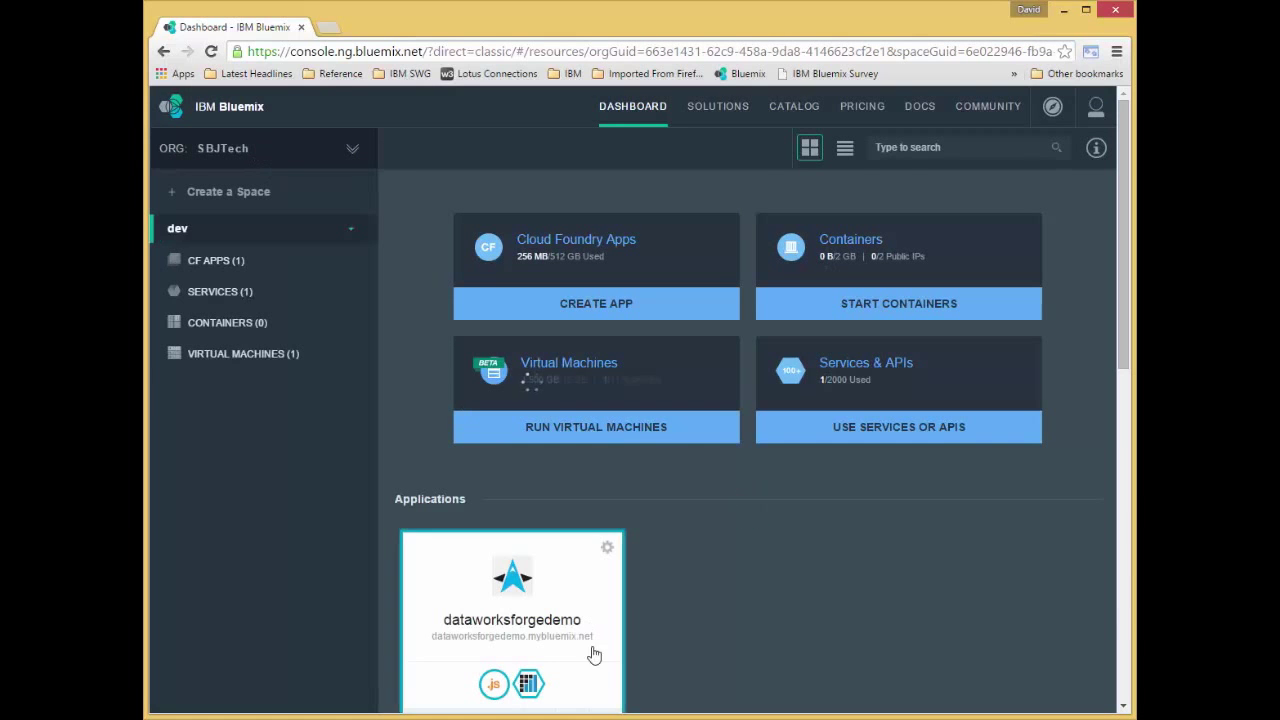
# From the app, filter the service catalog to Data Management and select SQL Database
pyautogui.click(512, 576)
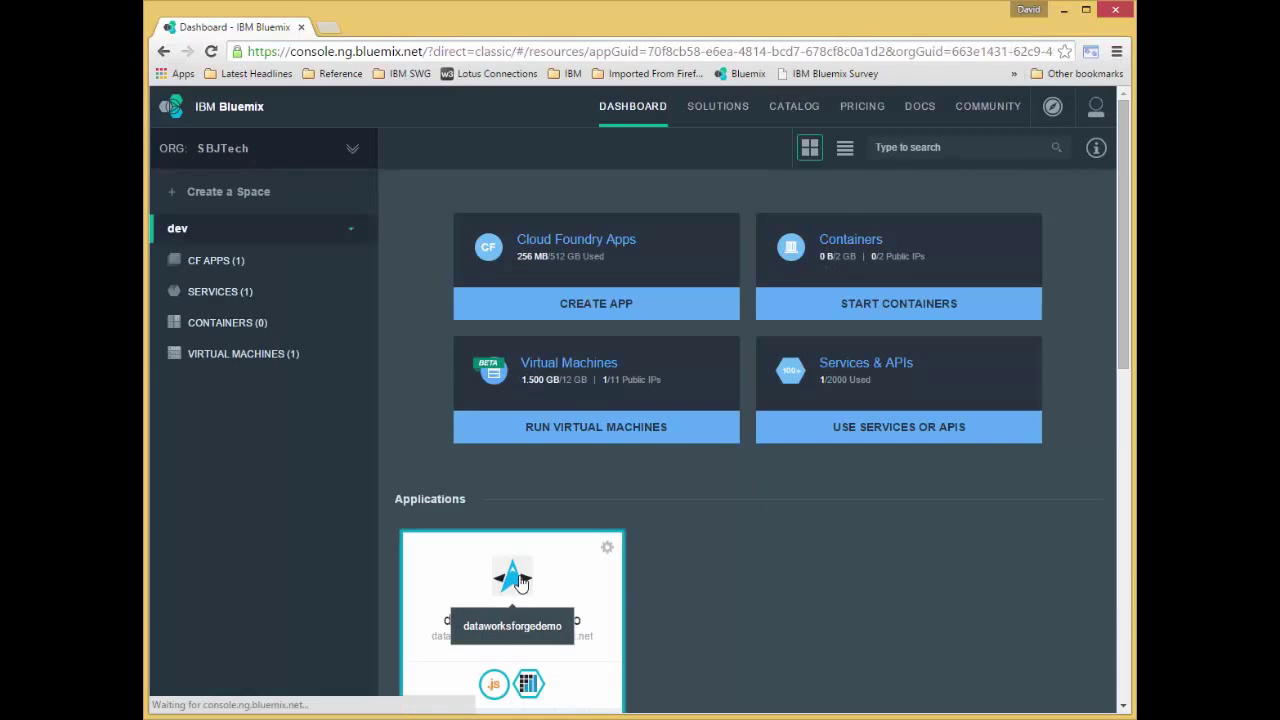
pyautogui.click(512, 576)
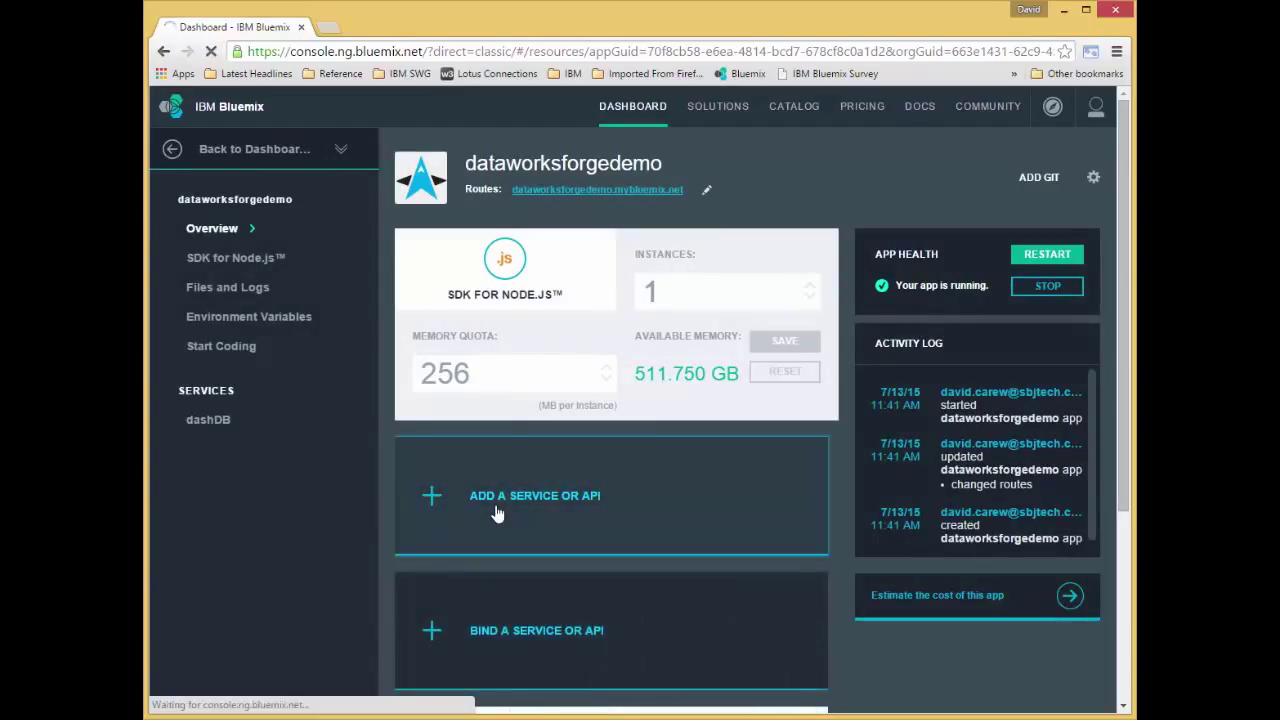
pyautogui.click(534, 496)
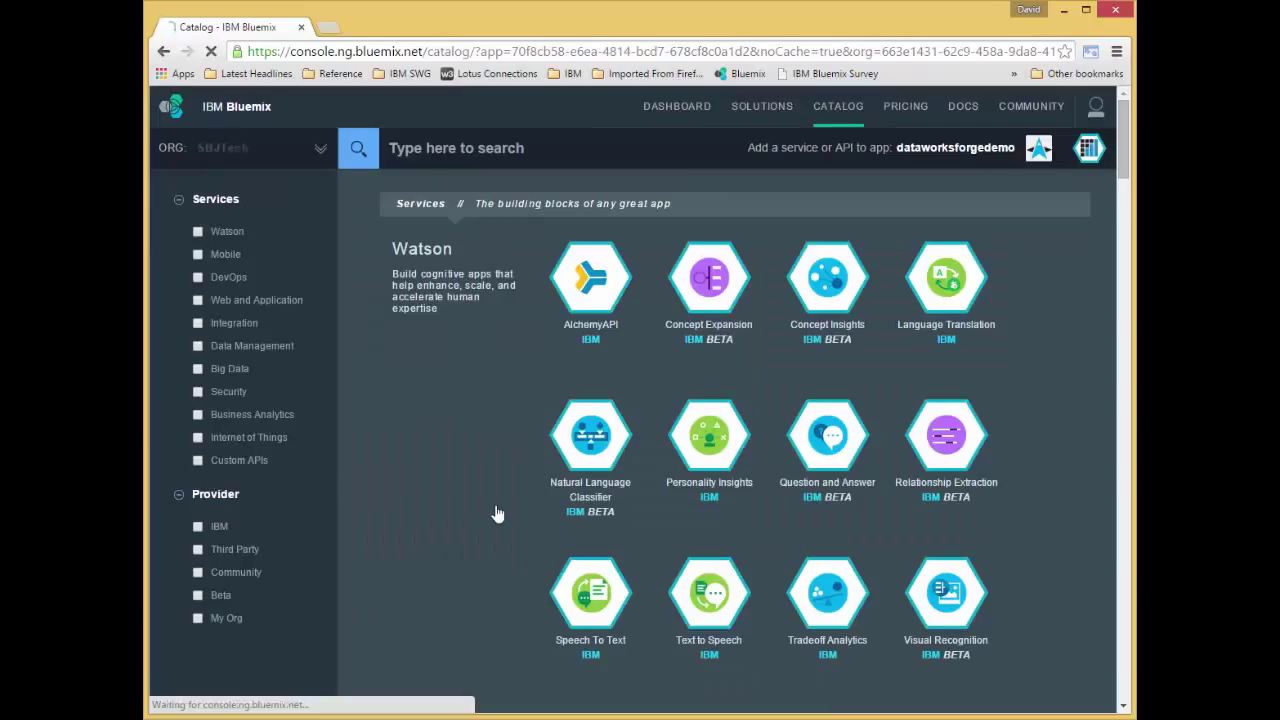
pyautogui.moveTo(300, 400)
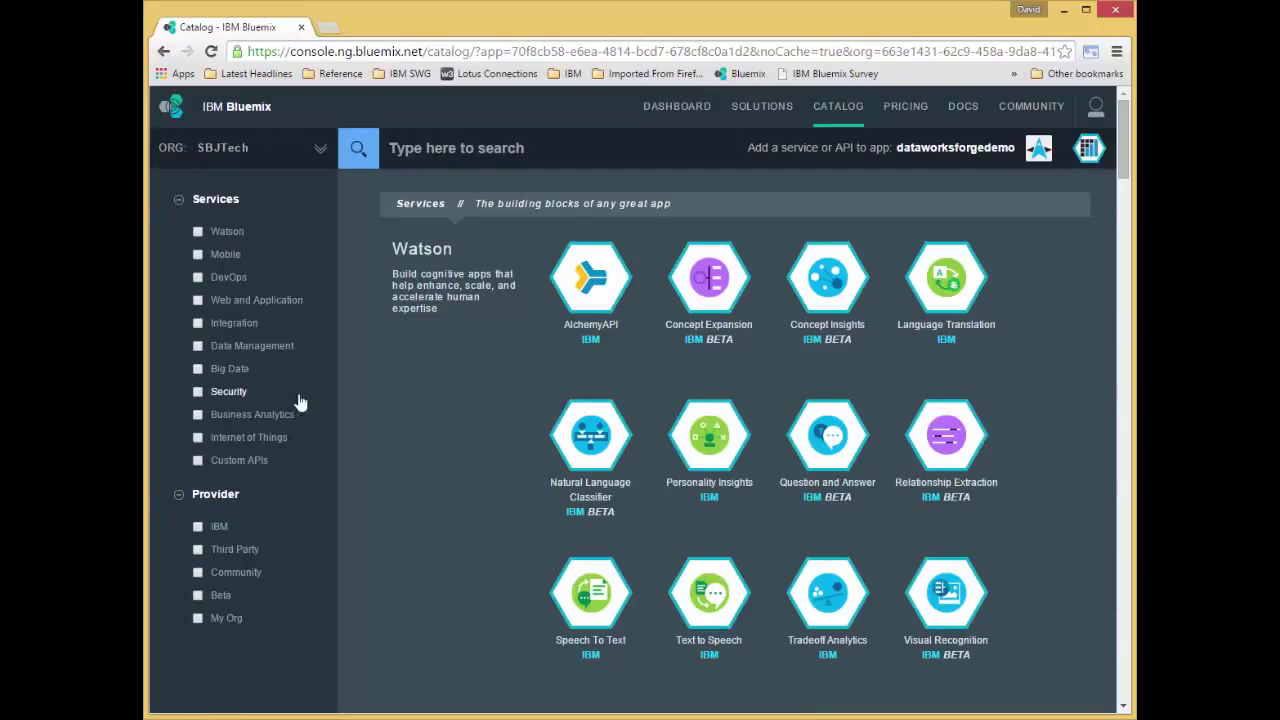
pyautogui.moveTo(258, 352)
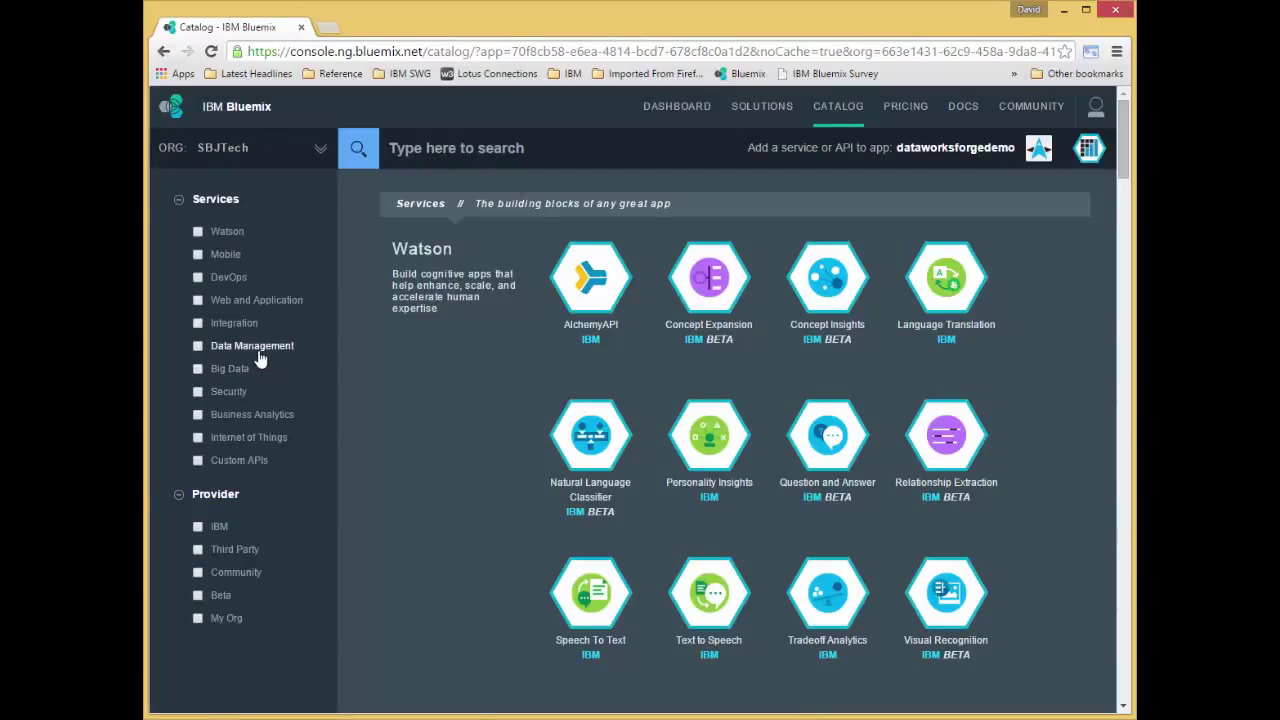
pyautogui.click(196, 344)
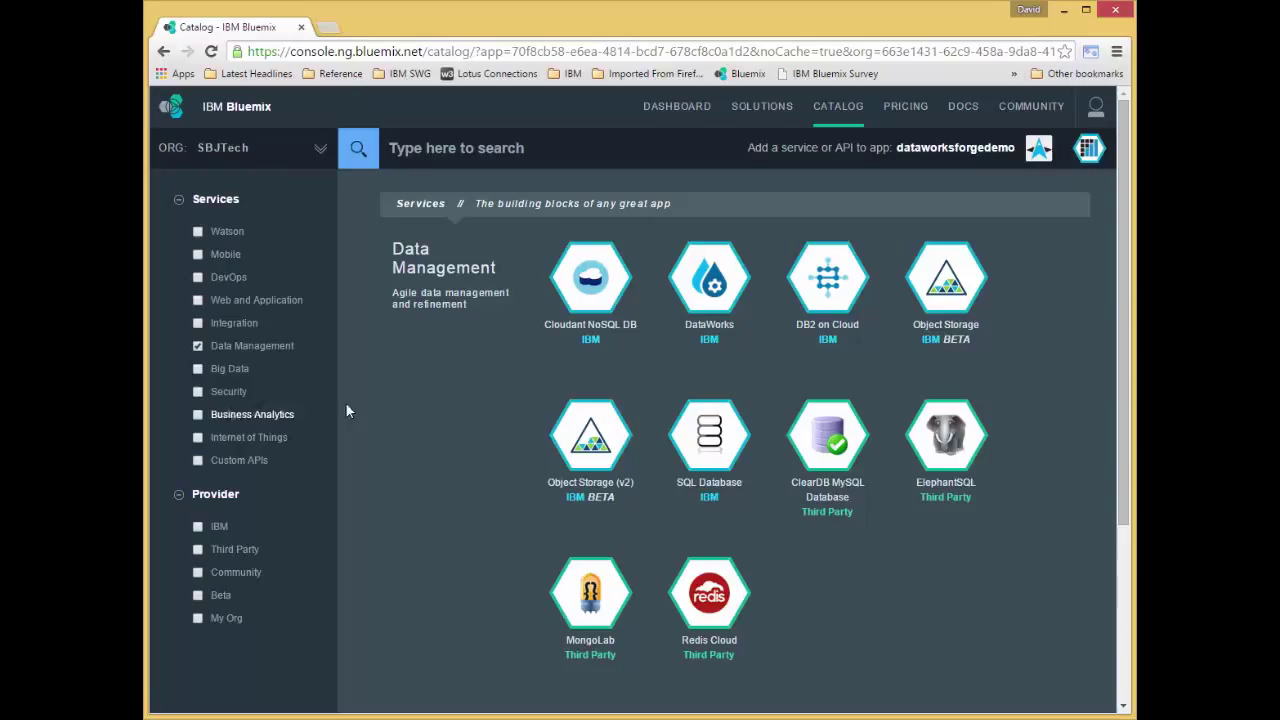
pyautogui.click(708, 436)
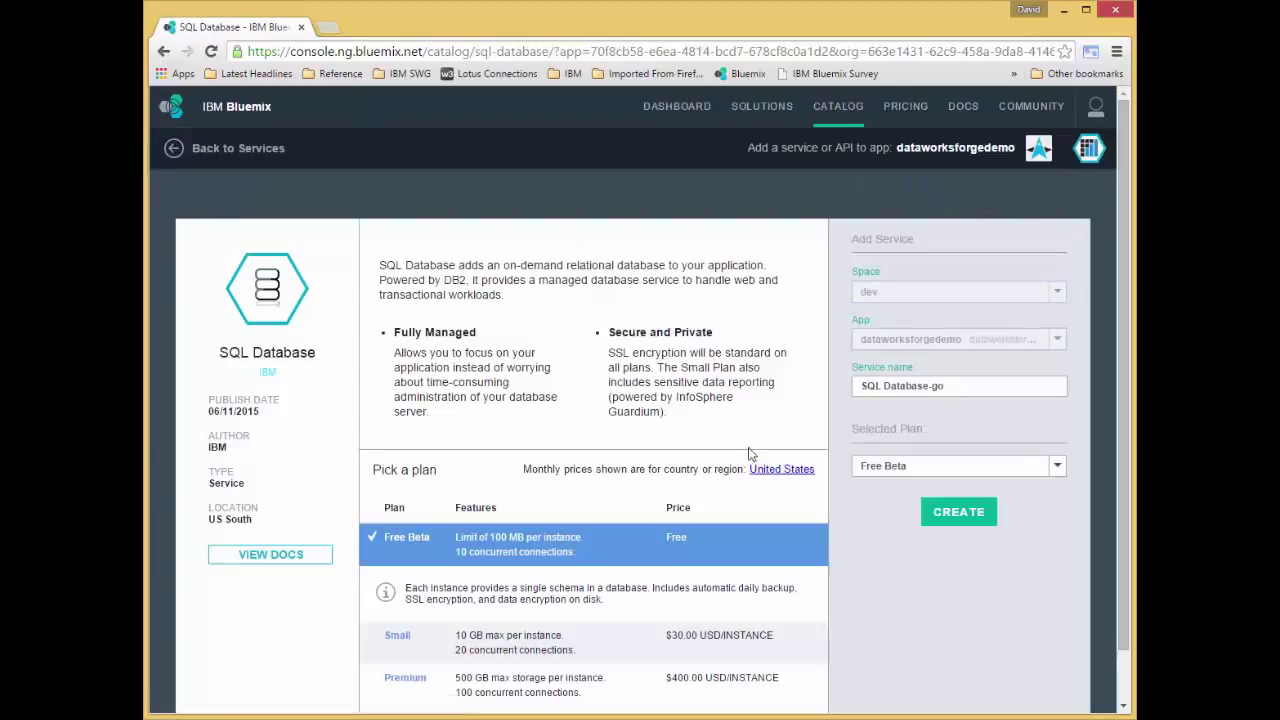
# Create the SQL Database-go service for the app and decline restaging
pyautogui.click(958, 512)
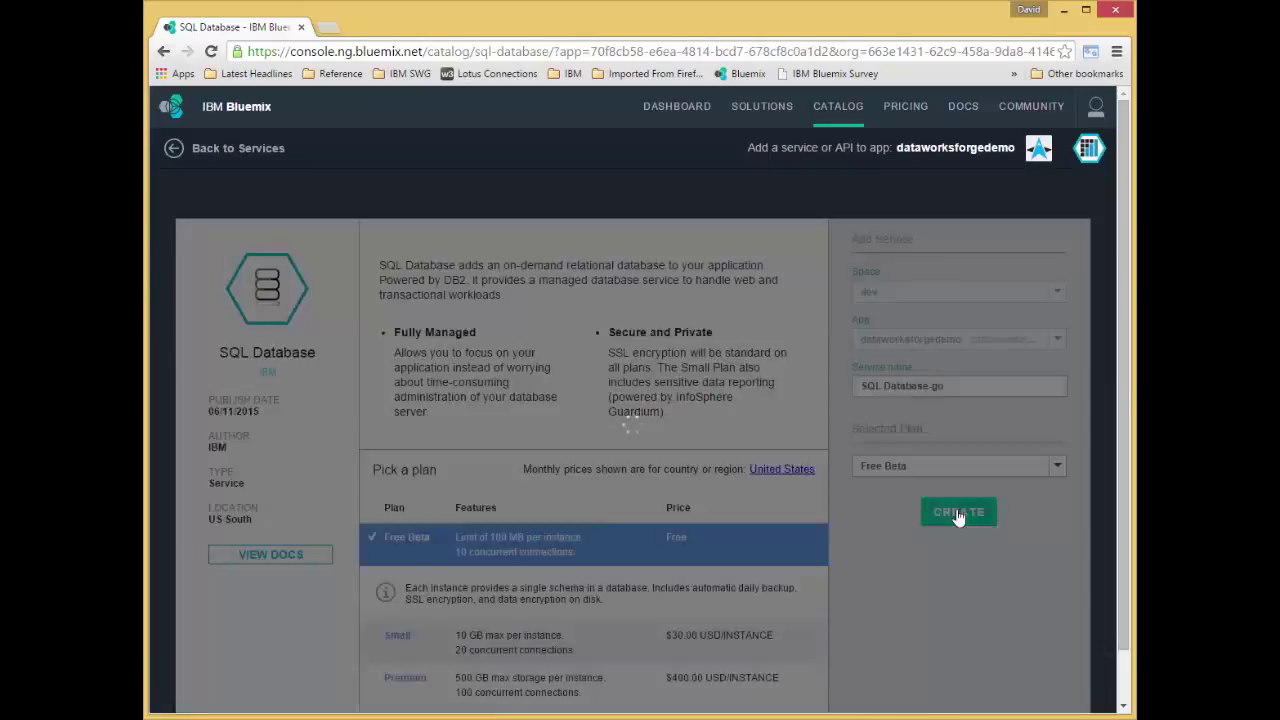
pyautogui.click(958, 512)
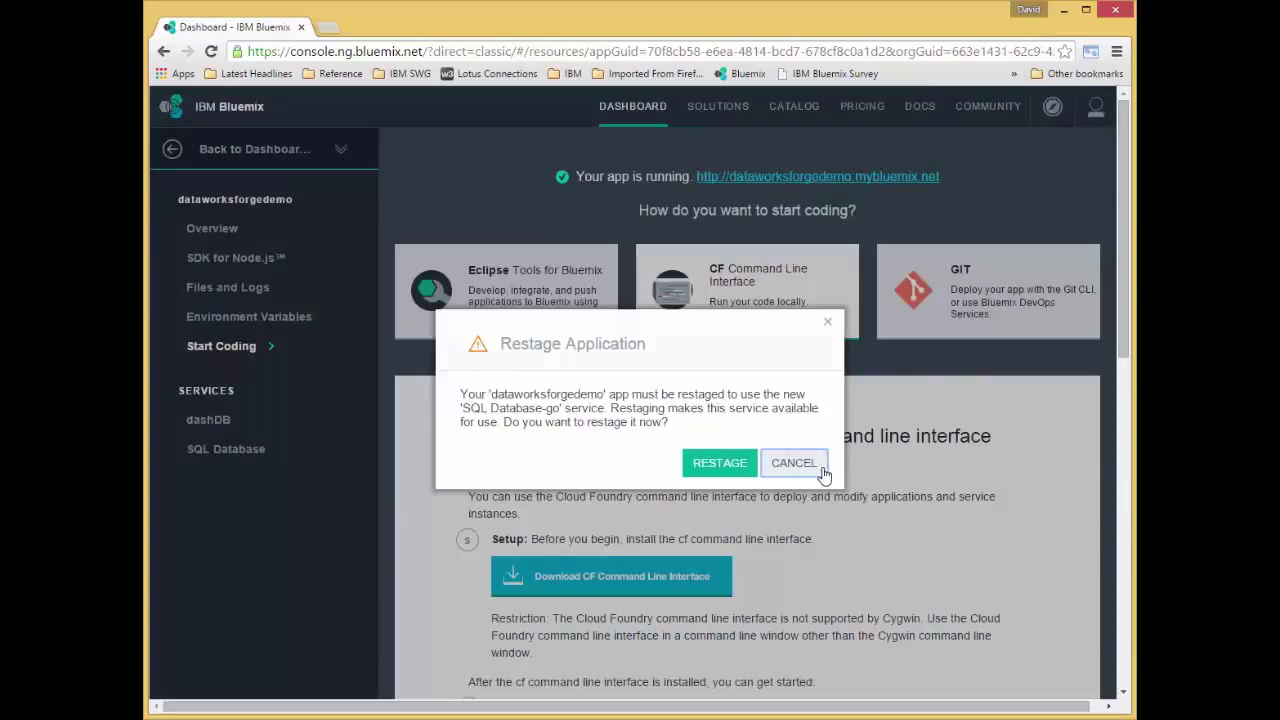
pyautogui.click(792, 462)
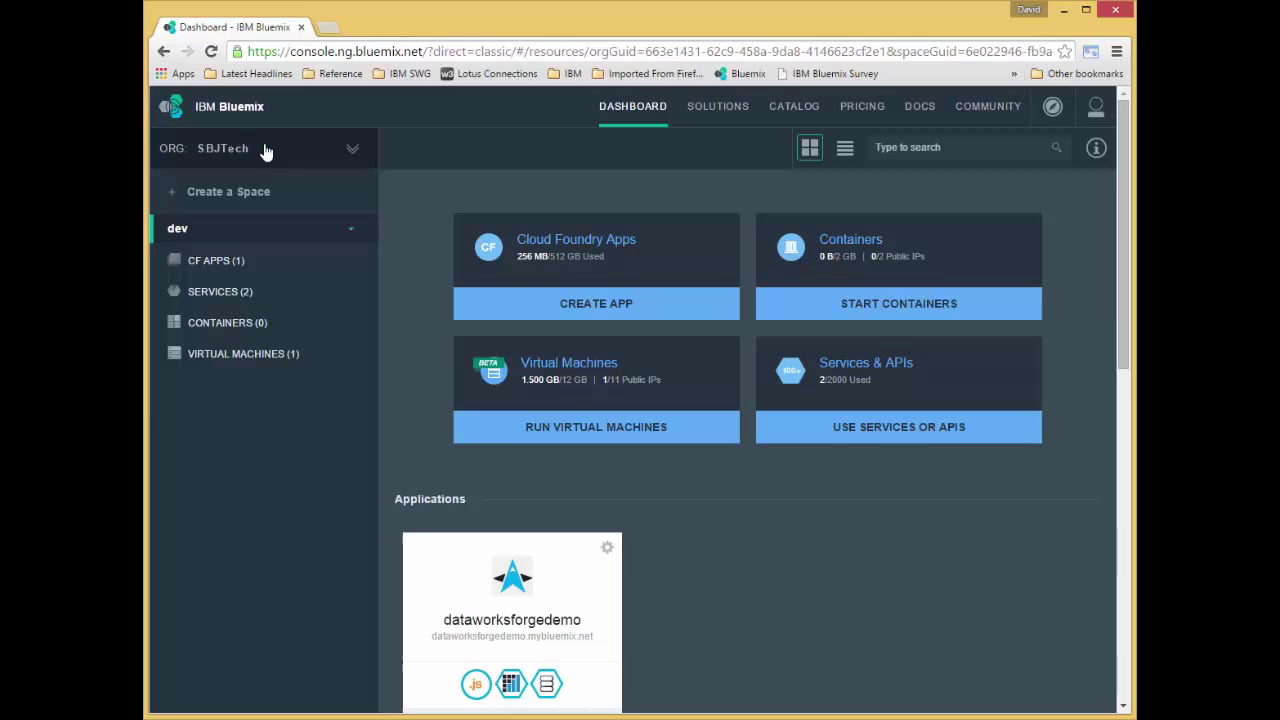
# From the app, filter the service catalog to Data Management and select DataWorks
pyautogui.click(512, 596)
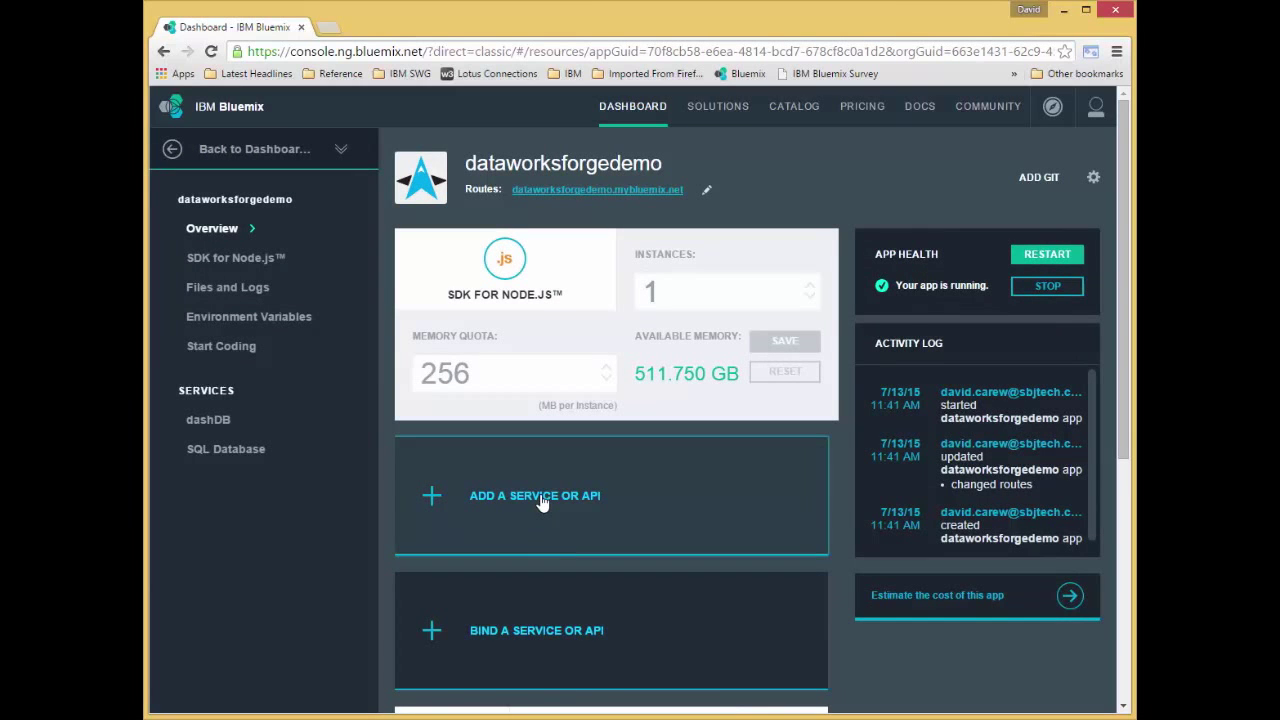
pyautogui.click(534, 496)
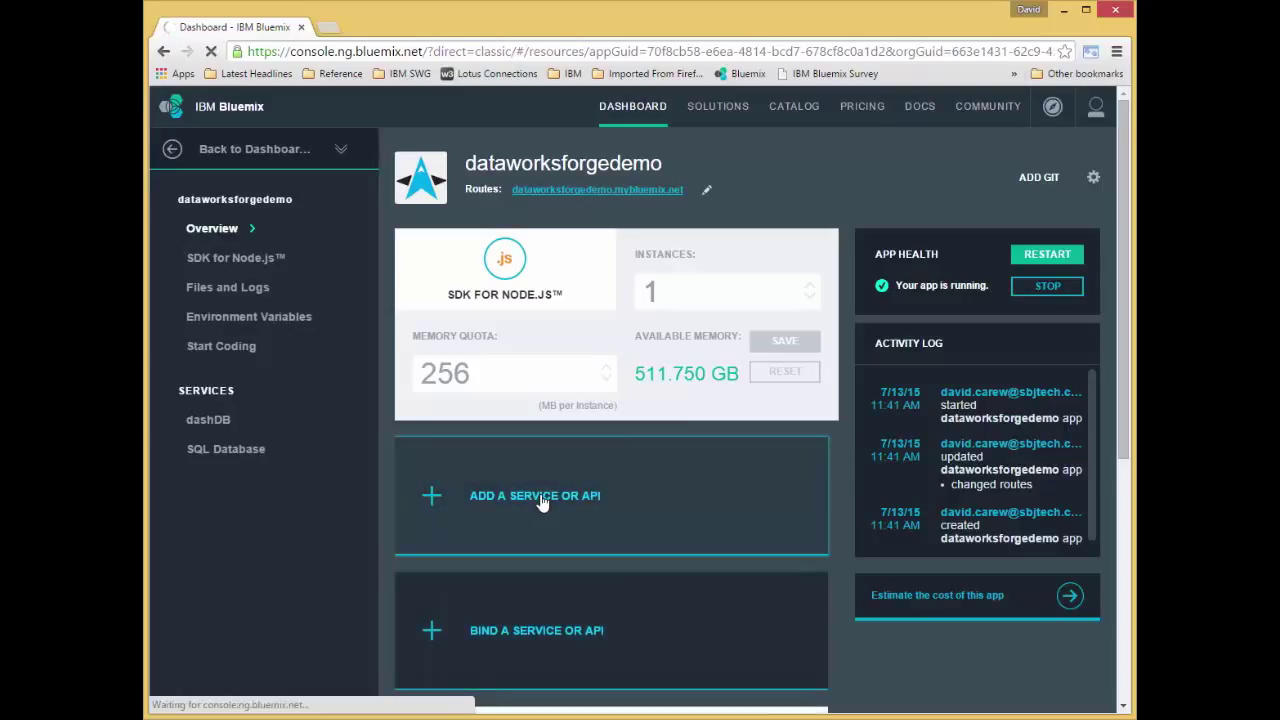
pyautogui.click(534, 496)
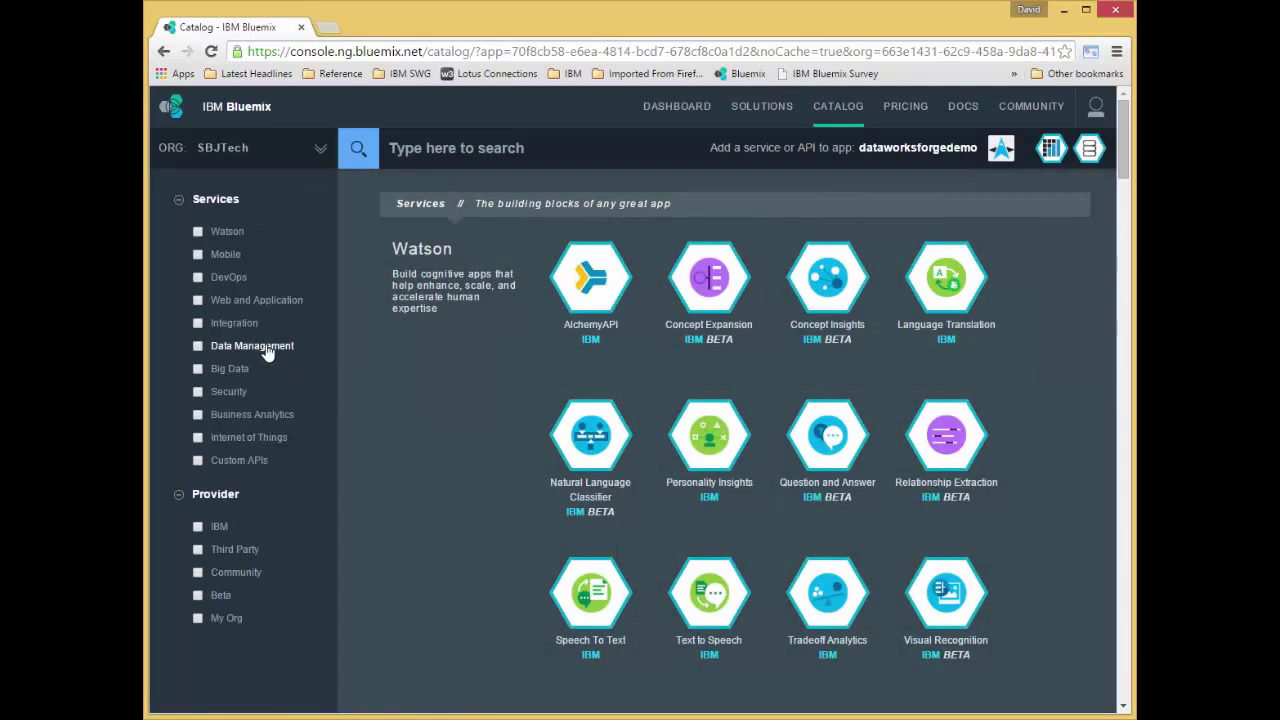
pyautogui.click(196, 344)
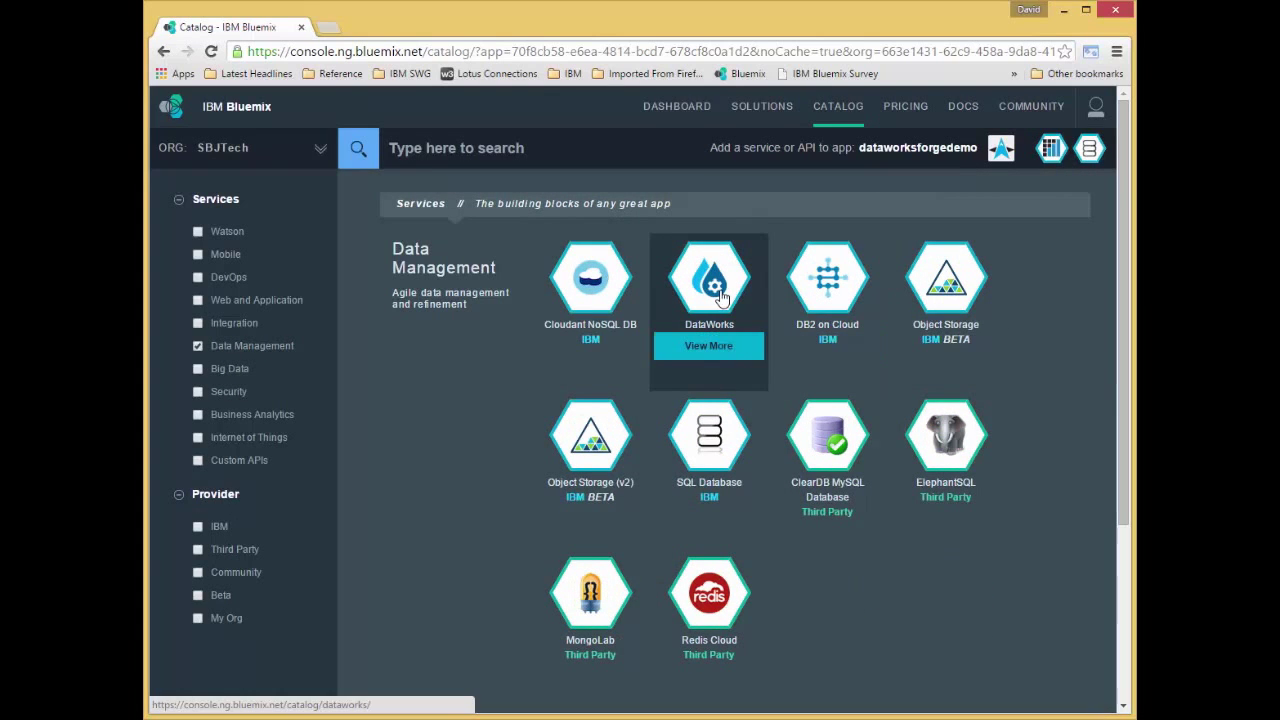
pyautogui.click(708, 276)
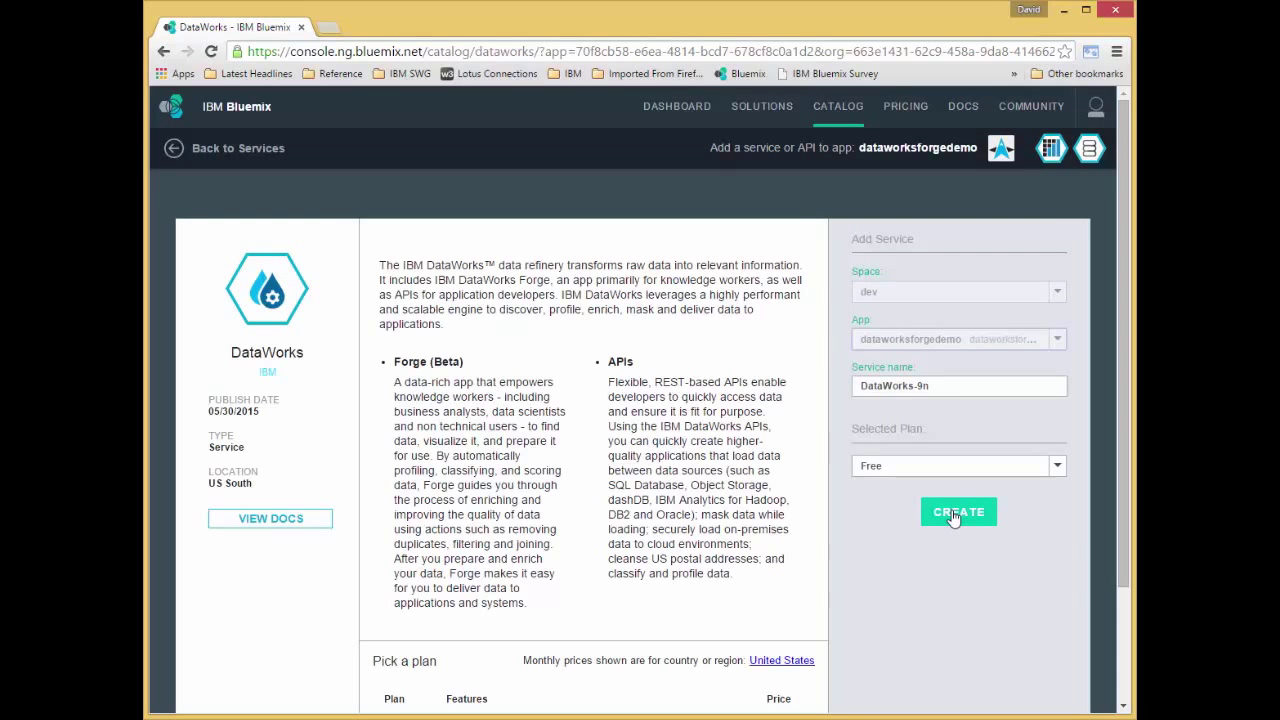
# Create the DataWorks-9n service for the app and accept restaging
pyautogui.click(958, 512)
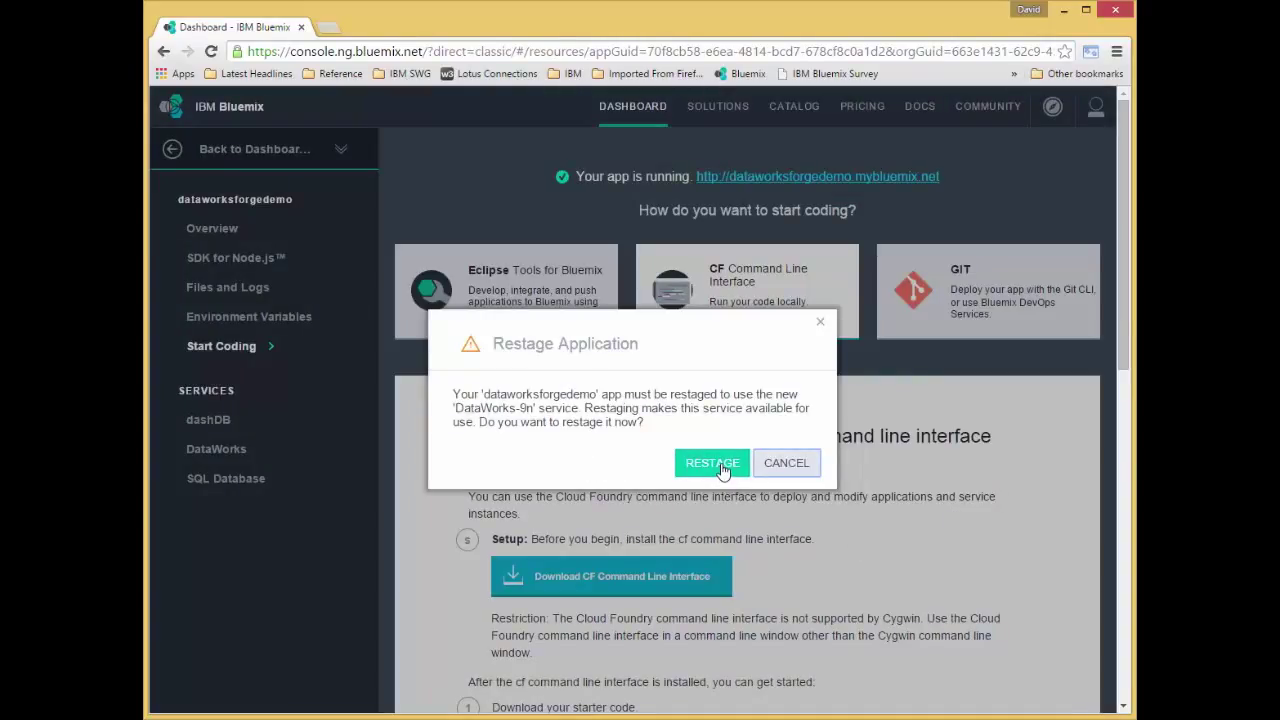
pyautogui.click(712, 462)
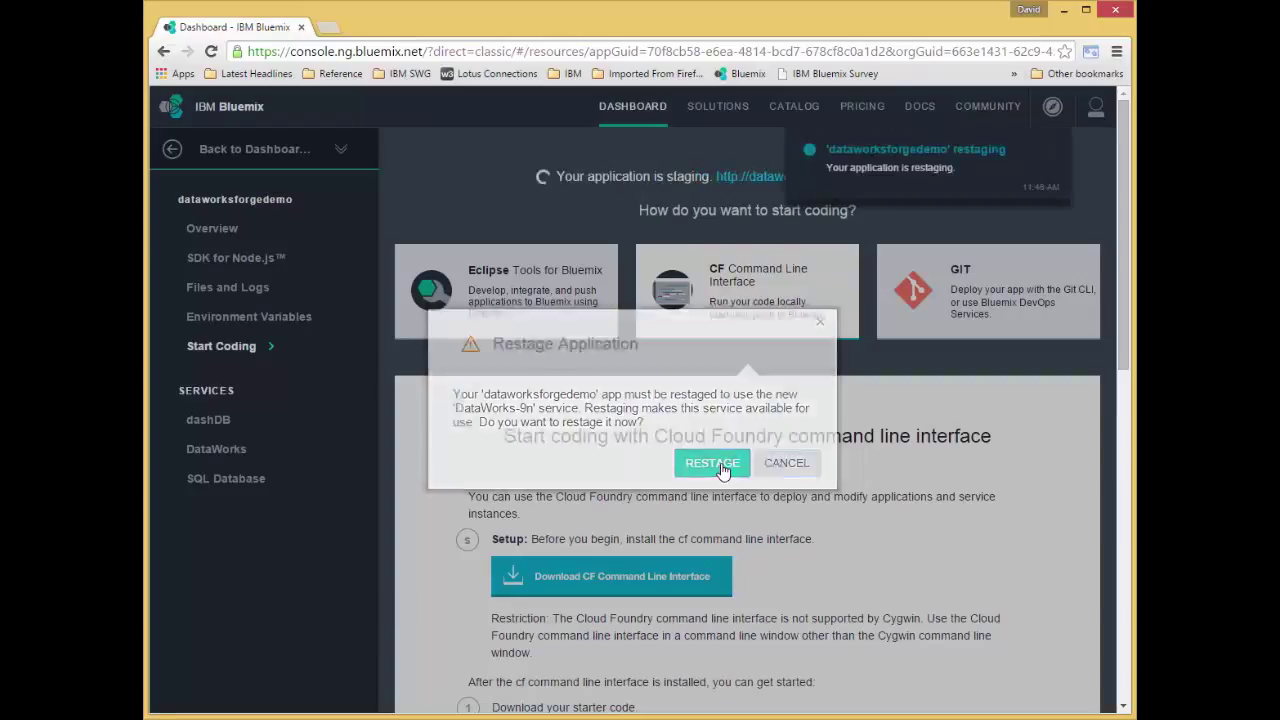
pyautogui.click(712, 462)
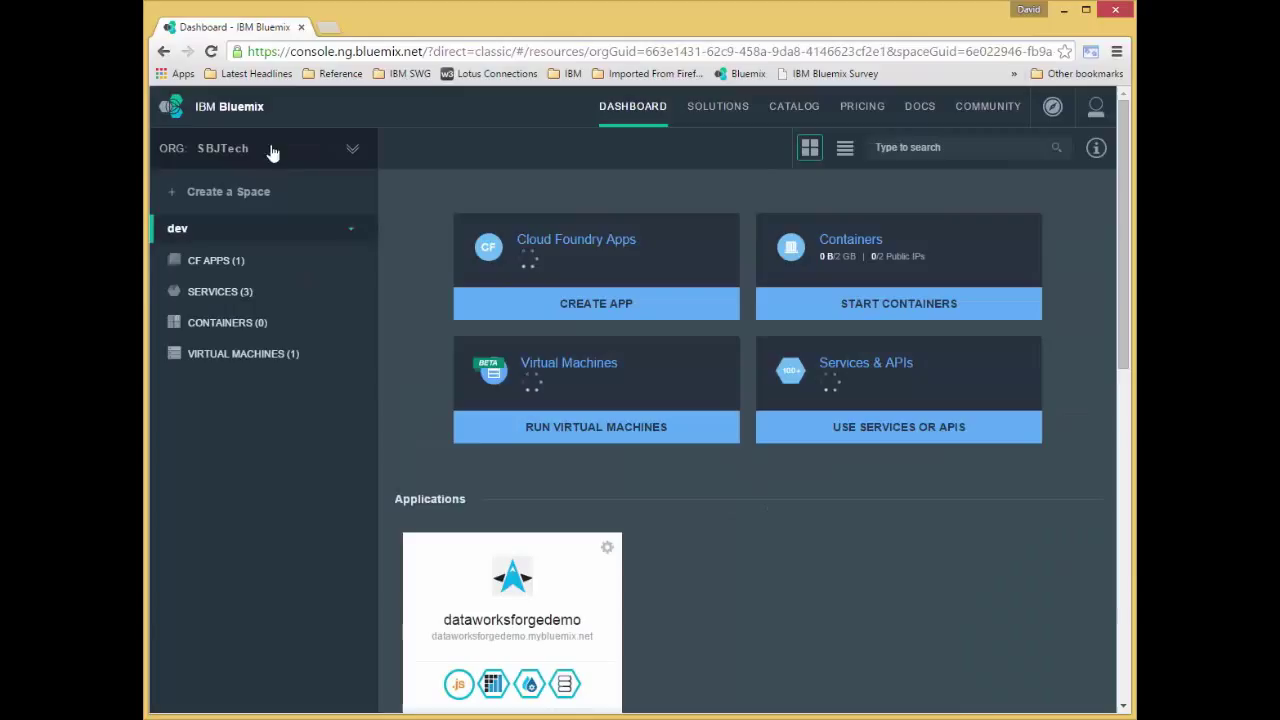
pyautogui.scroll(-3)
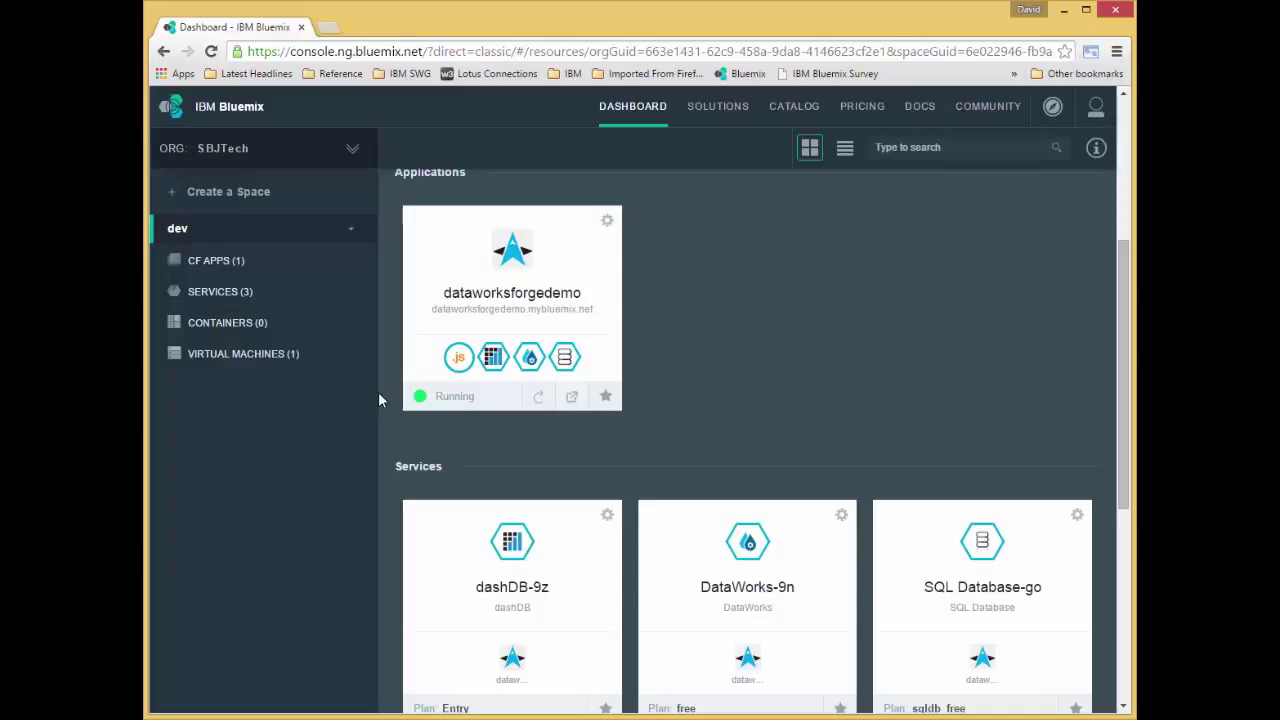
pyautogui.scroll(-3)
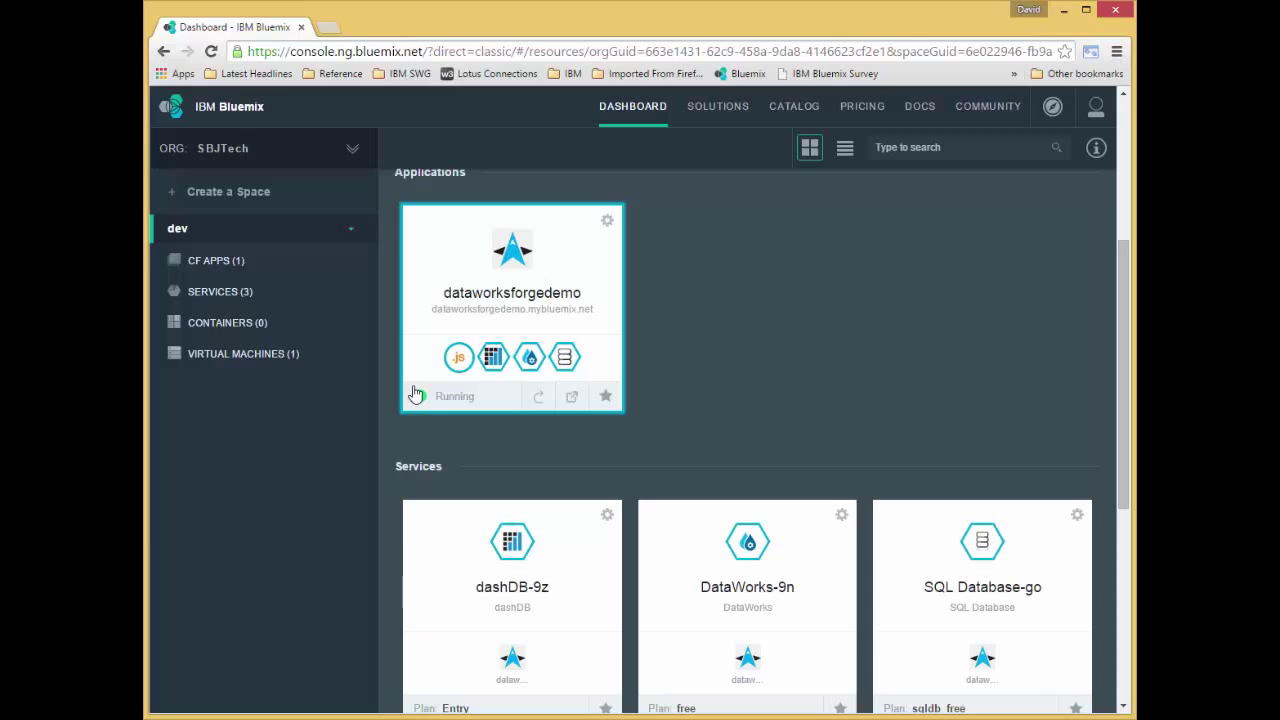
pyautogui.moveTo(520, 256)
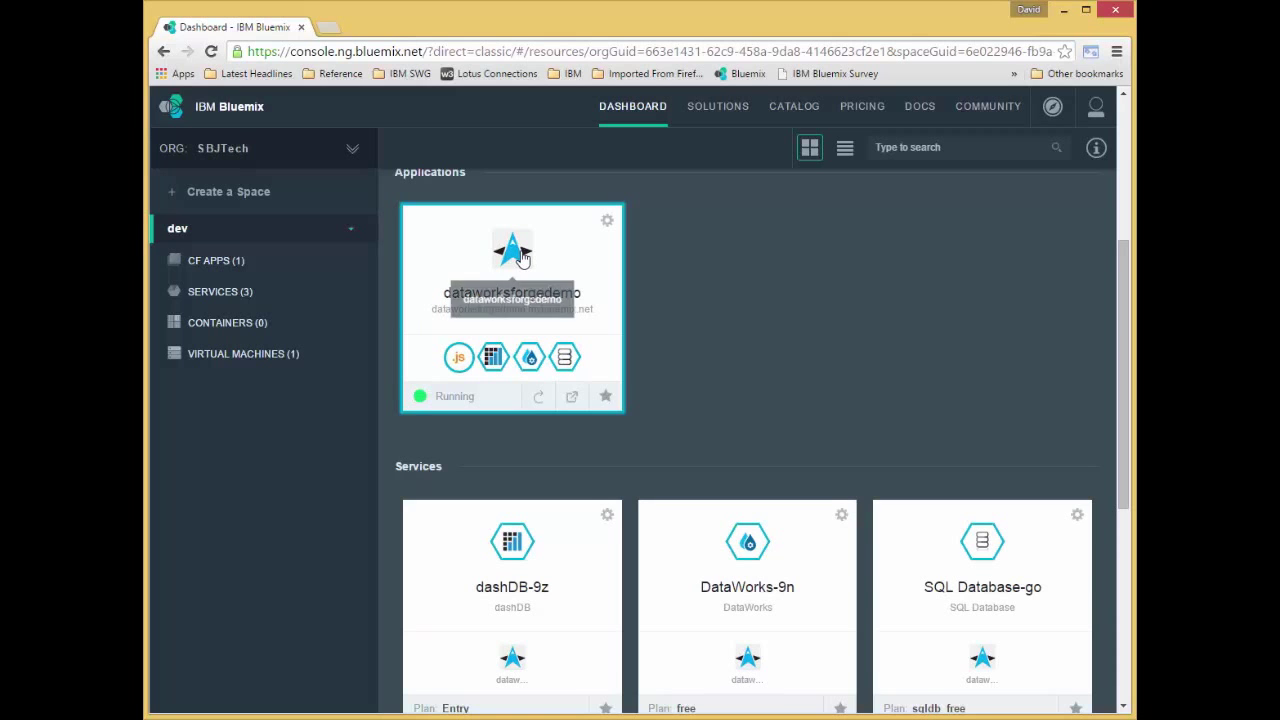
# Reveal the dashDB service's JSON credentials (host, port, database, username, password) on the app overview
pyautogui.click(512, 264)
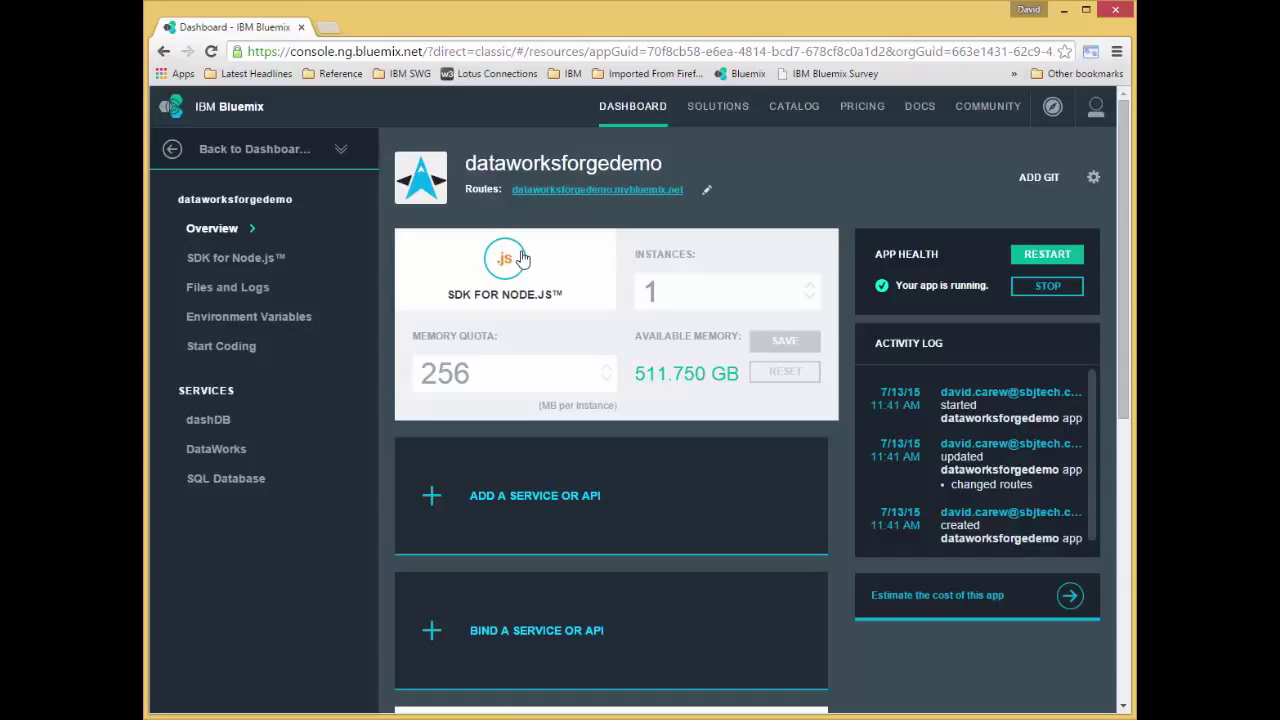
pyautogui.scroll(-3)
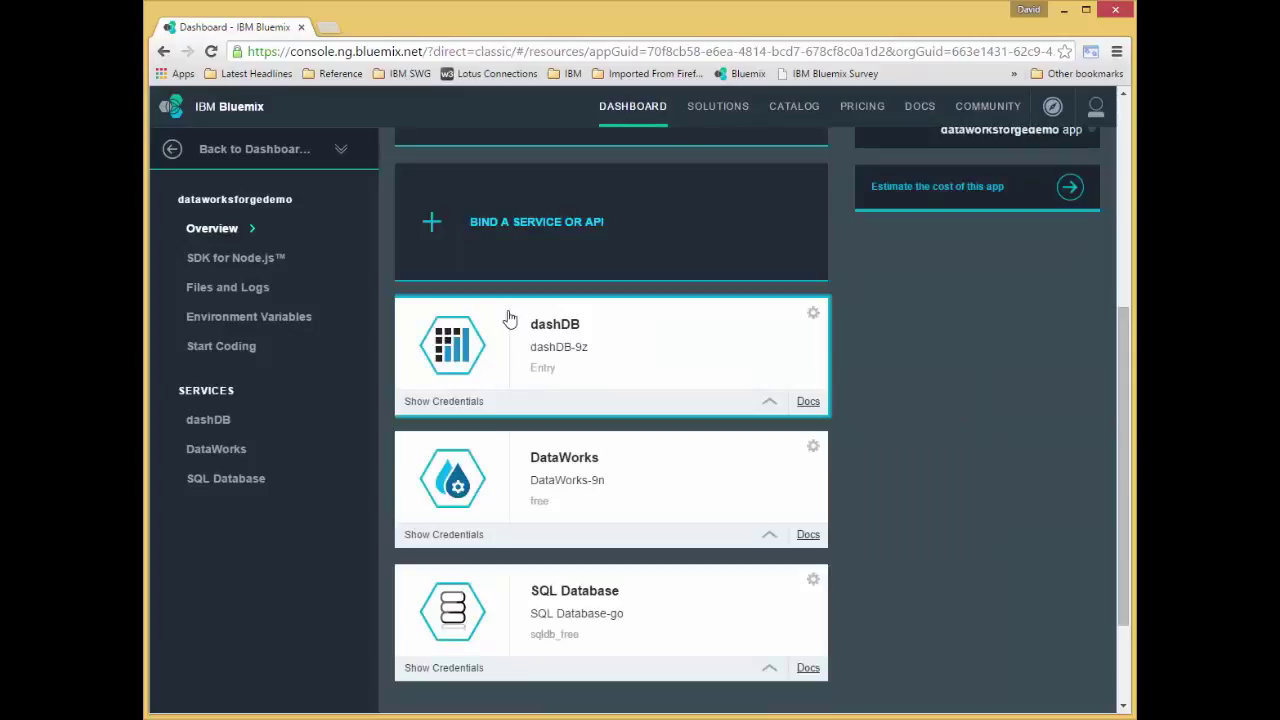
pyautogui.moveTo(492, 350)
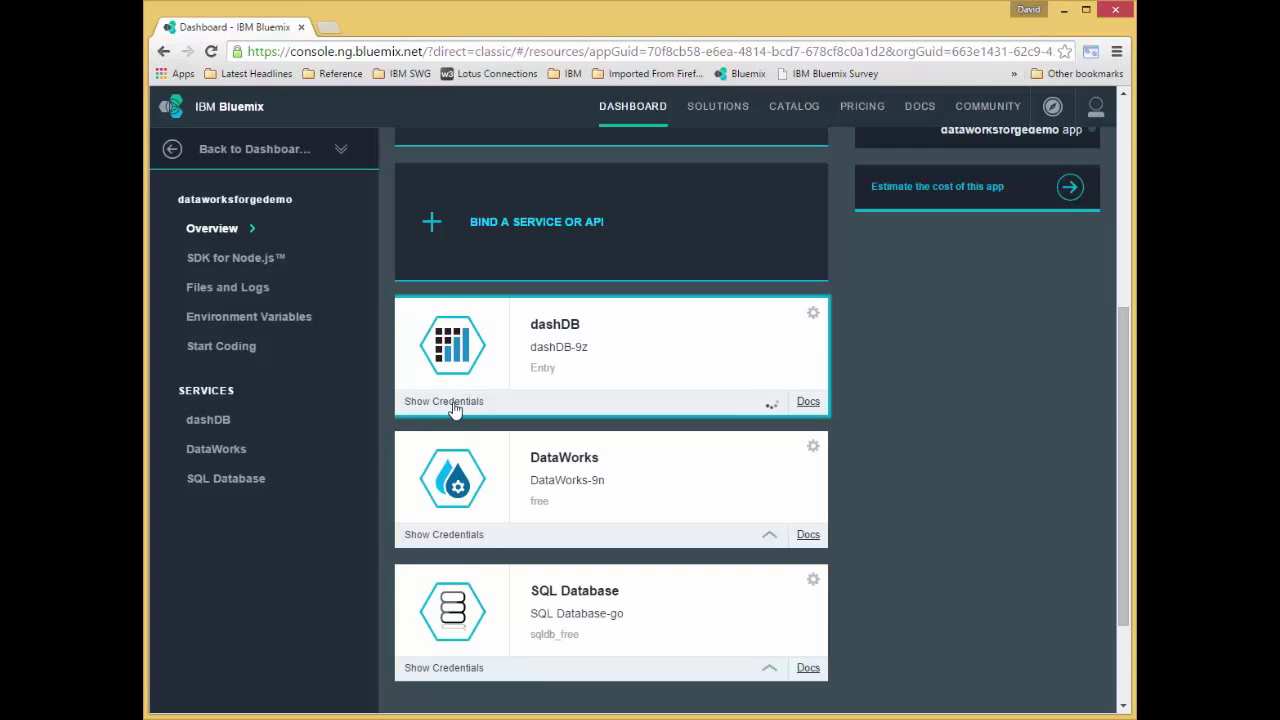
pyautogui.click(444, 400)
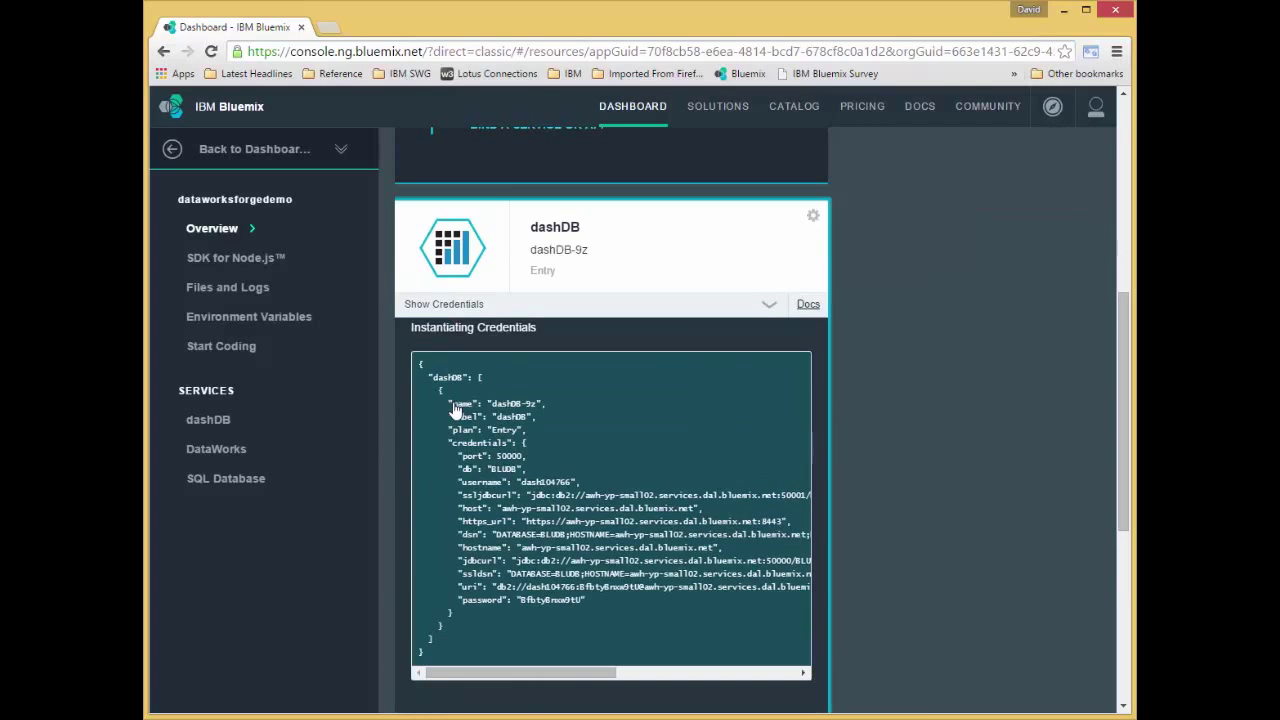
pyautogui.scroll(-3)
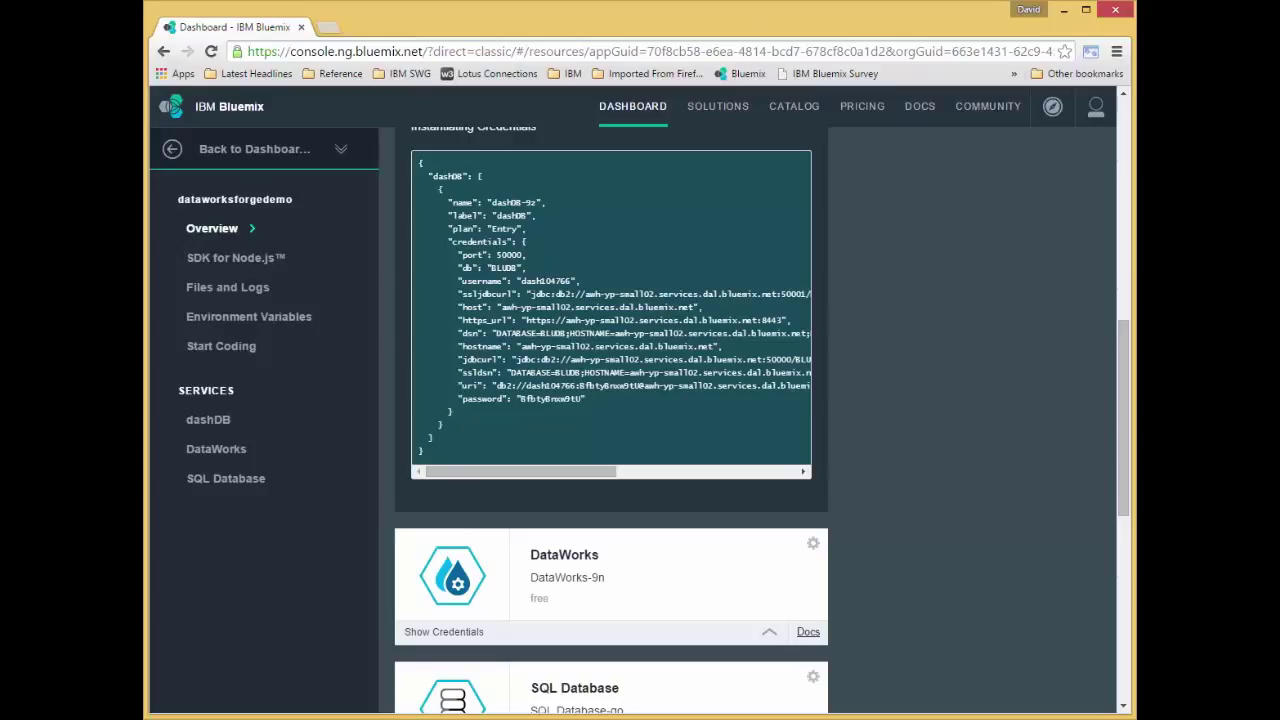
# Launch IBM DataWorks Forge, which reports an empty data registry
pyautogui.click(212, 228)
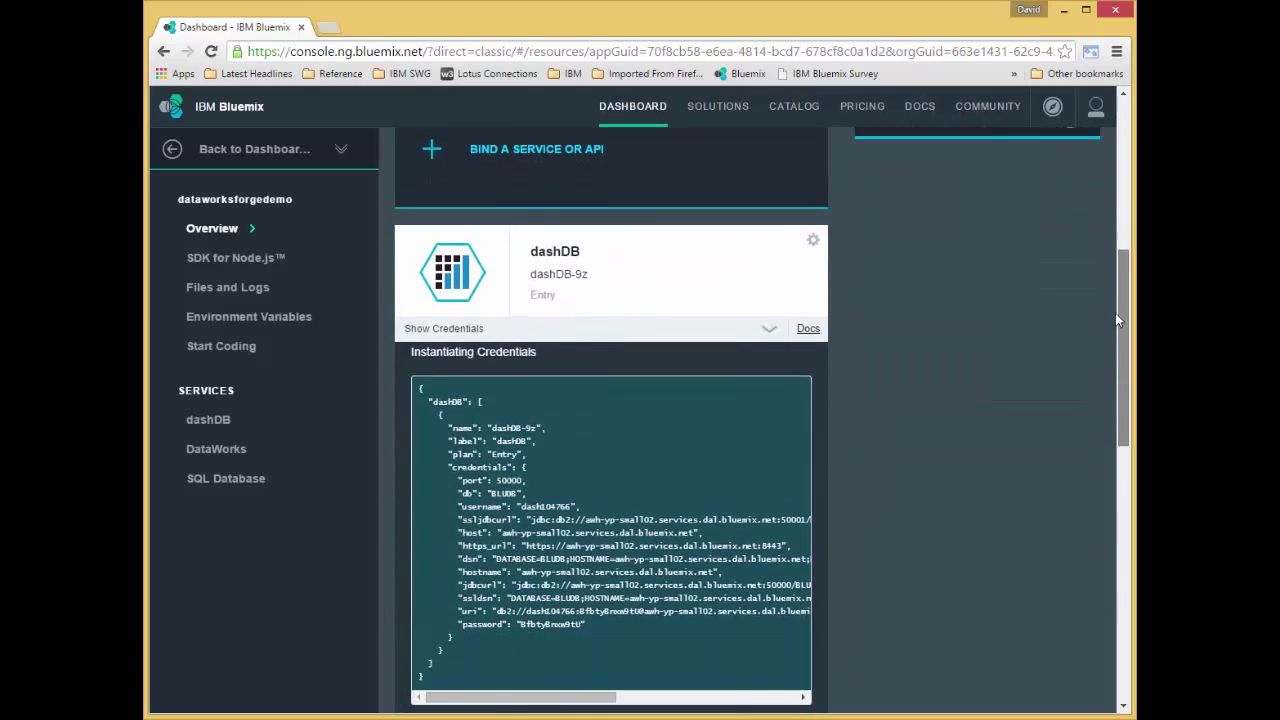
pyautogui.scroll(-3)
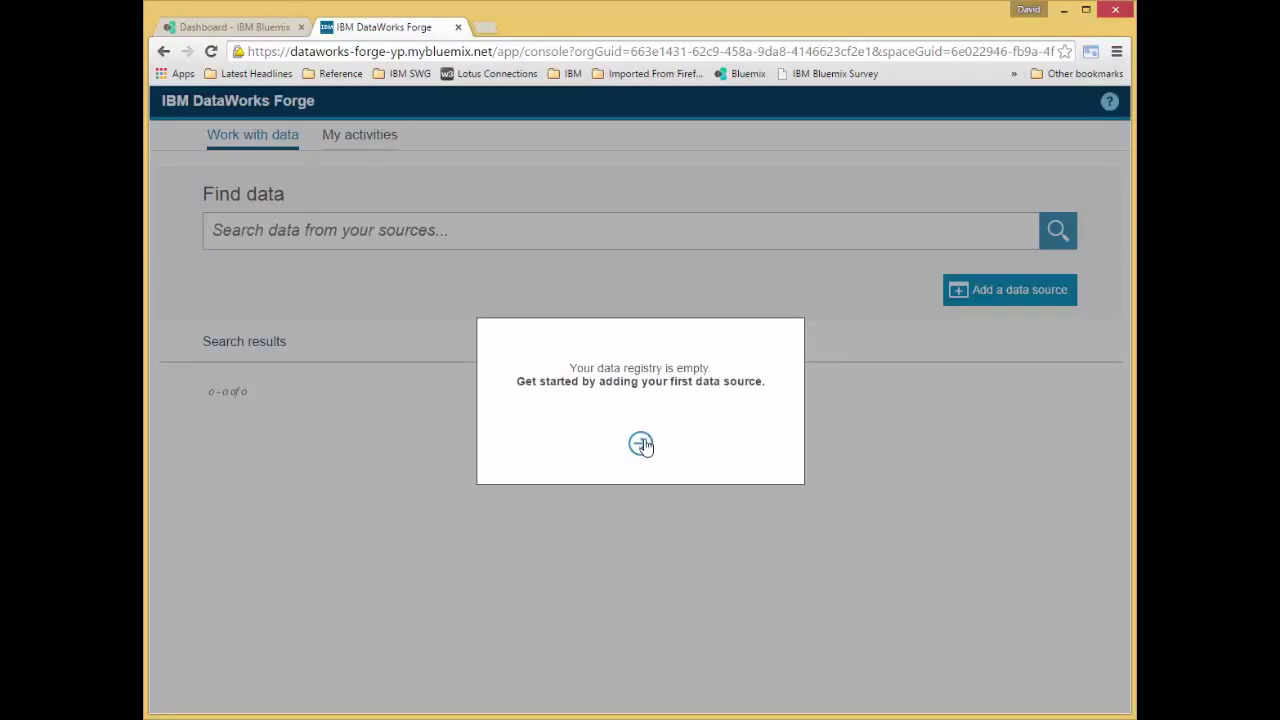
# Add a first data source of type dashDB and bring up the new connection form
pyautogui.click(1008, 288)
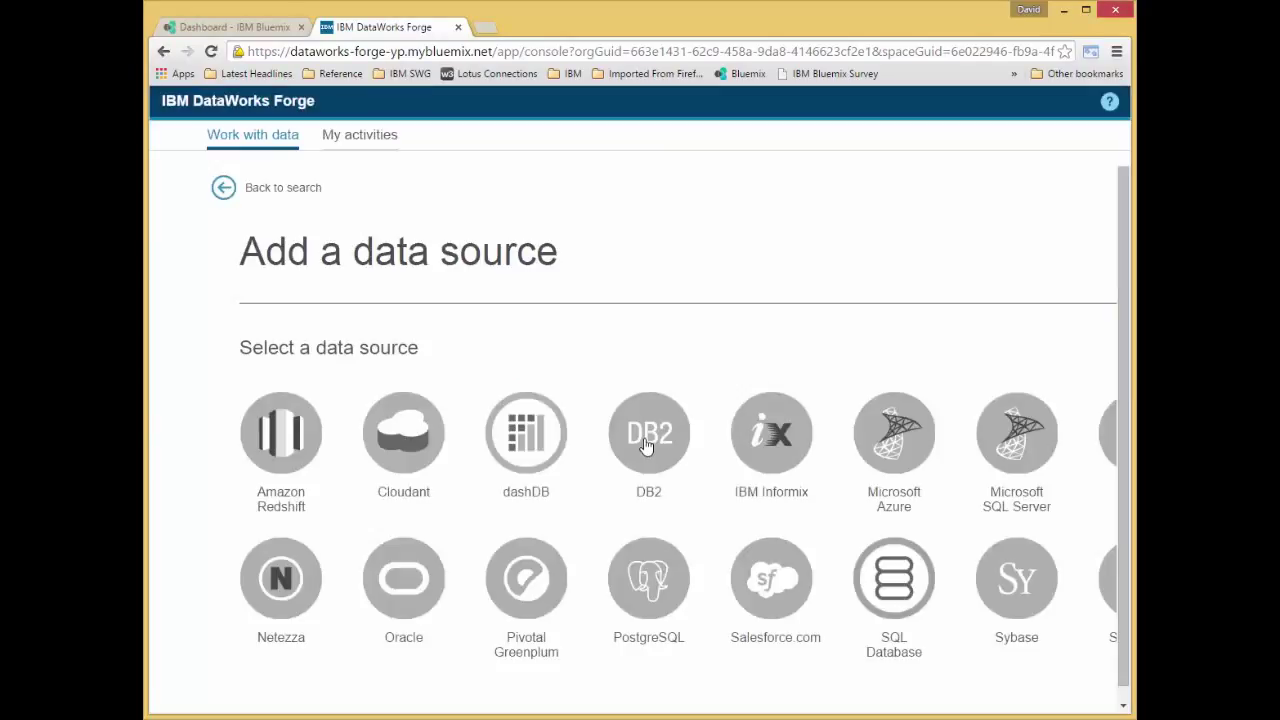
pyautogui.moveTo(526, 432)
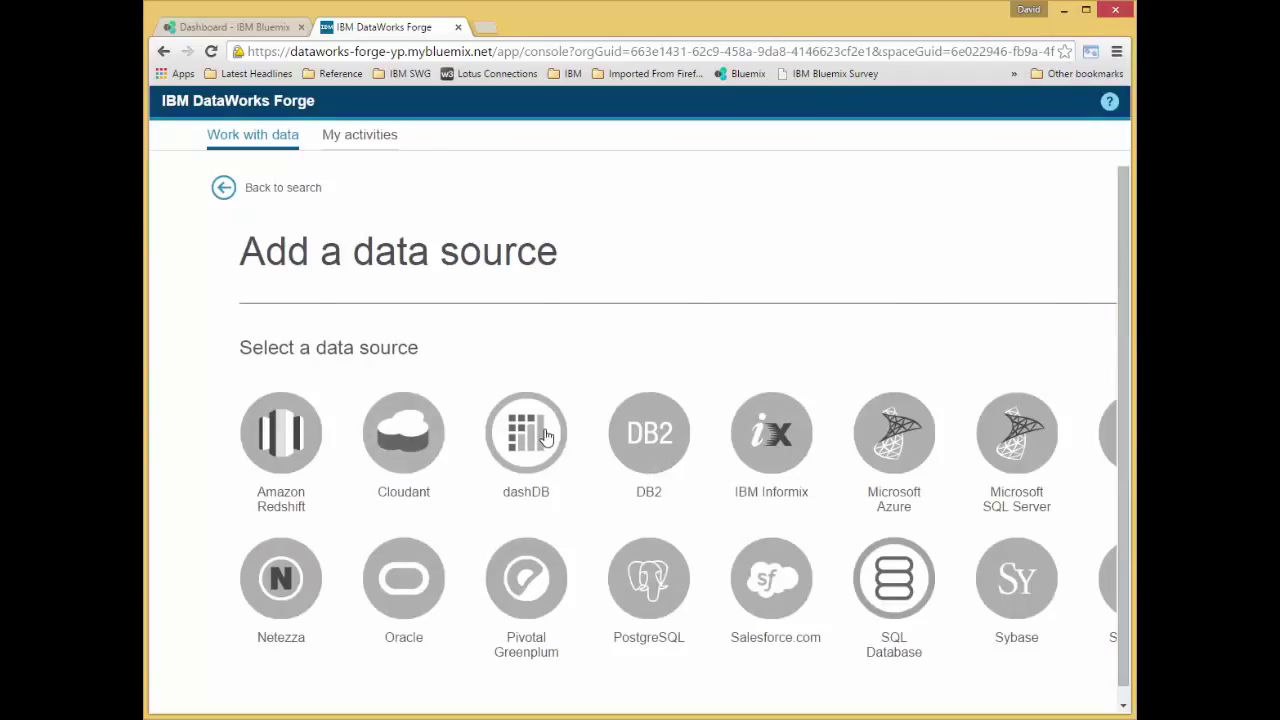
pyautogui.click(526, 432)
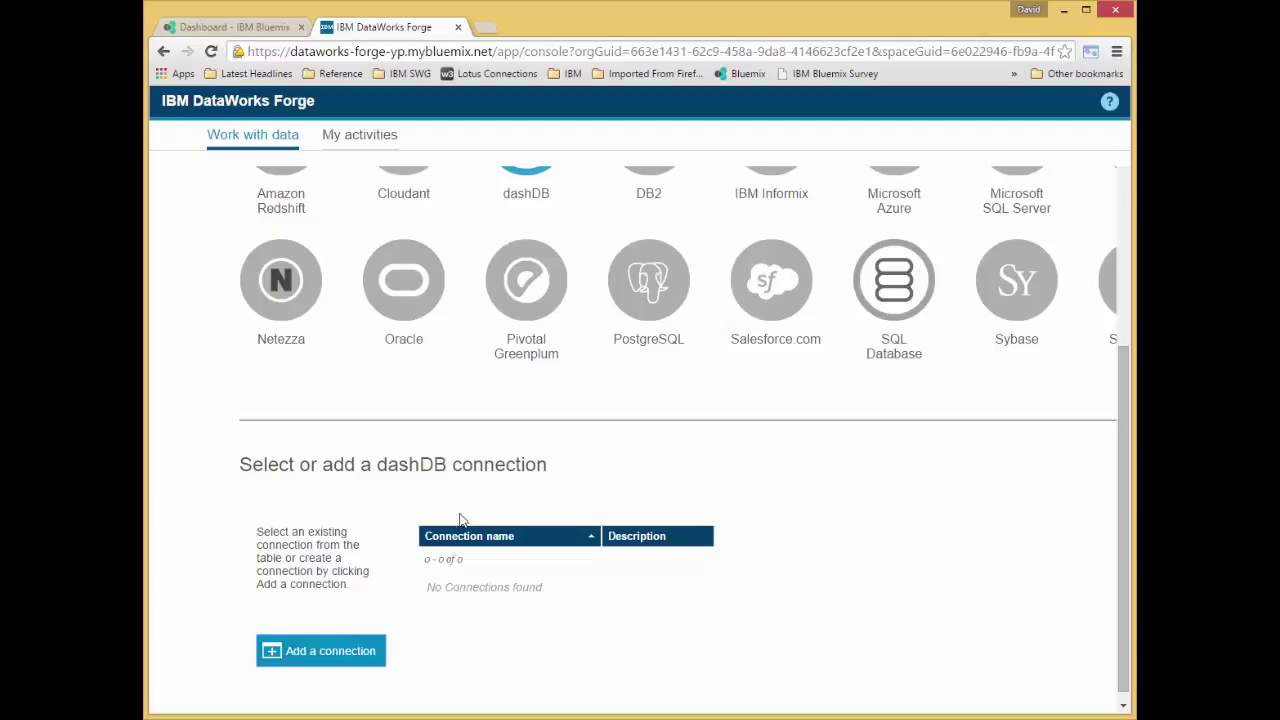
pyautogui.click(320, 650)
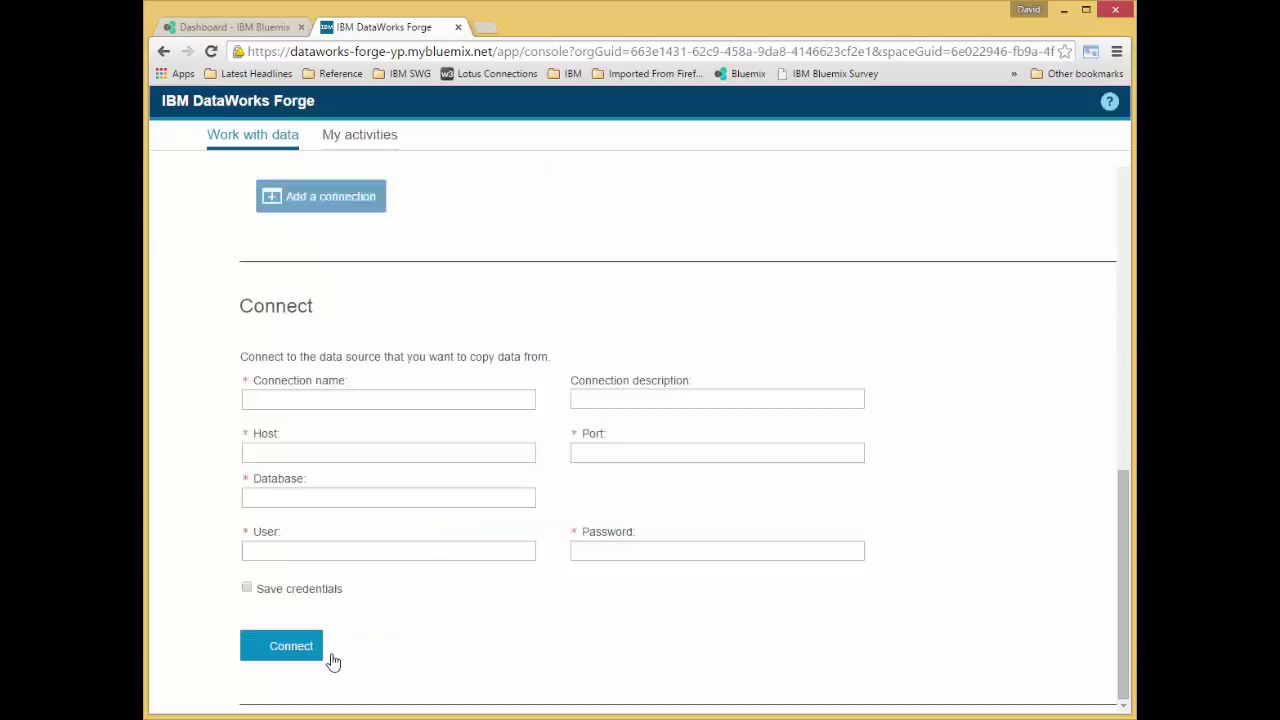
# Enter MyDashDBConnection with the dashDB host, port, database and saved credentials, and connect to list schemas
pyautogui.click(388, 400)
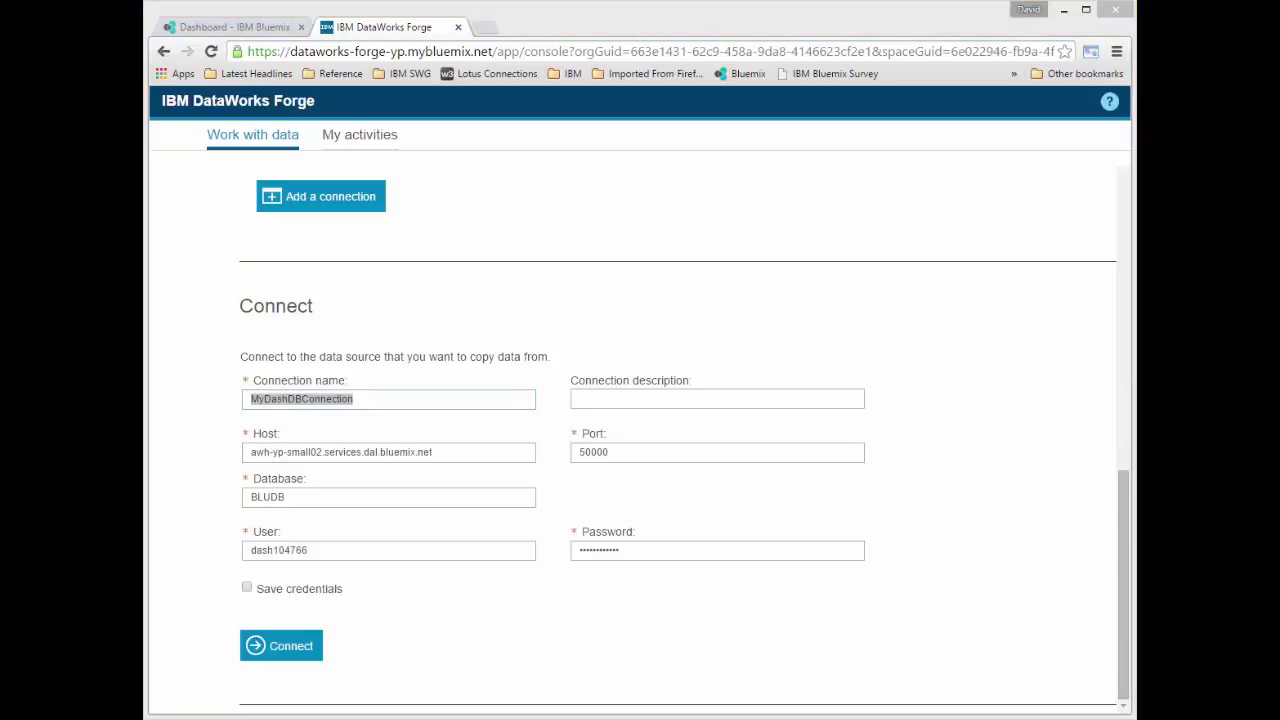
pyautogui.moveTo(940, 248)
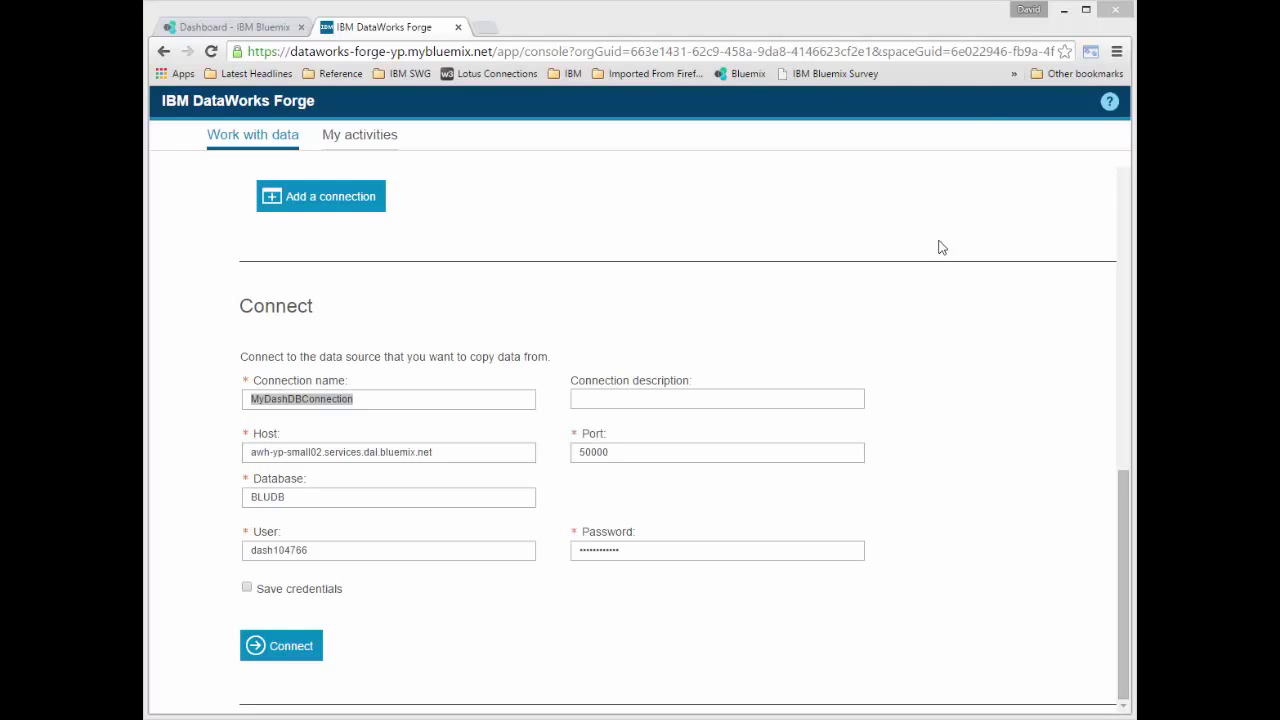
pyautogui.moveTo(246, 588)
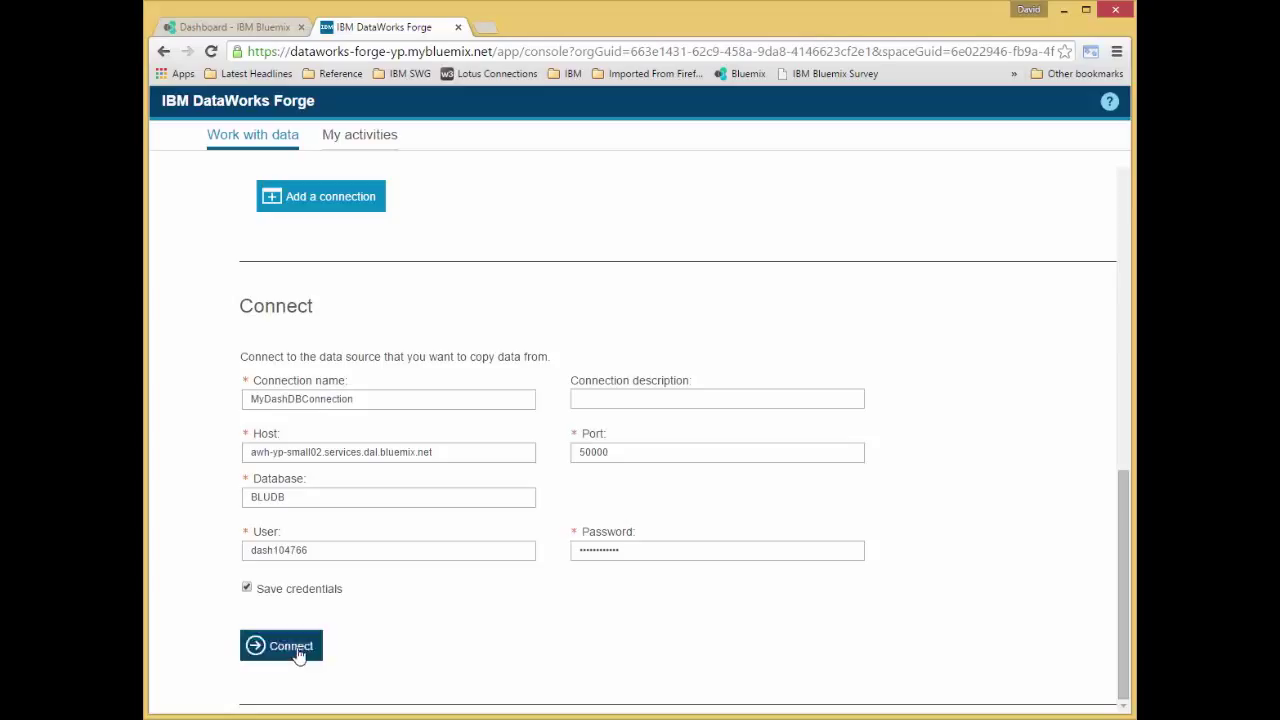
pyautogui.click(290, 644)
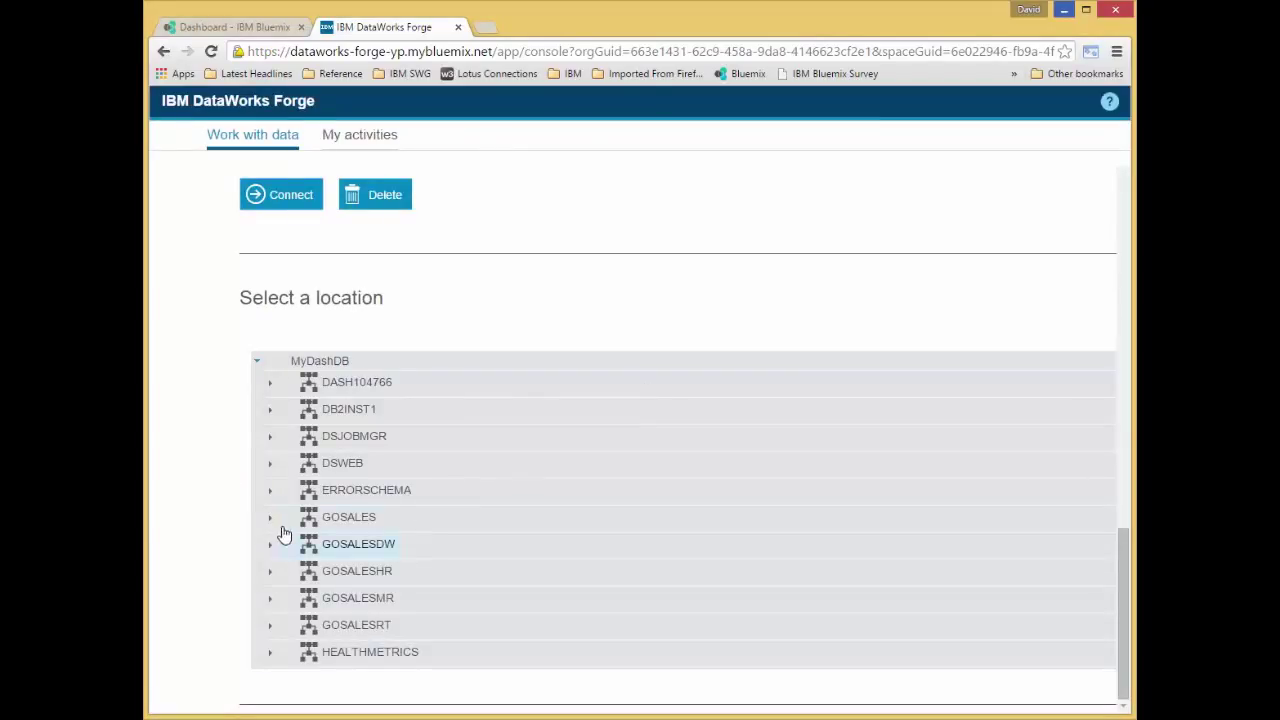
# Select the PRODUCT table under GOSALES as the data set and complete the selection
pyautogui.click(268, 516)
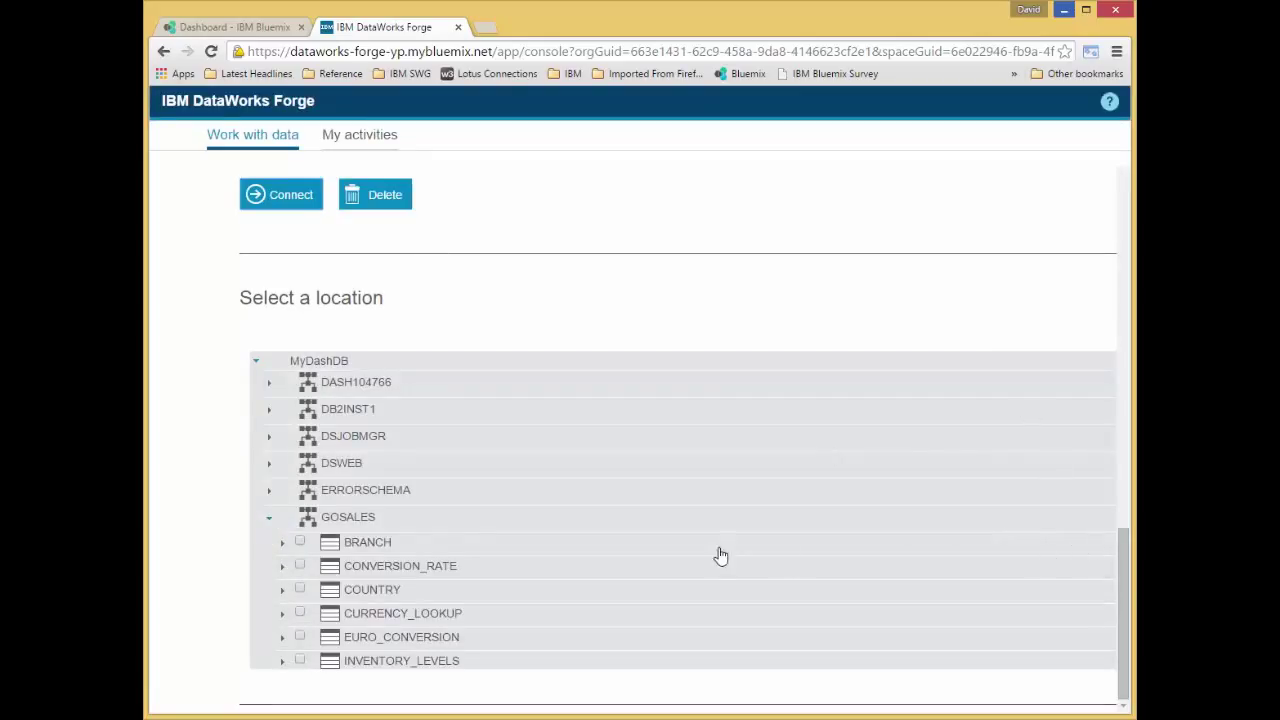
pyautogui.scroll(-3)
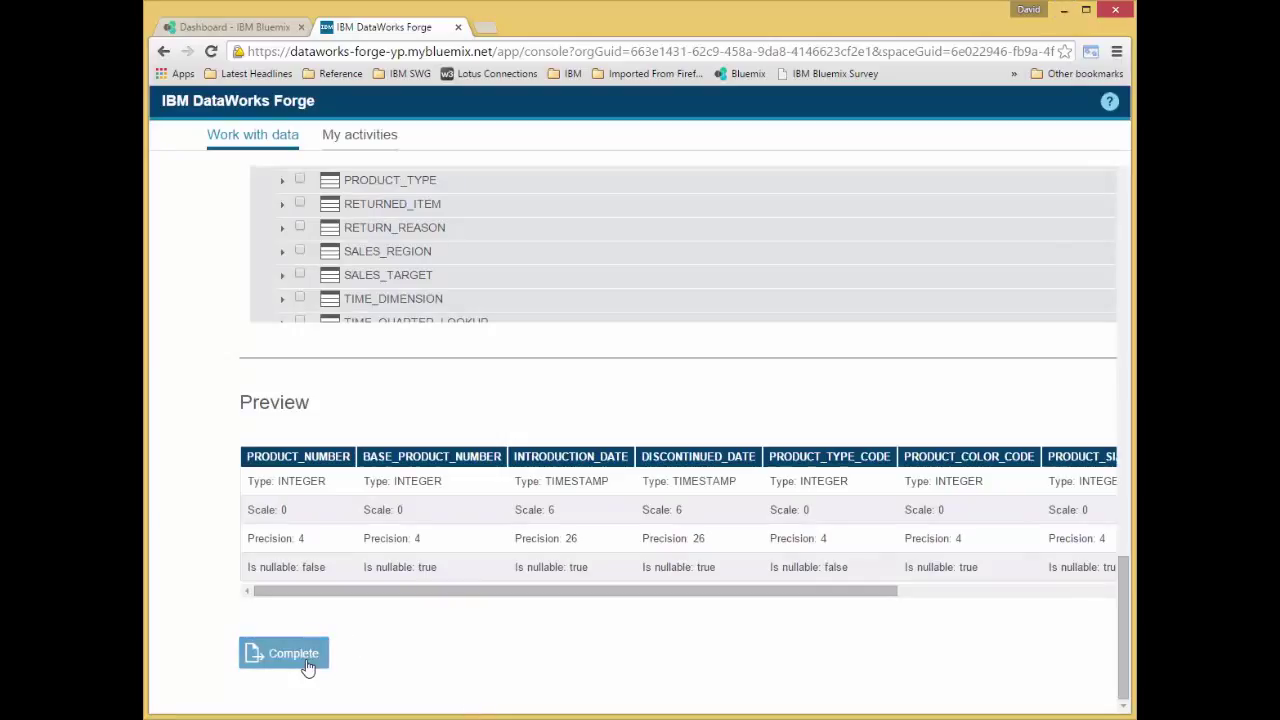
pyautogui.click(284, 652)
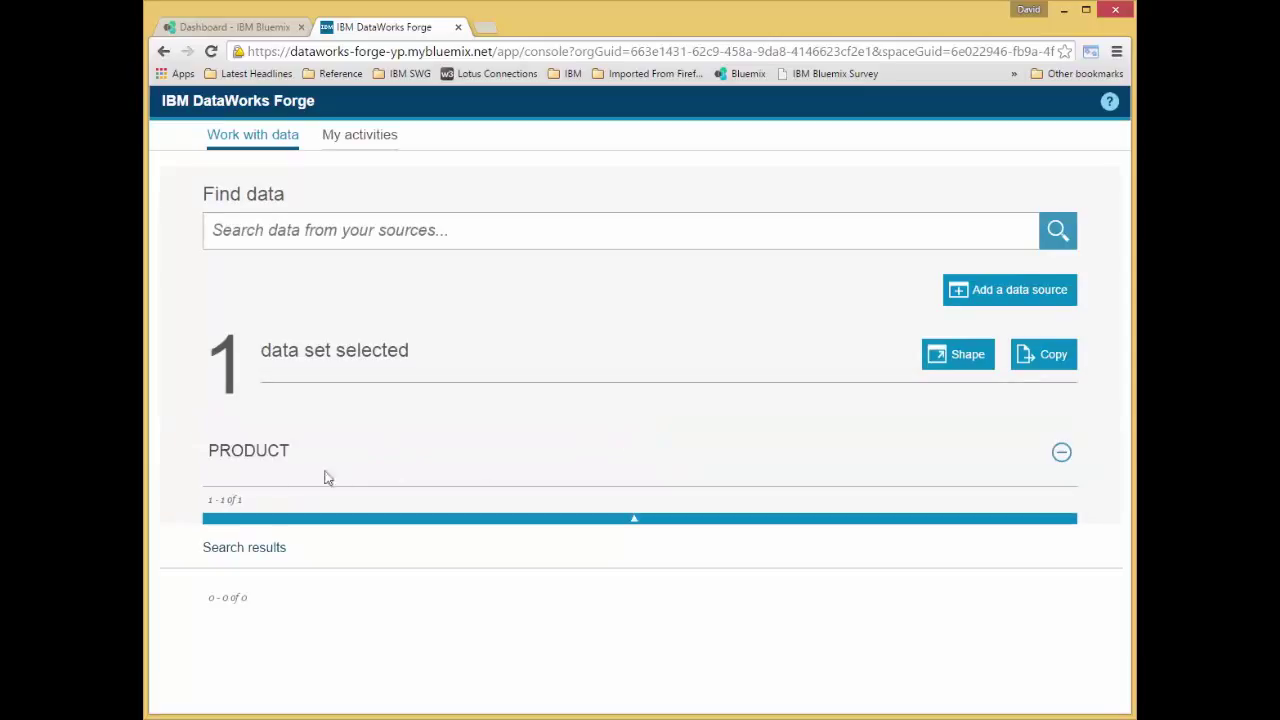
pyautogui.moveTo(328, 496)
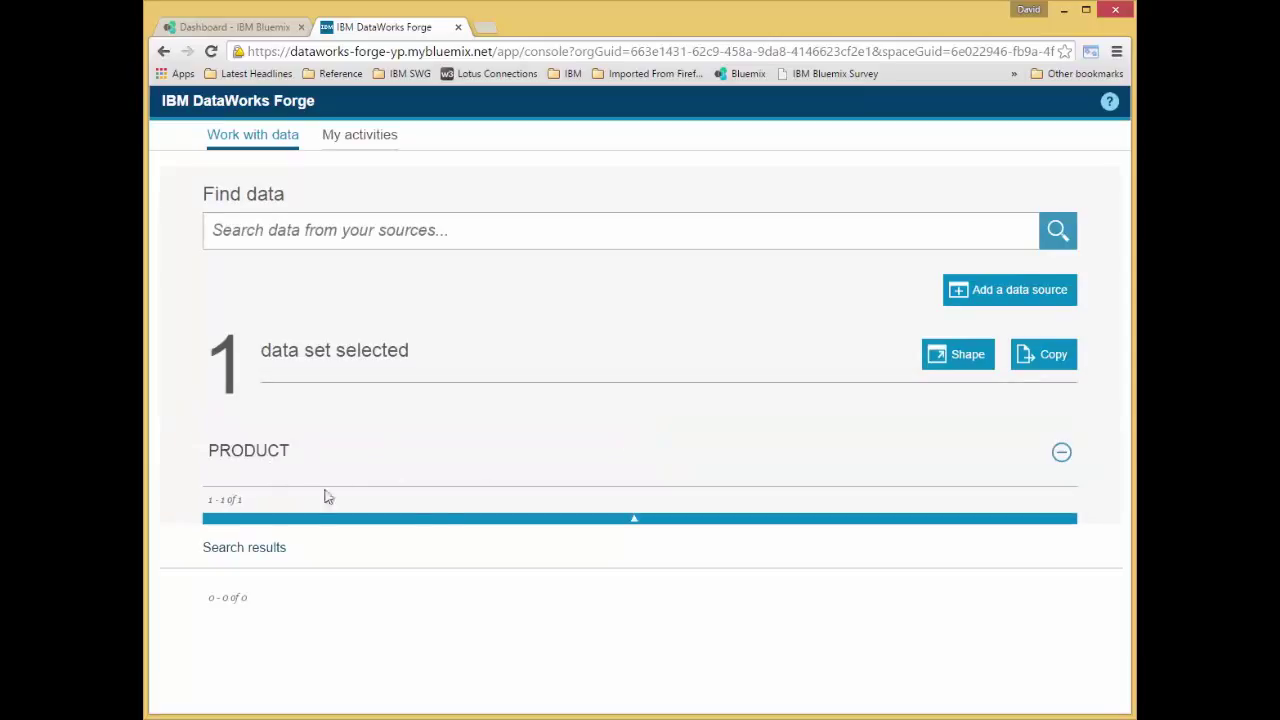
pyautogui.moveTo(956, 360)
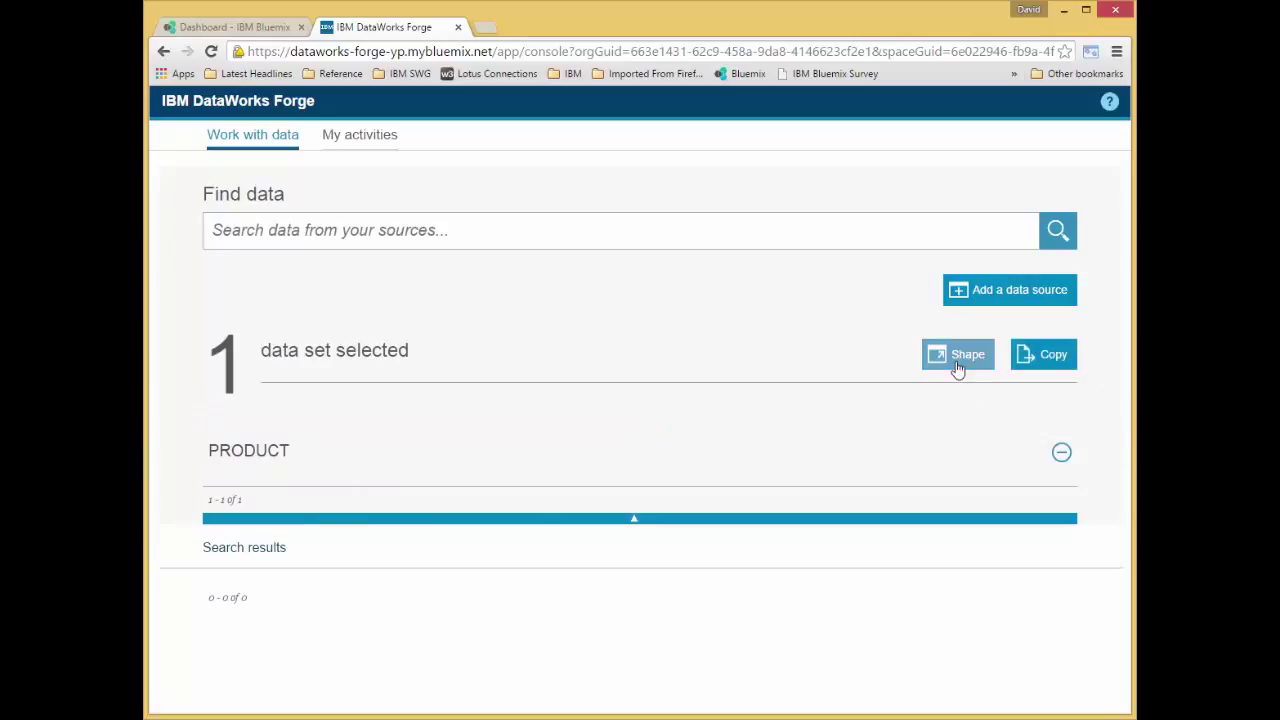
# Start shaping the selected PRODUCT data set, revealing its nine columns
pyautogui.click(956, 354)
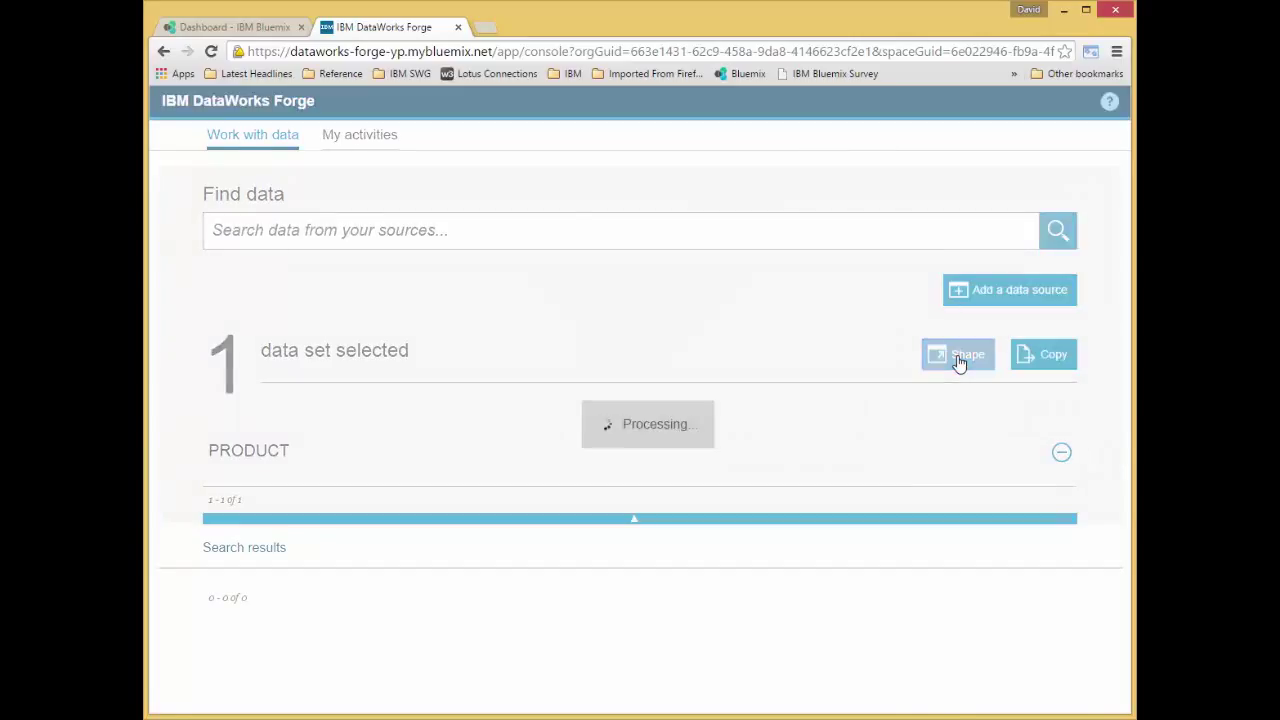
pyautogui.click(956, 354)
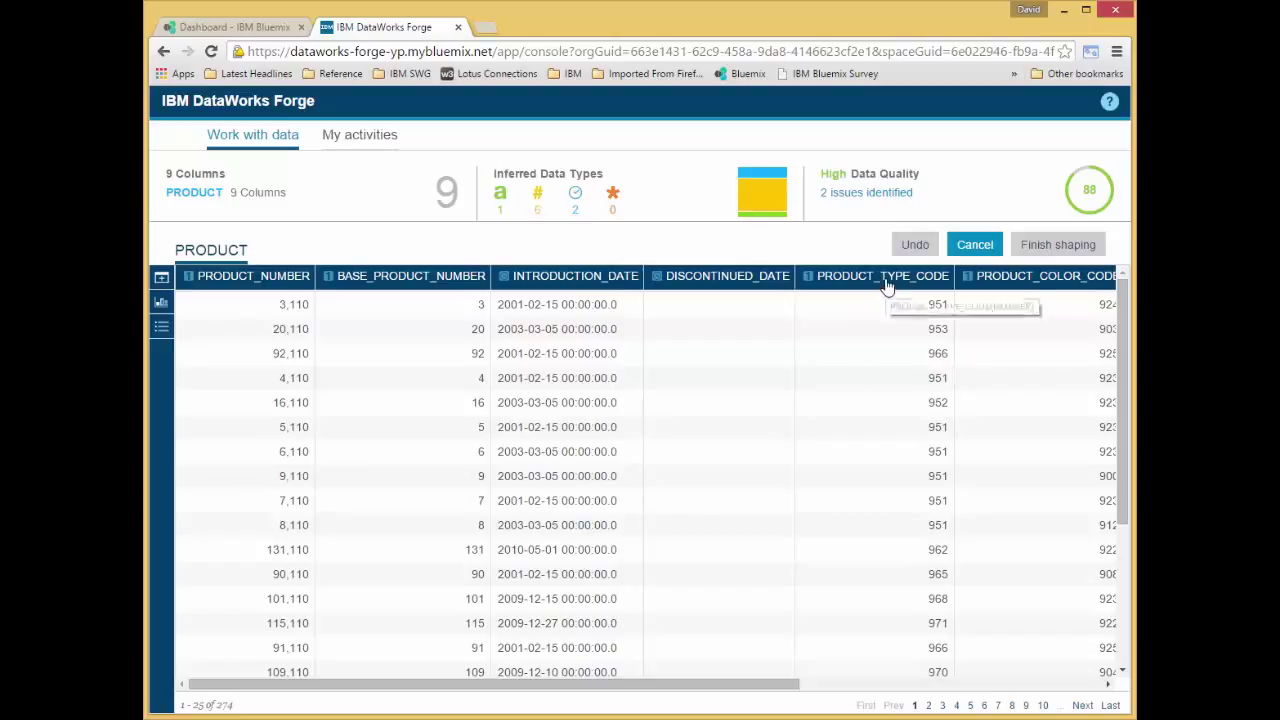
# Filter PRODUCT_TYPE_CODE to keep only rows with value 961
pyautogui.click(882, 276)
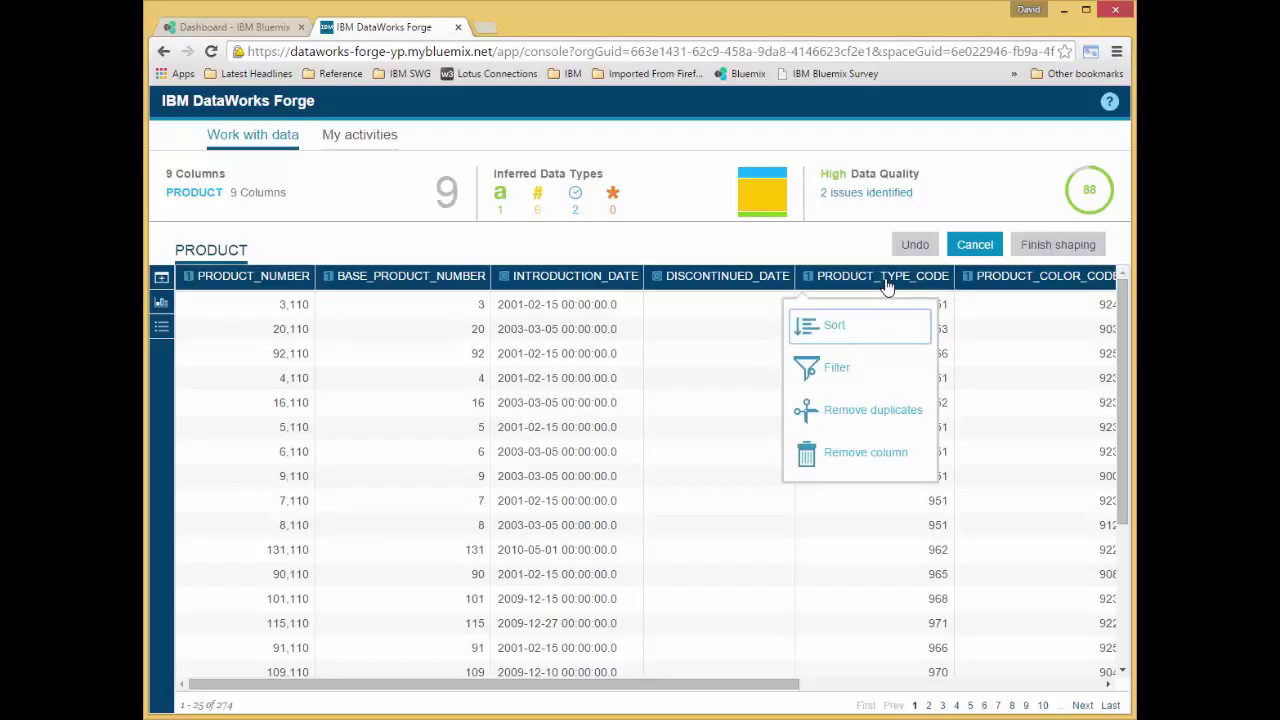
pyautogui.click(836, 368)
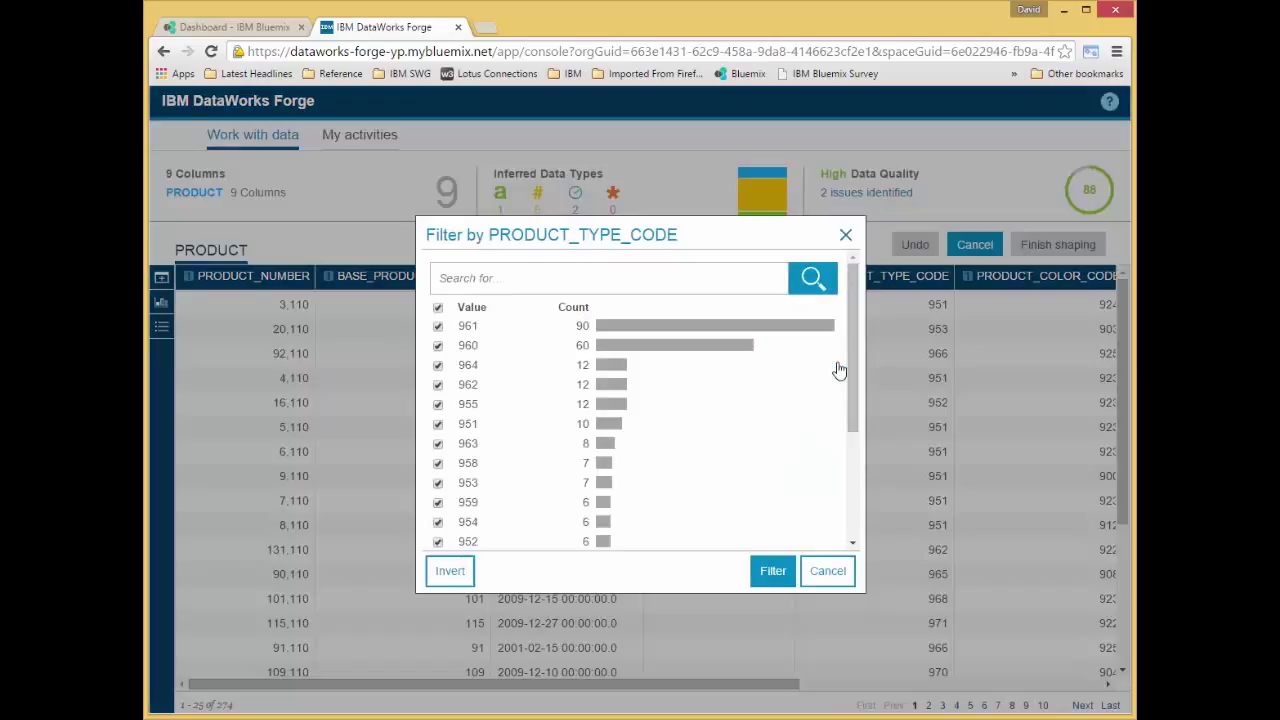
pyautogui.click(438, 308)
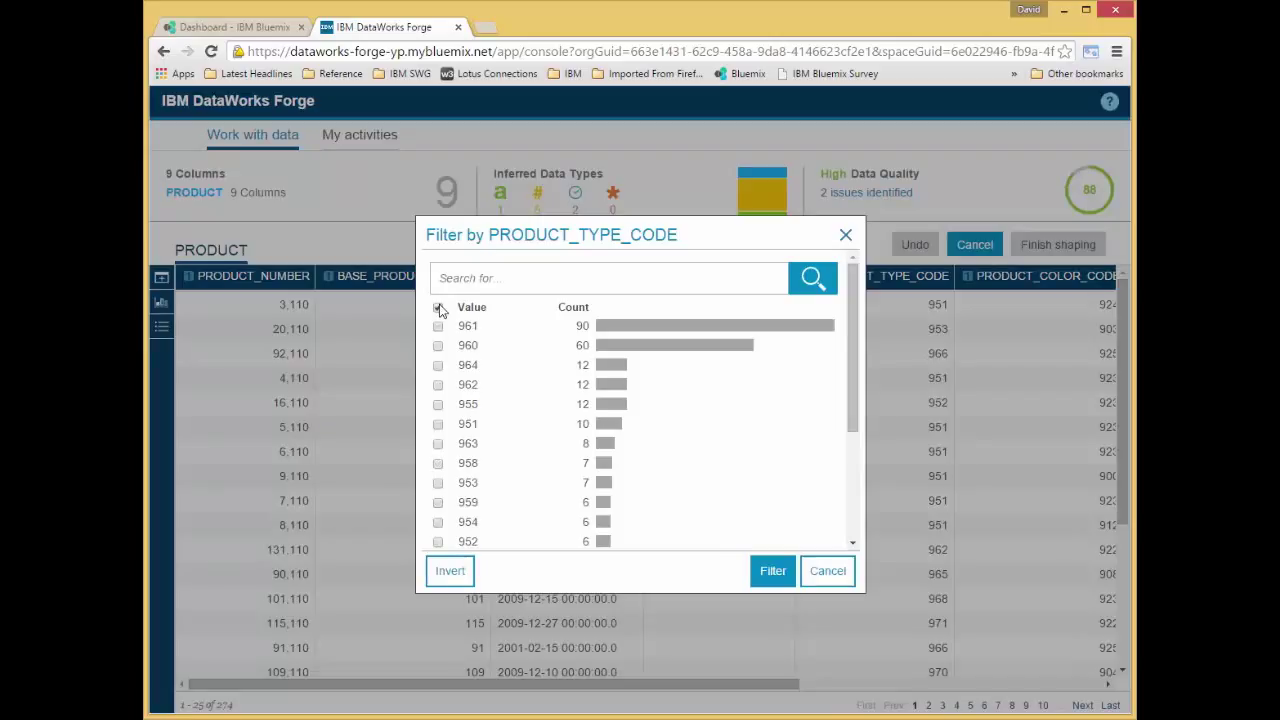
pyautogui.click(438, 324)
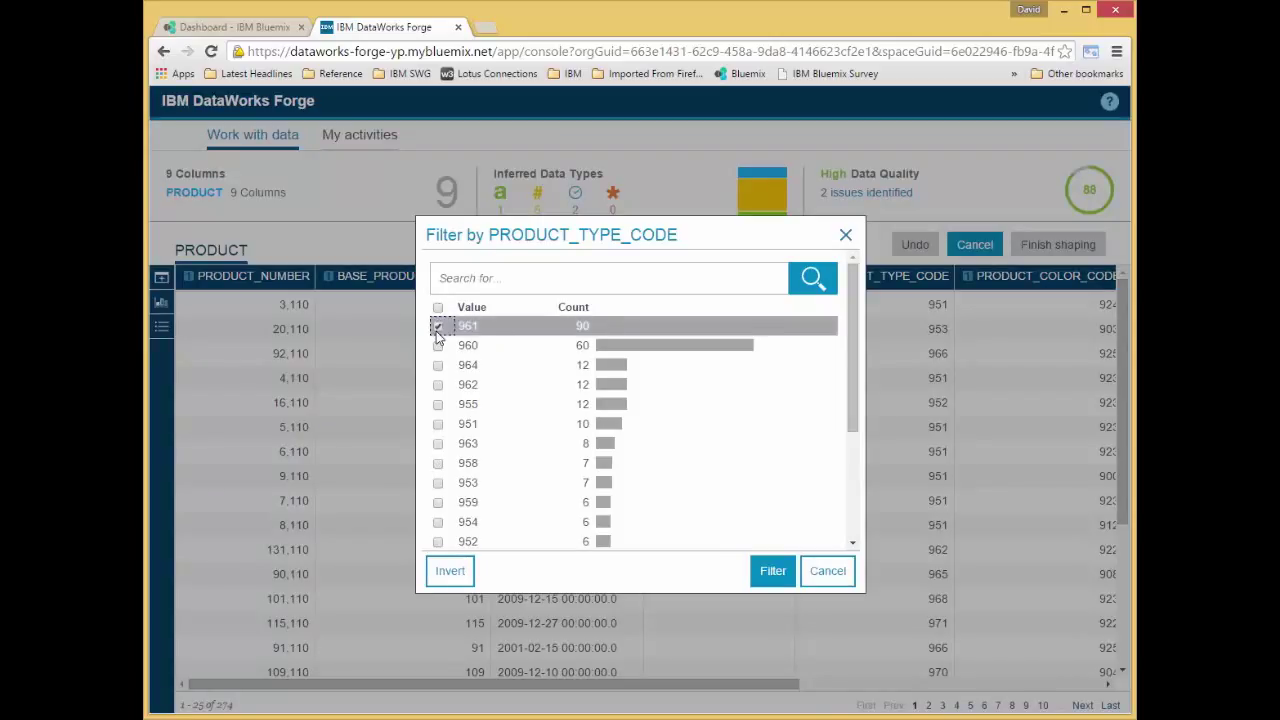
pyautogui.click(438, 326)
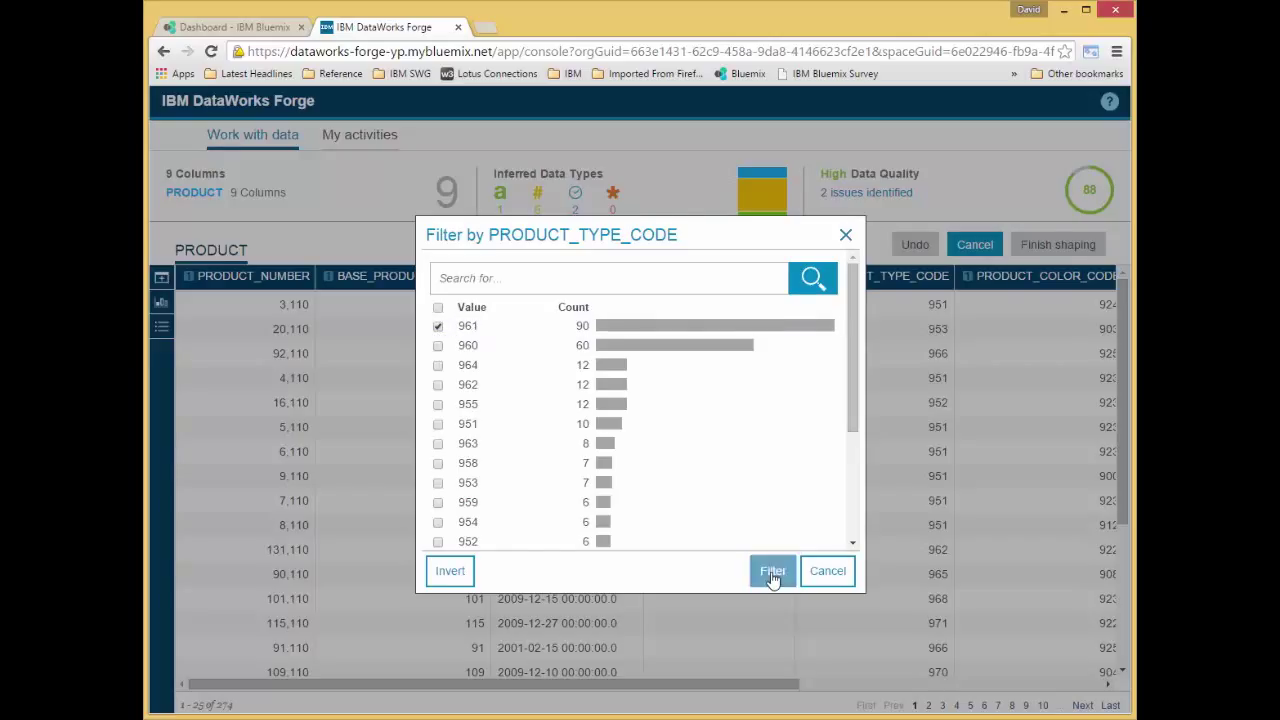
pyautogui.click(772, 570)
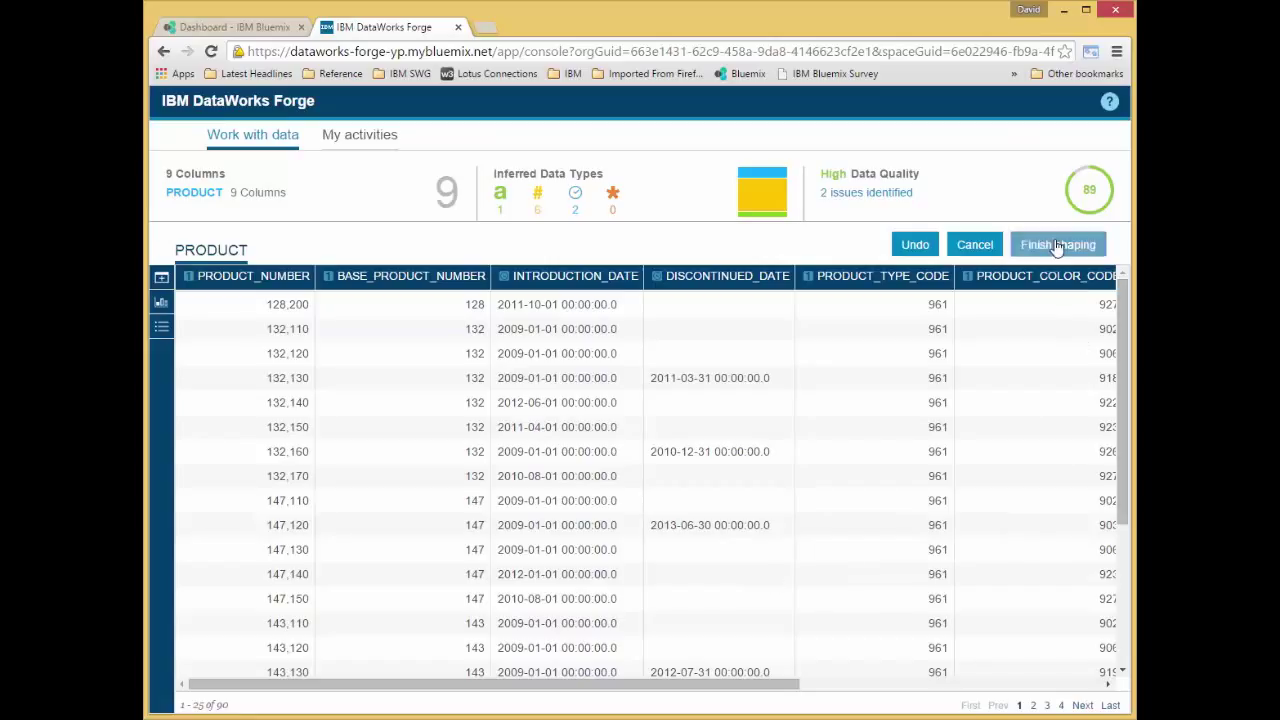
# Finish shaping and choose SQL Database as the copy destination
pyautogui.click(1058, 244)
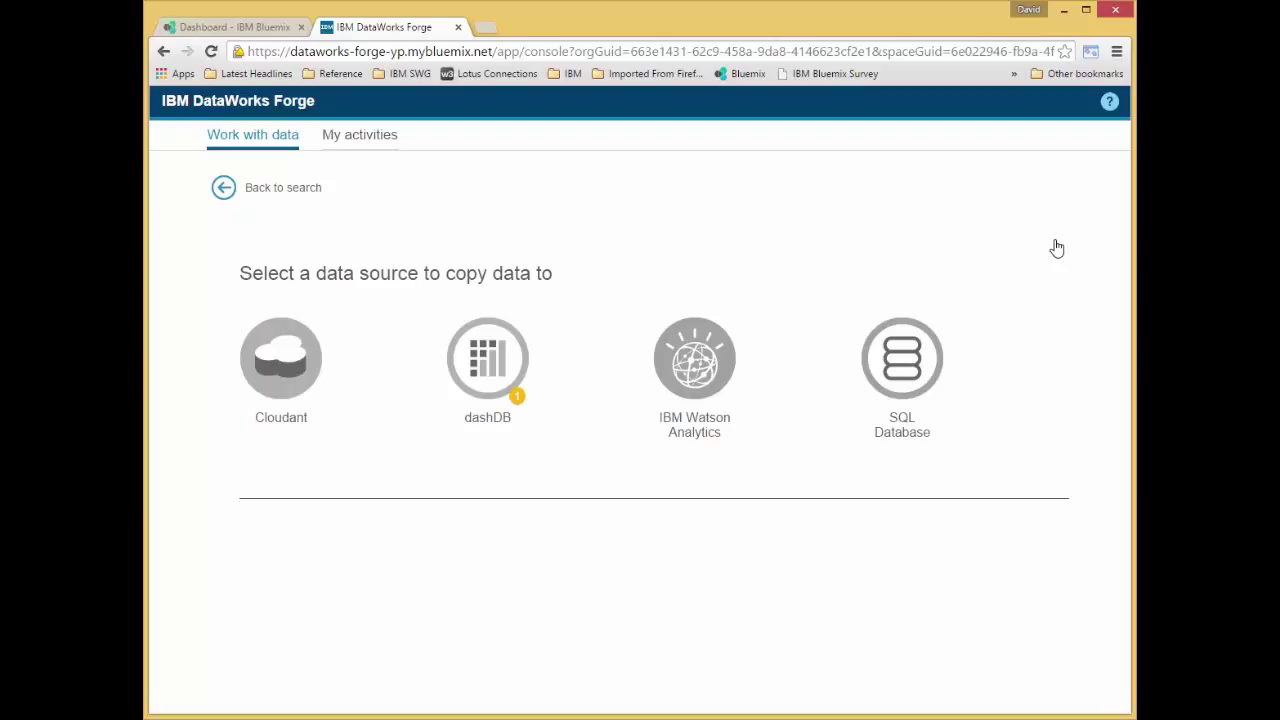
pyautogui.moveTo(900, 378)
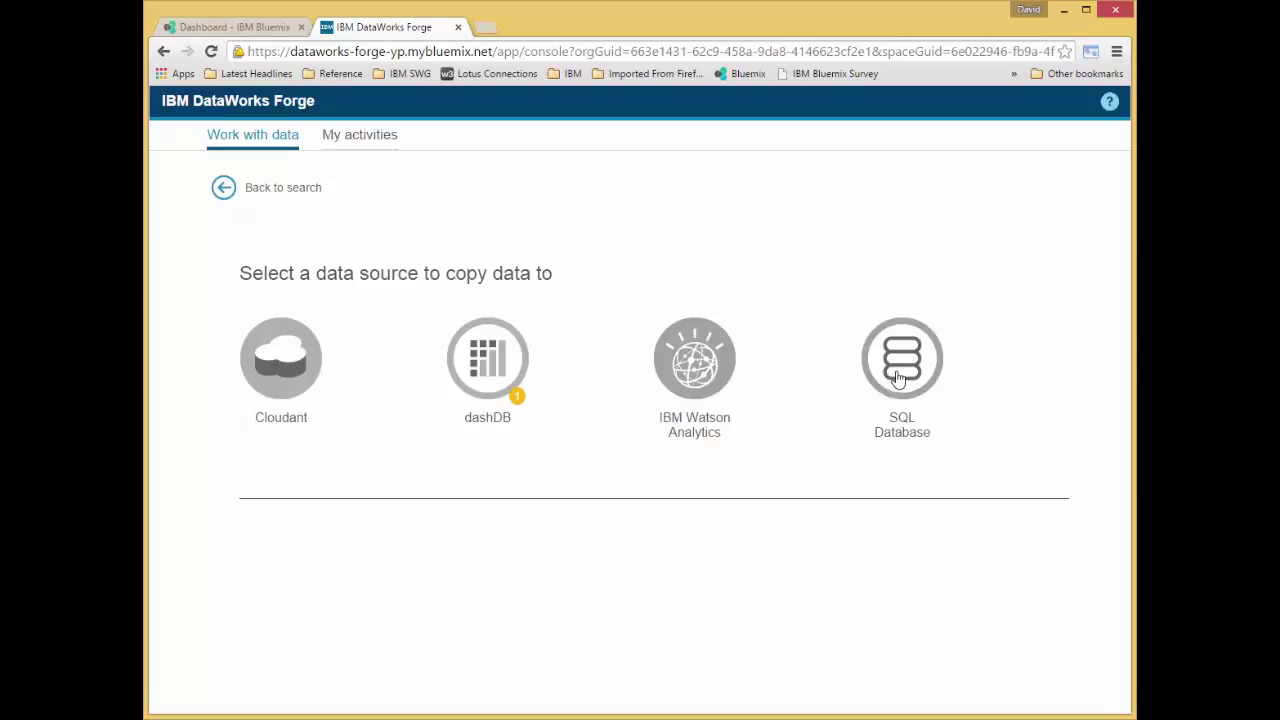
pyautogui.moveTo(900, 358)
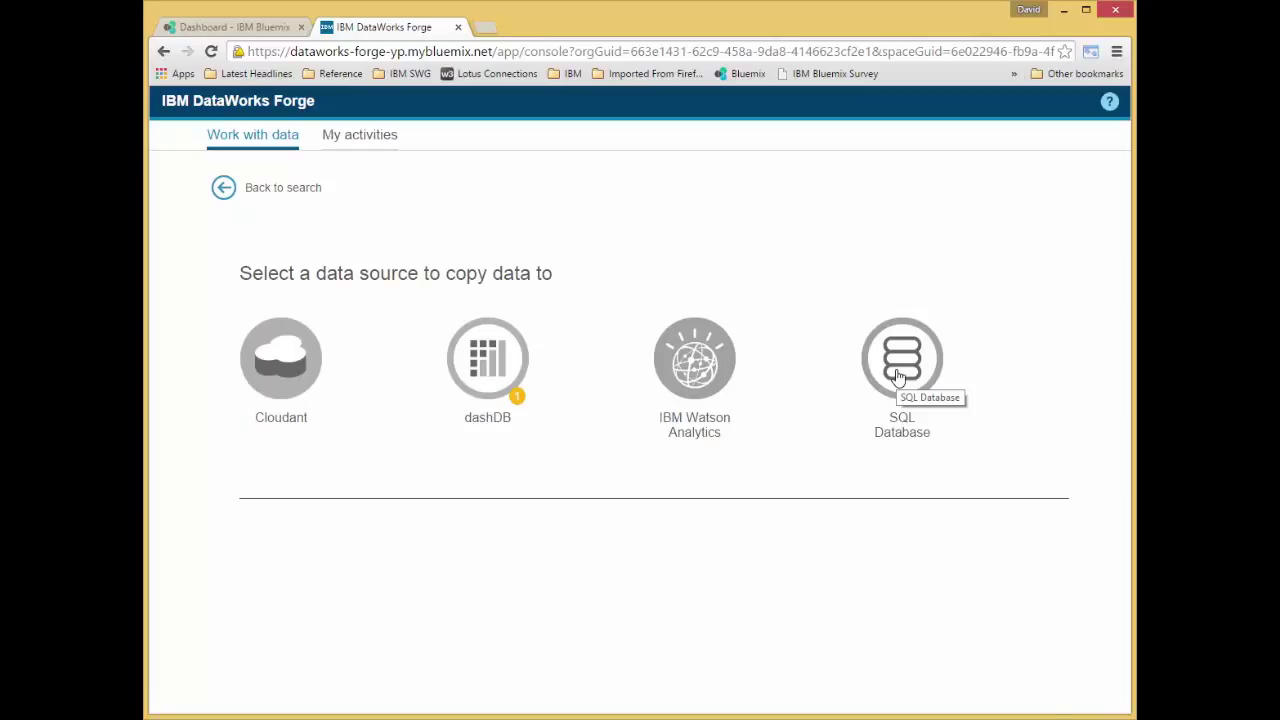
pyautogui.click(900, 358)
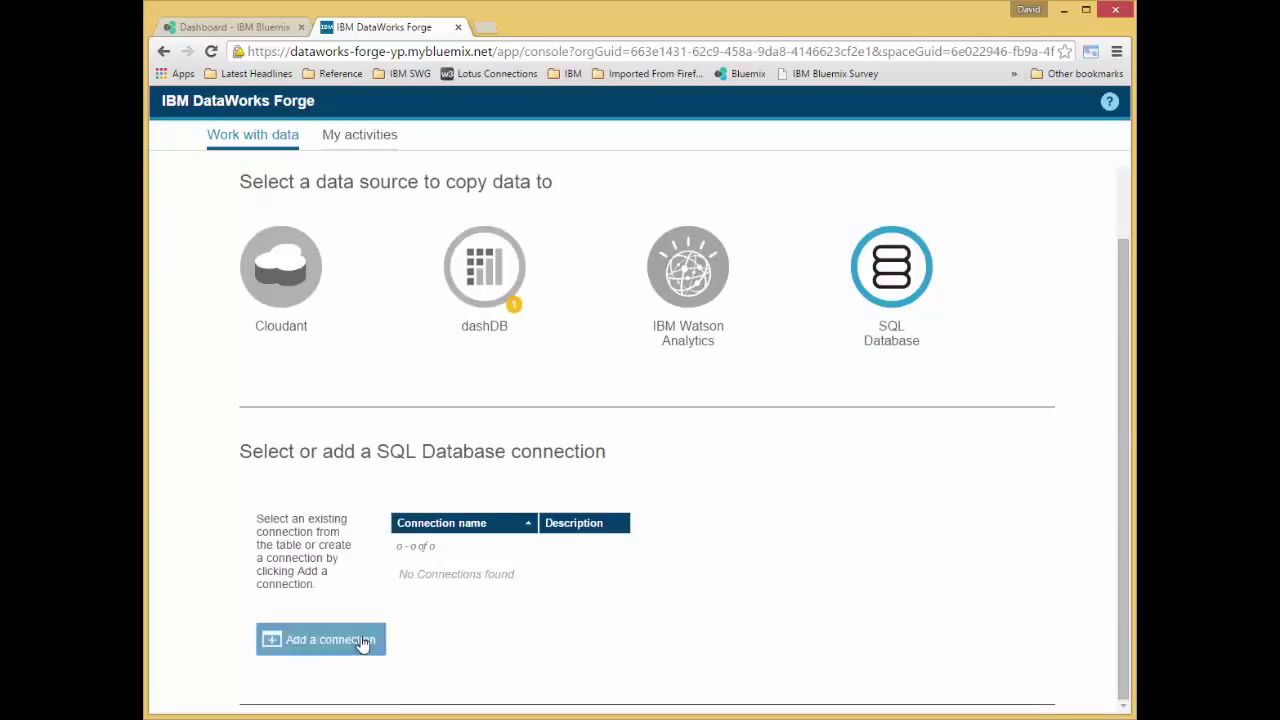
# Add the MySQLDatabase connection, connect, and choose the USER05999 schema as target
pyautogui.click(330, 640)
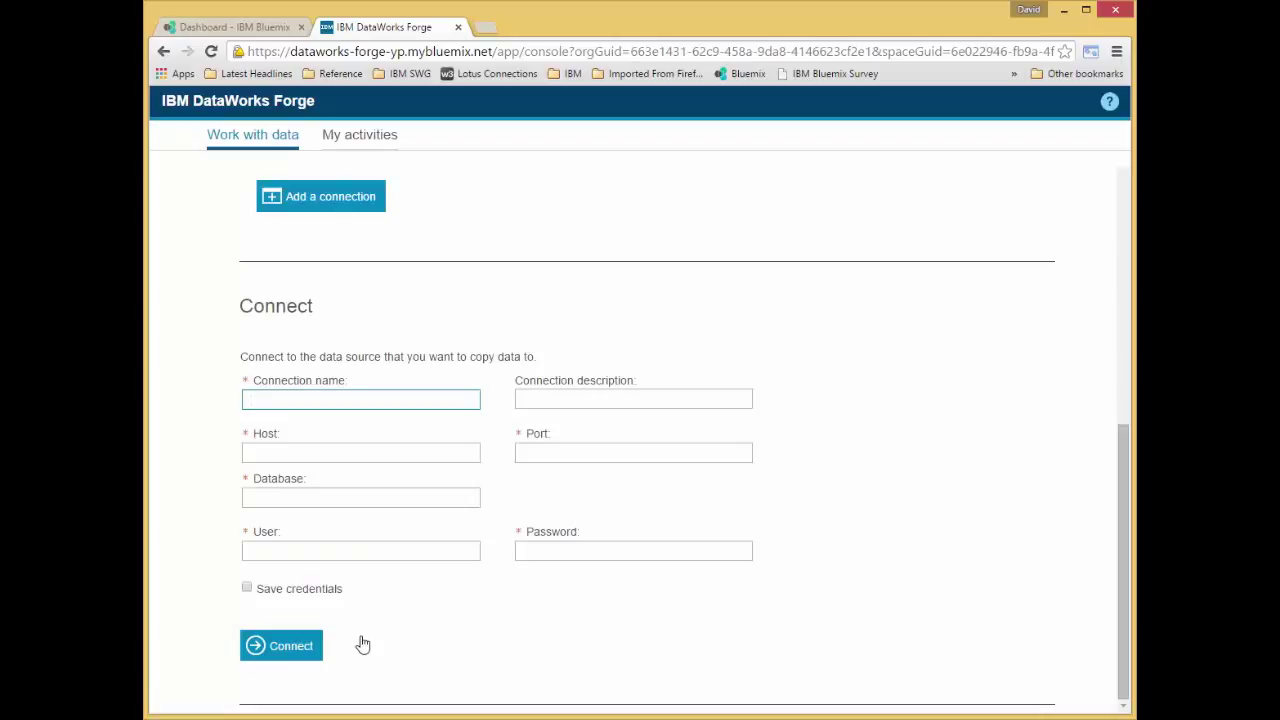
pyautogui.moveTo(364, 640)
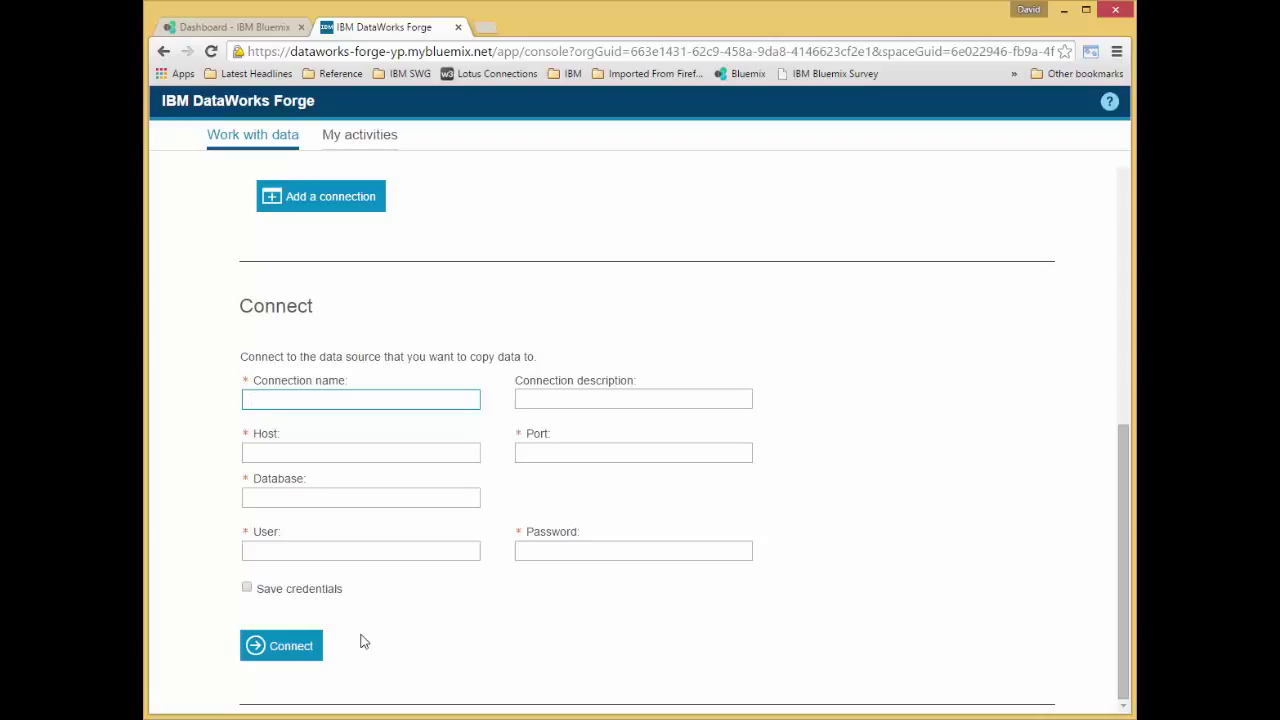
pyautogui.click(360, 400)
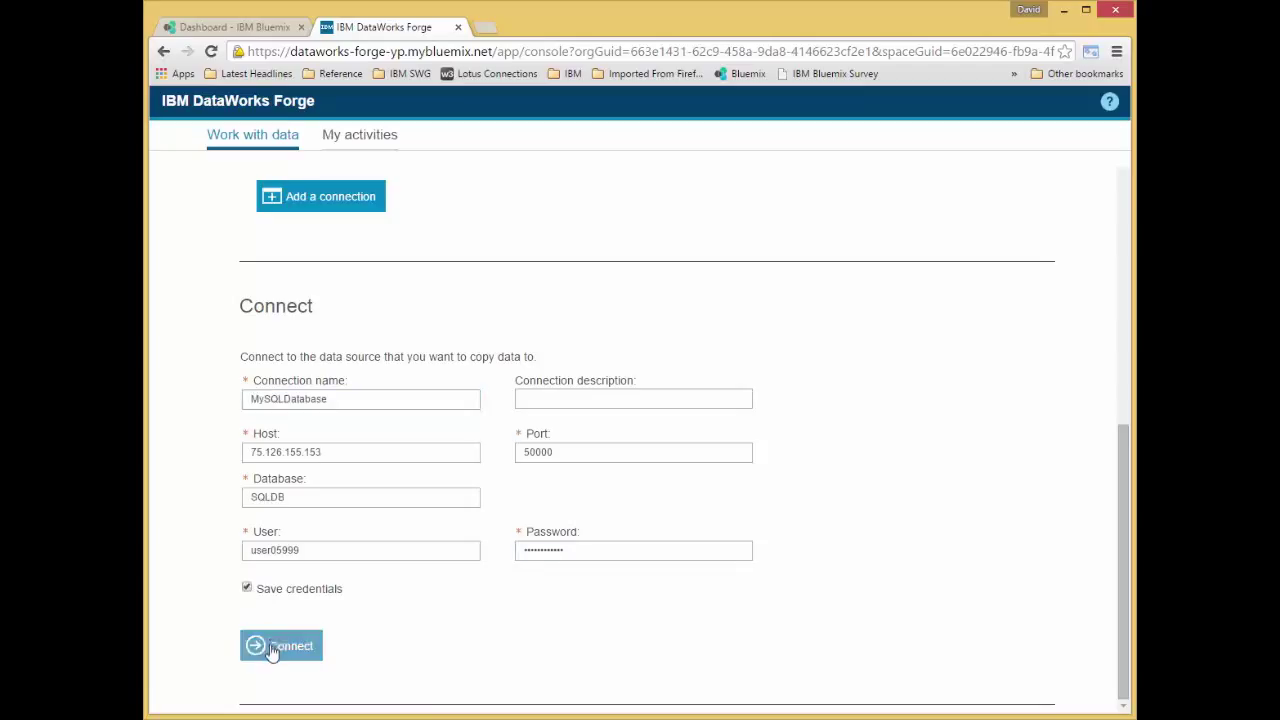
pyautogui.click(280, 644)
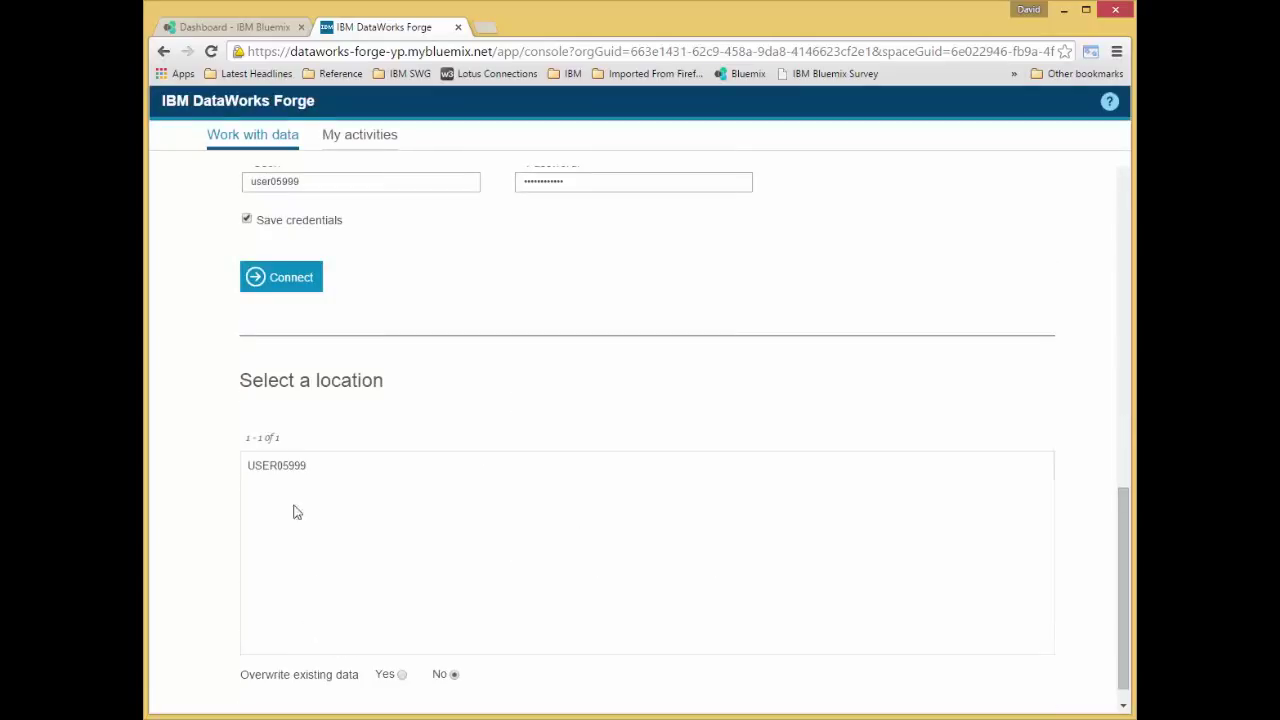
pyautogui.click(290, 464)
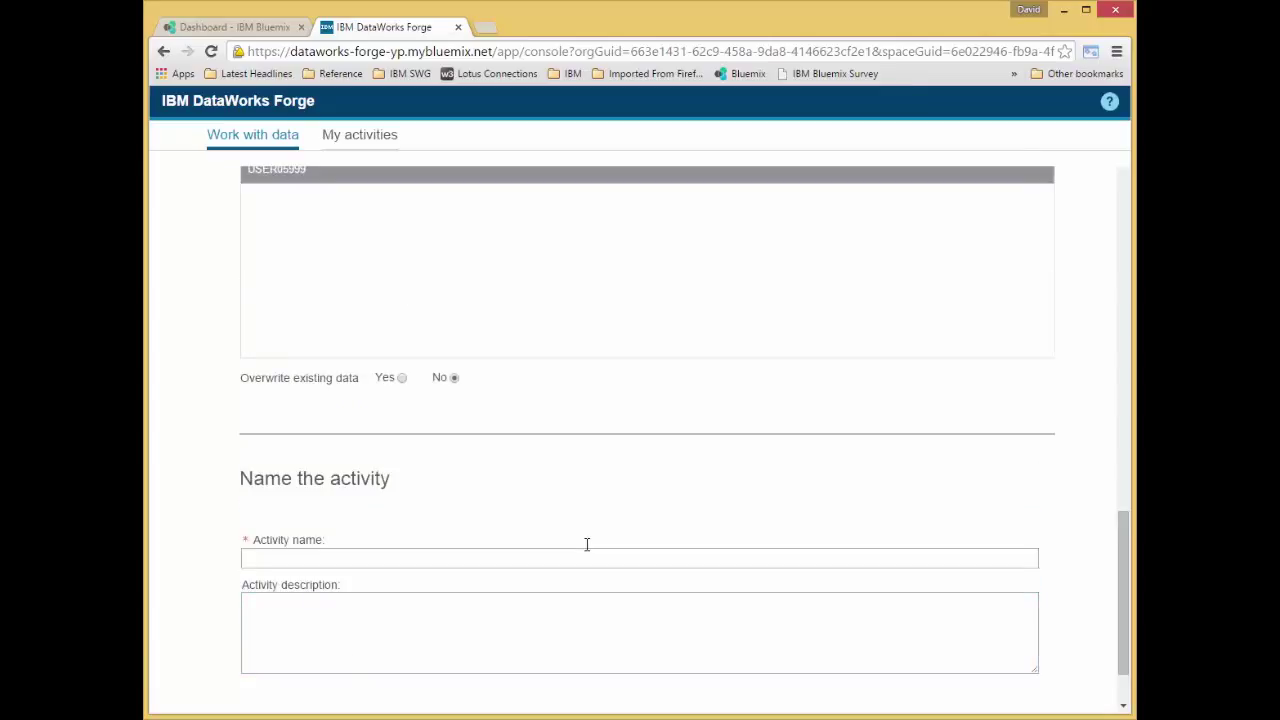
# Name the activity 'My First Activity' and save and run it
pyautogui.click(640, 558)
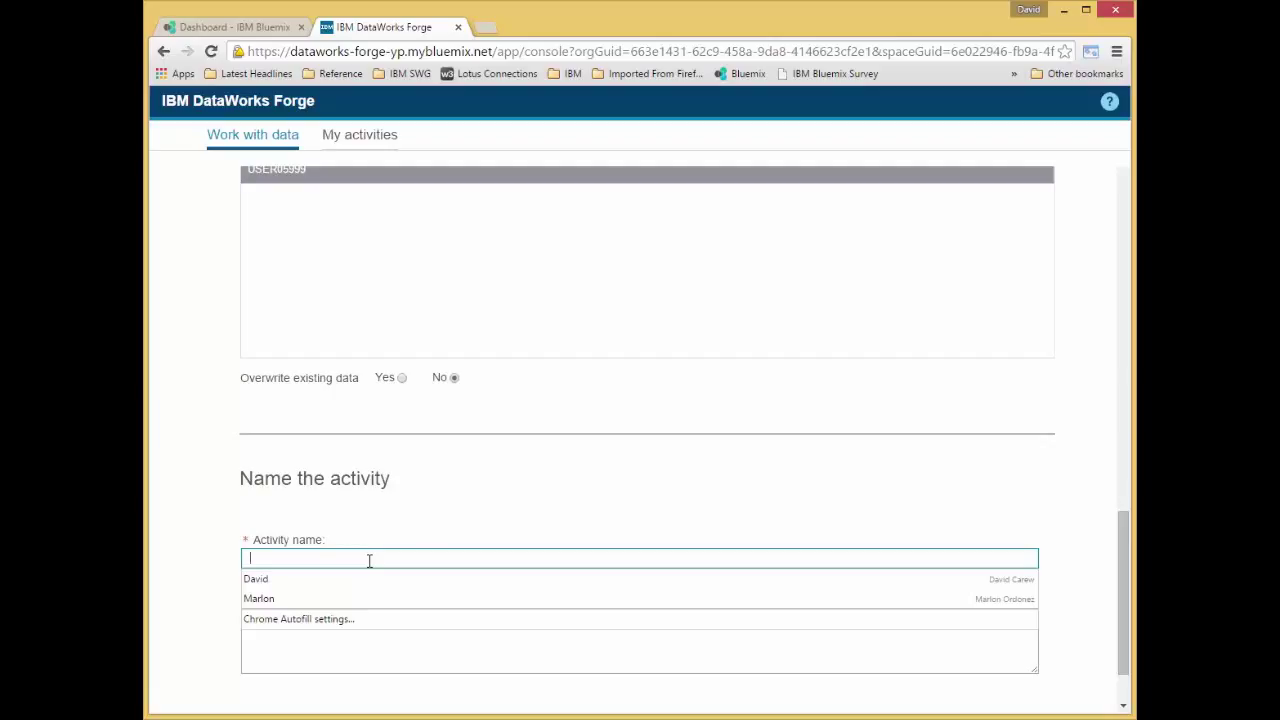
pyautogui.write('My')
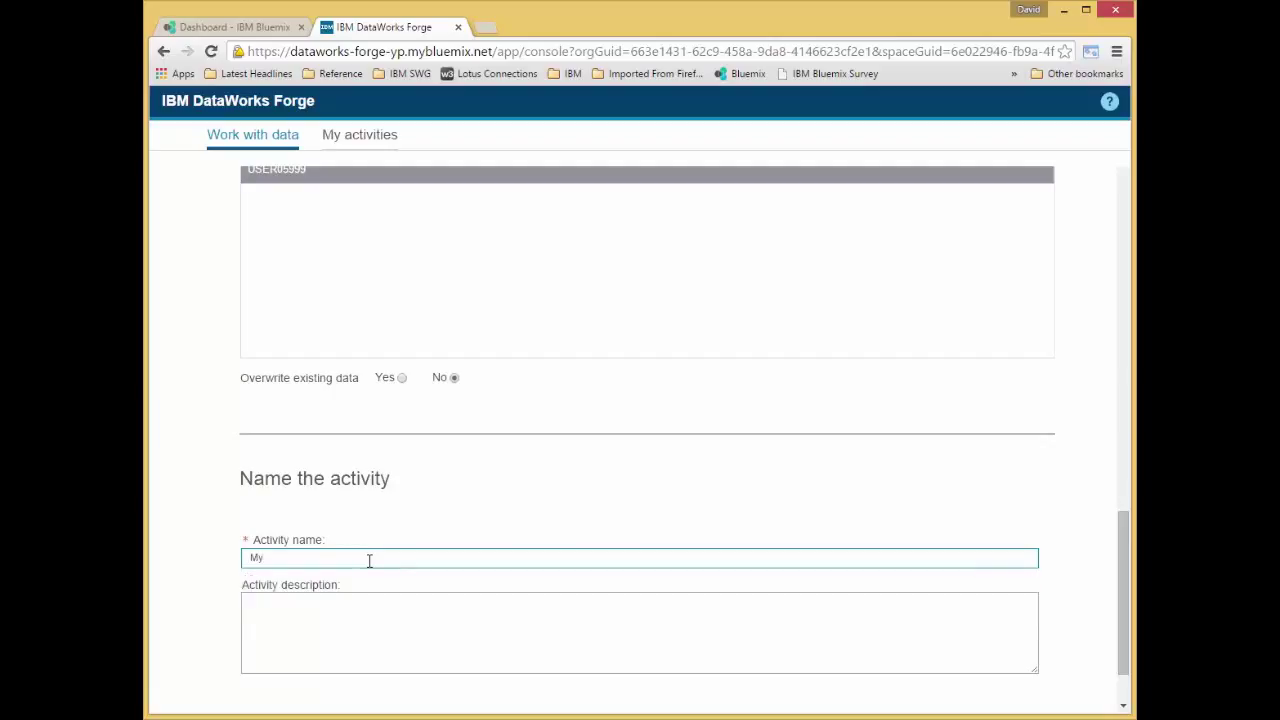
pyautogui.write('First Activity')
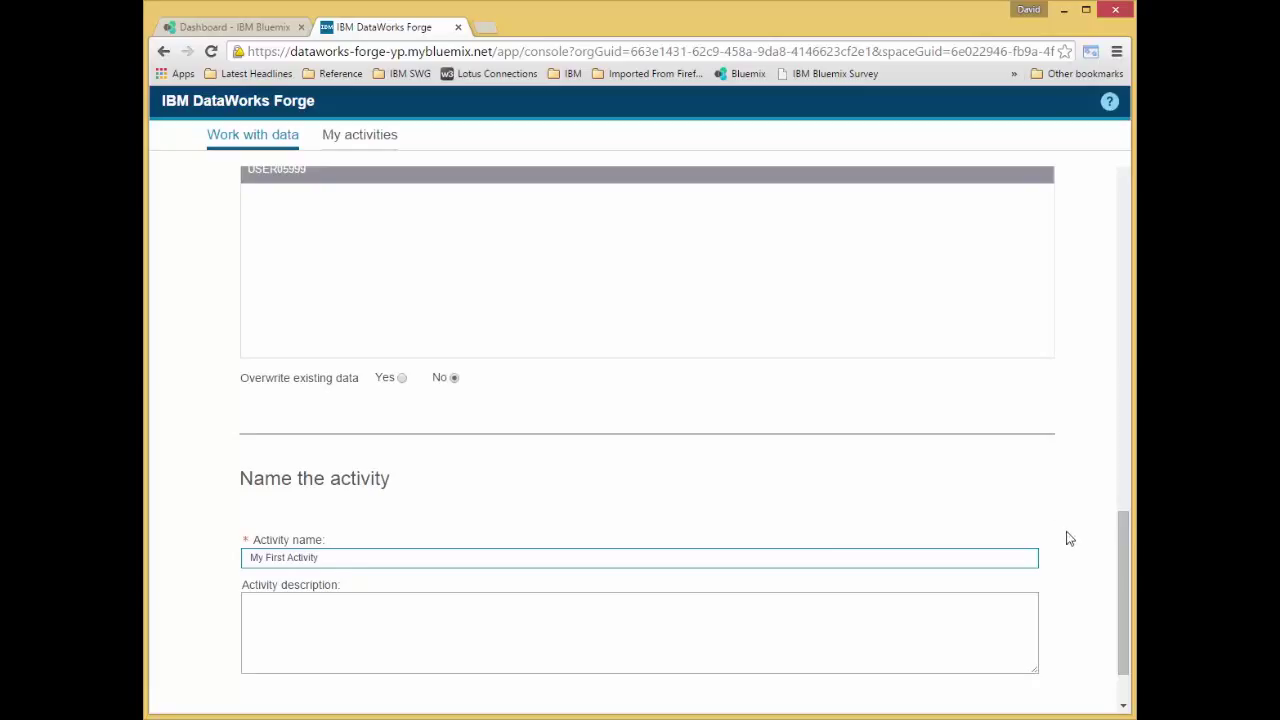
pyautogui.scroll(-3)
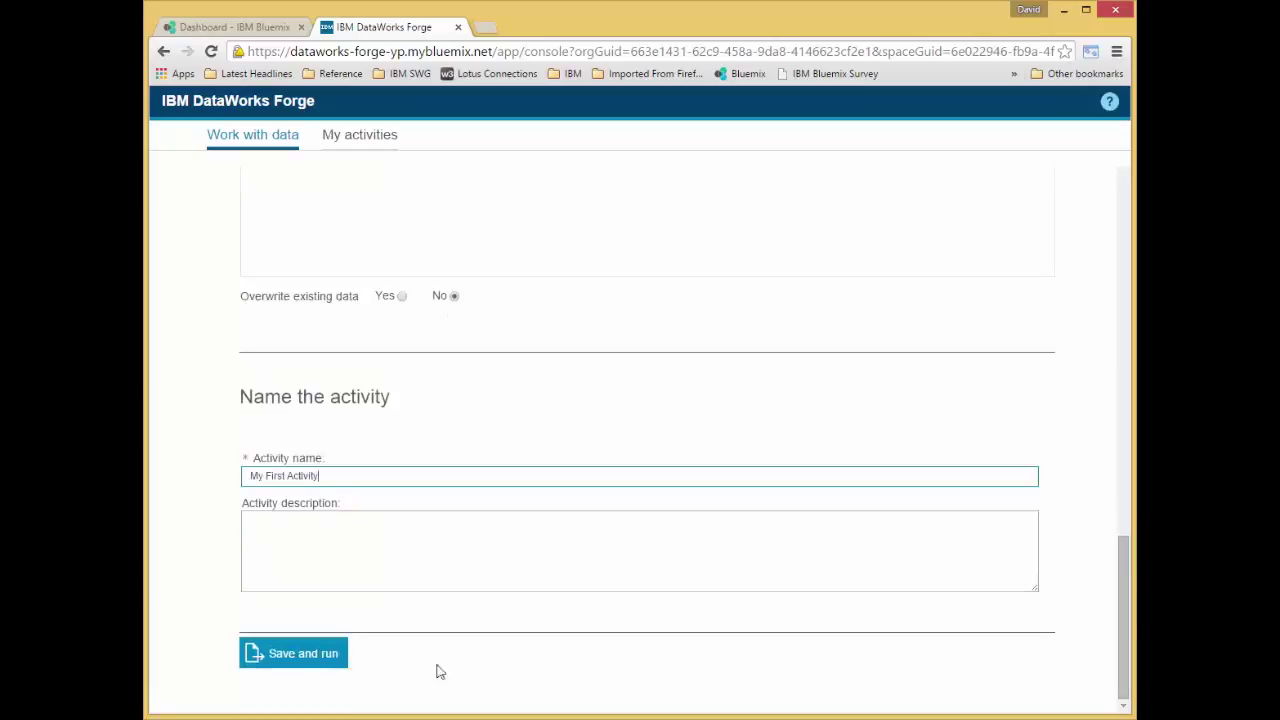
pyautogui.click(292, 652)
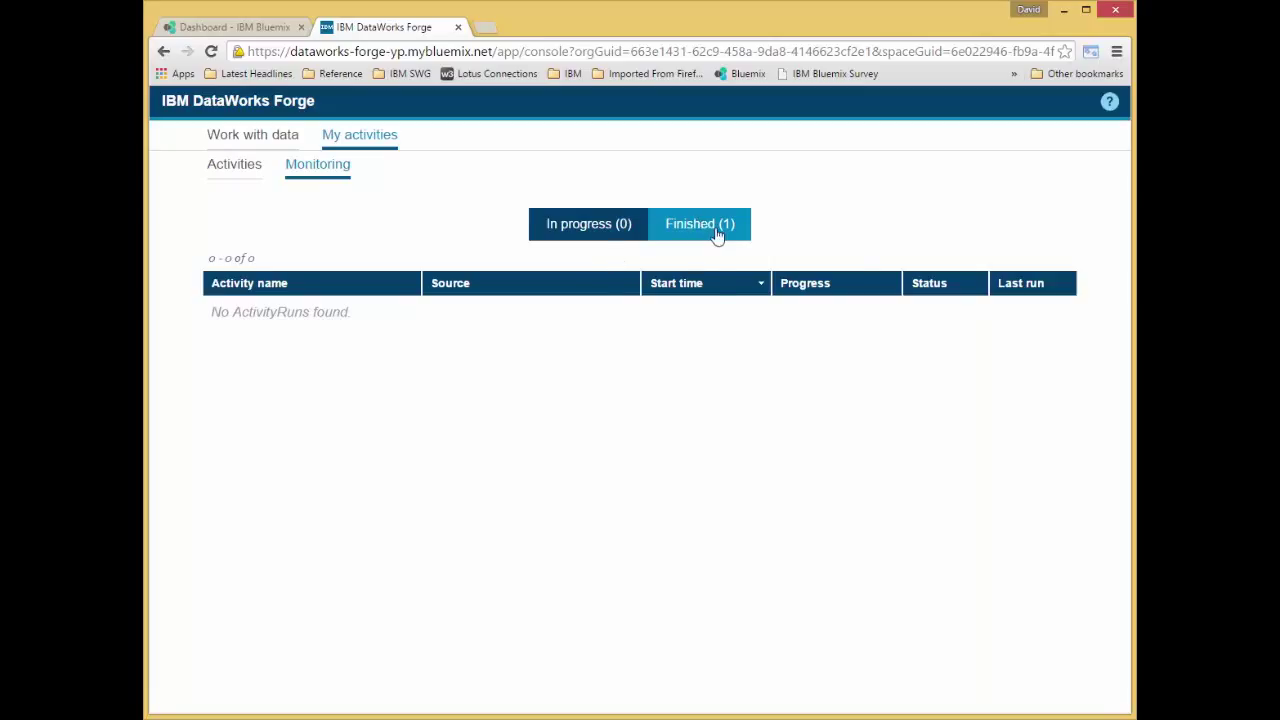
# Show the Finished runs listing My First Activity copying GOSALES.PRODUCT
pyautogui.click(700, 224)
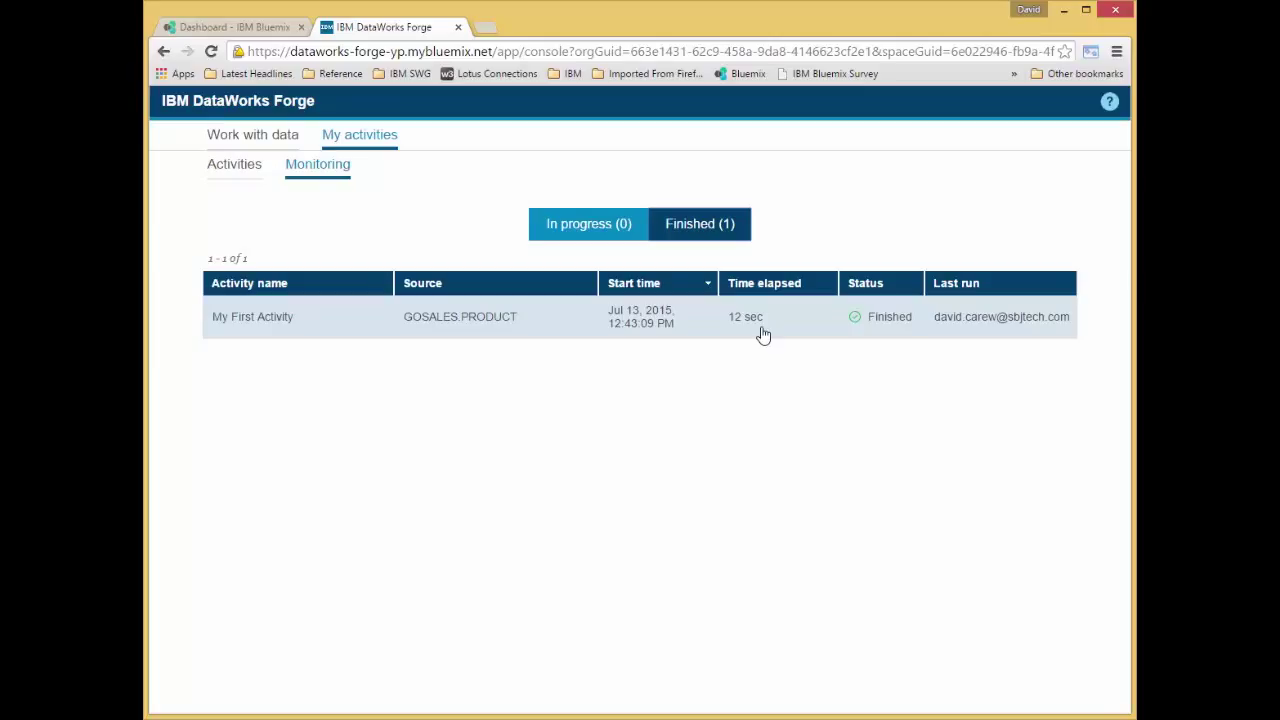
pyautogui.moveTo(620, 348)
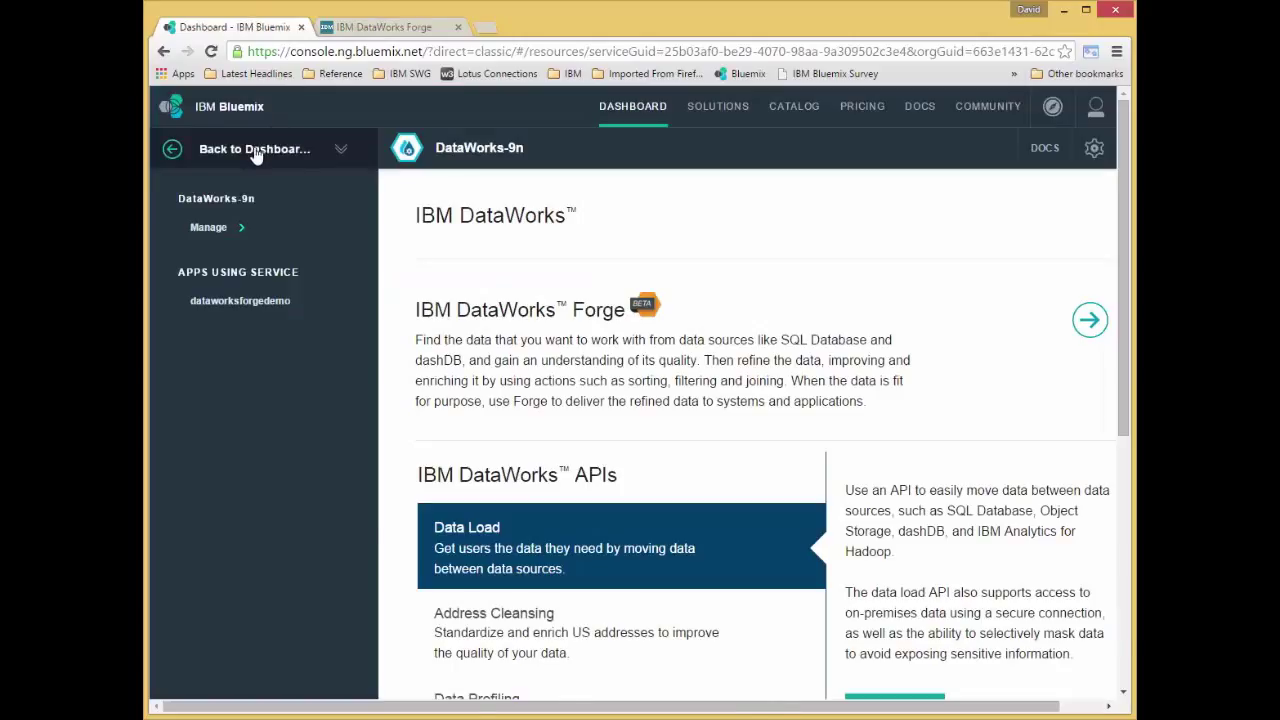
# From the Bluemix dashboard, open the SQL Database-go service and launch its console
pyautogui.click(254, 148)
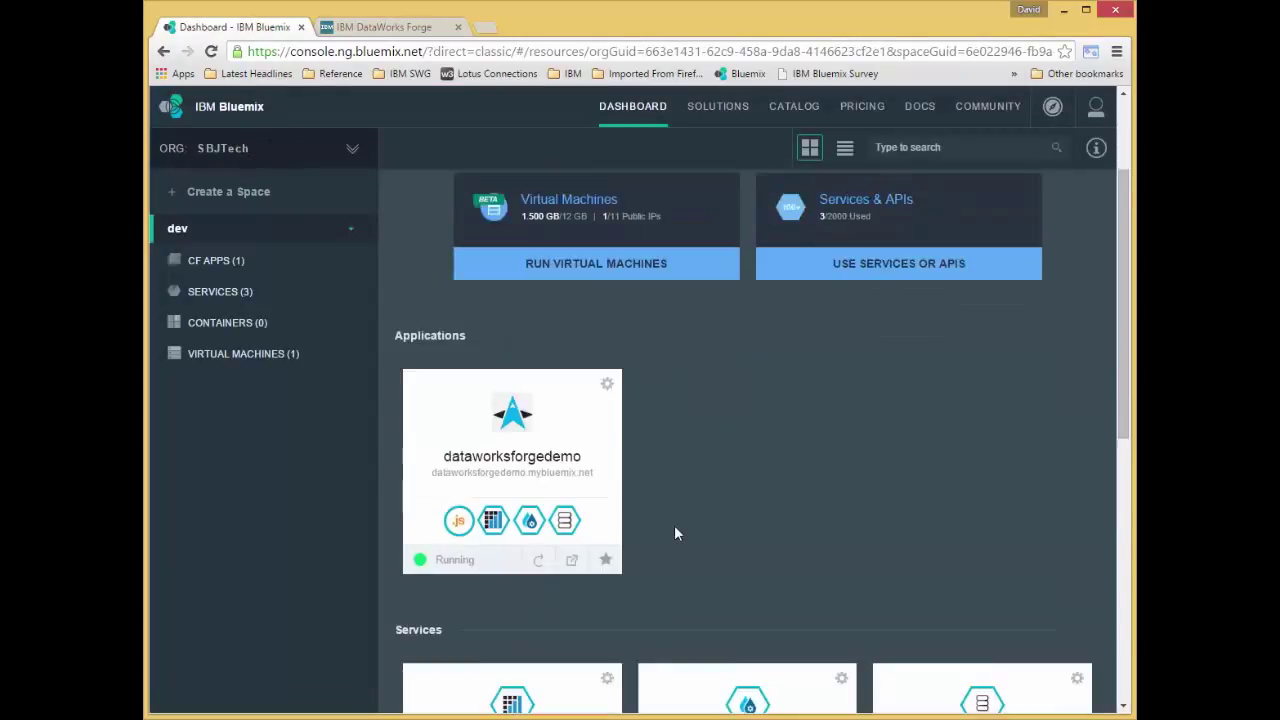
pyautogui.scroll(-3)
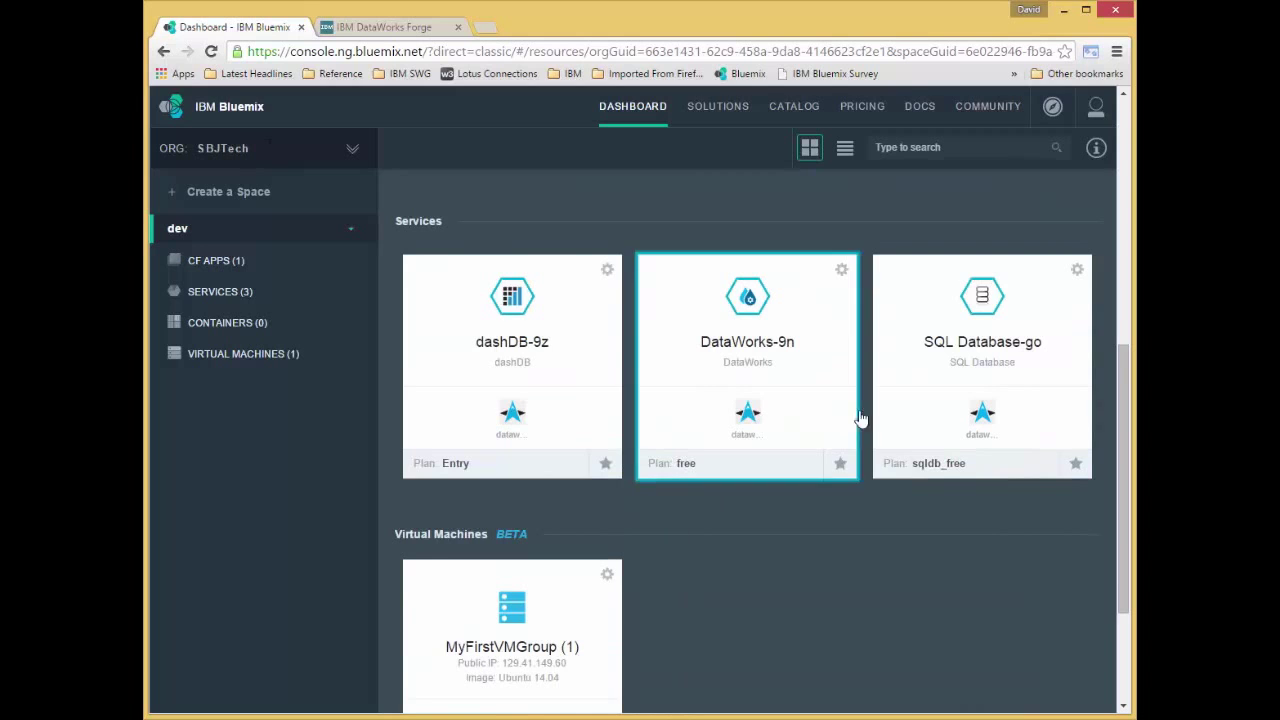
pyautogui.click(982, 300)
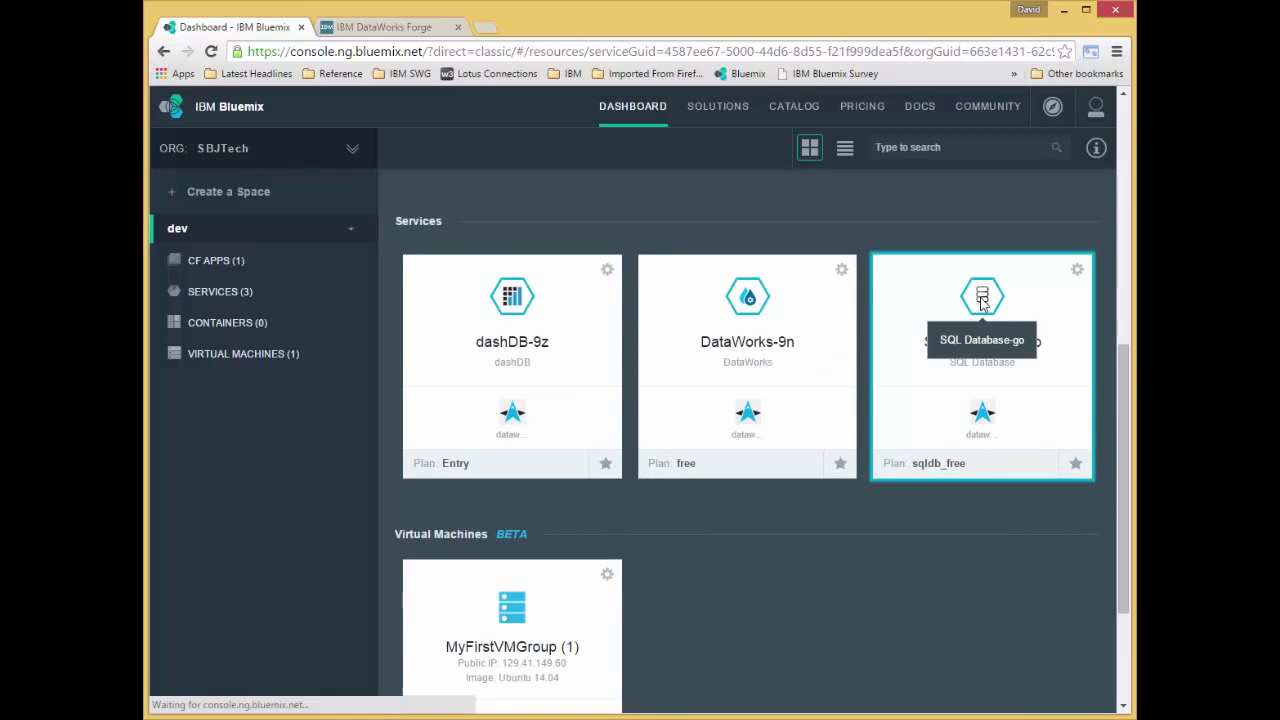
pyautogui.click(982, 296)
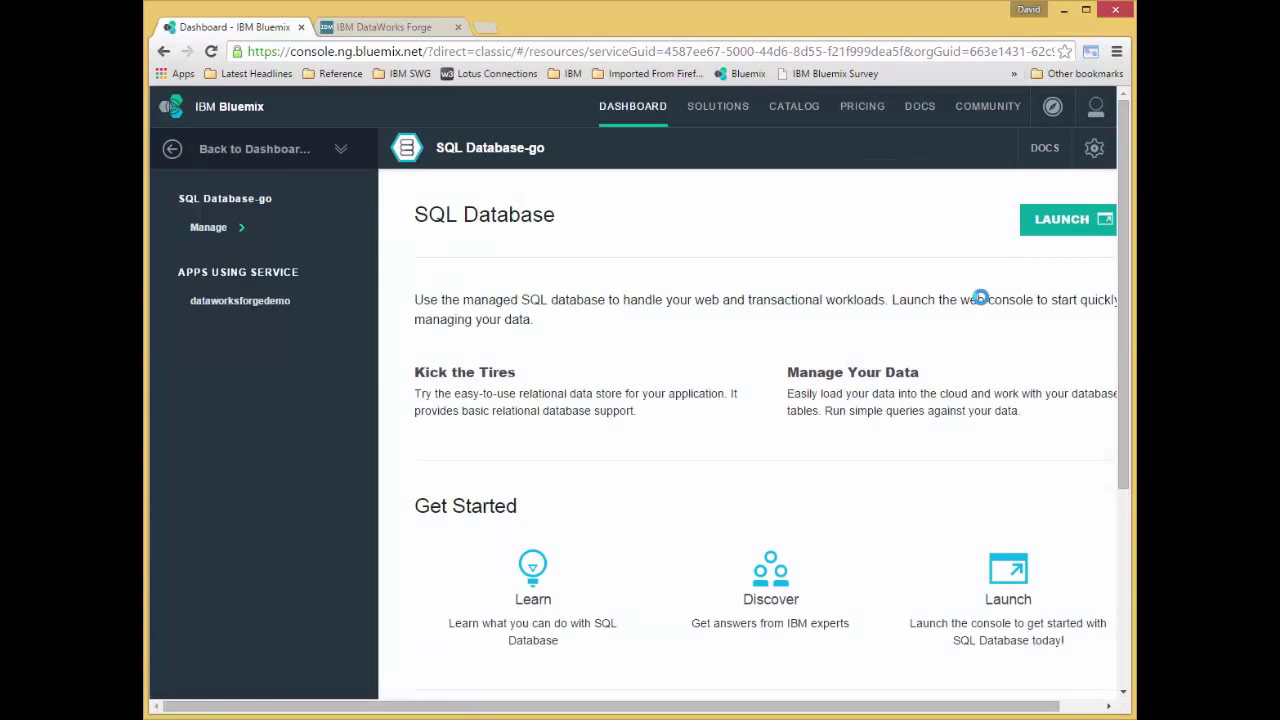
pyautogui.click(1060, 218)
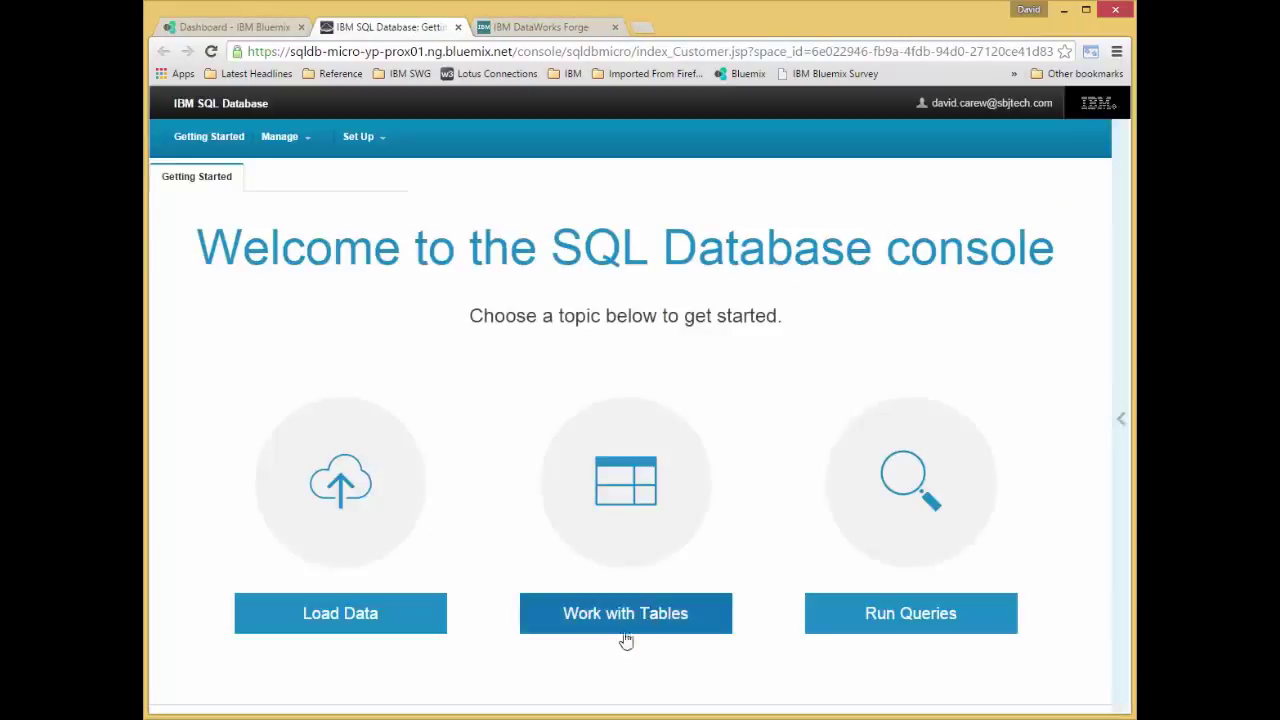
# Browse the PRODUCT table's data under USER05999, scrolling through the copied 961 rows
pyautogui.click(624, 612)
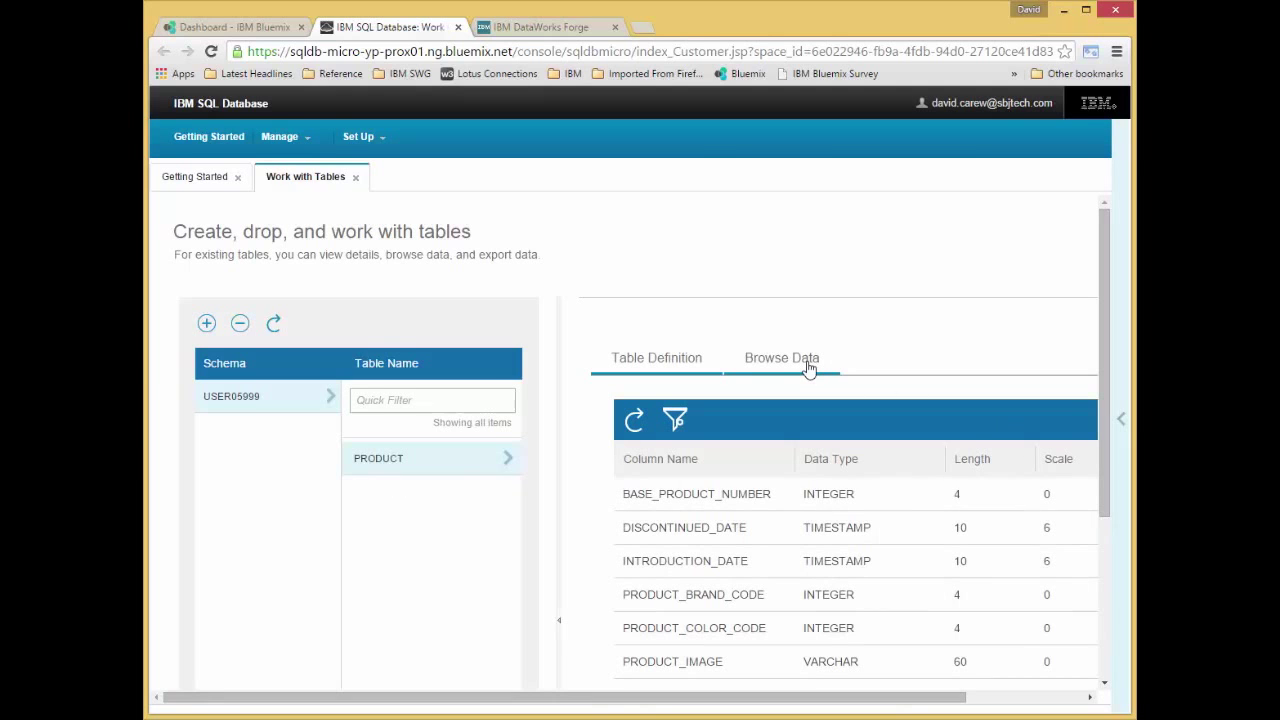
pyautogui.click(782, 356)
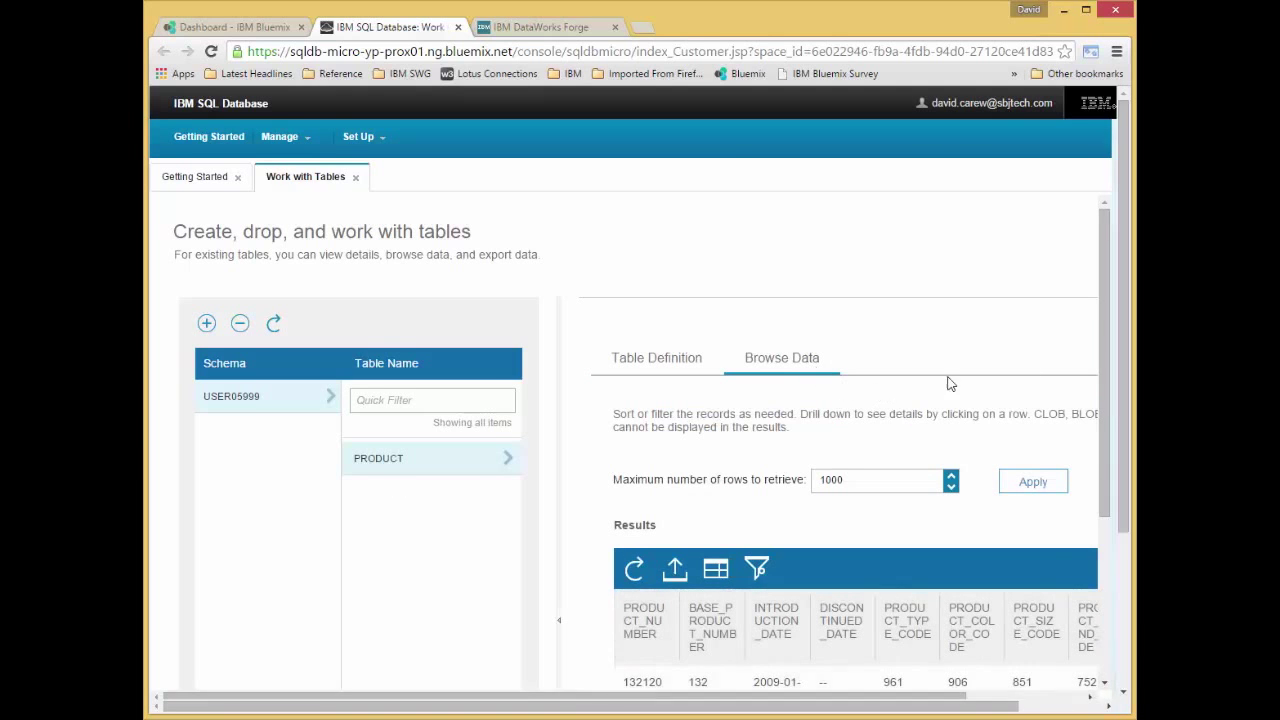
pyautogui.scroll(-3)
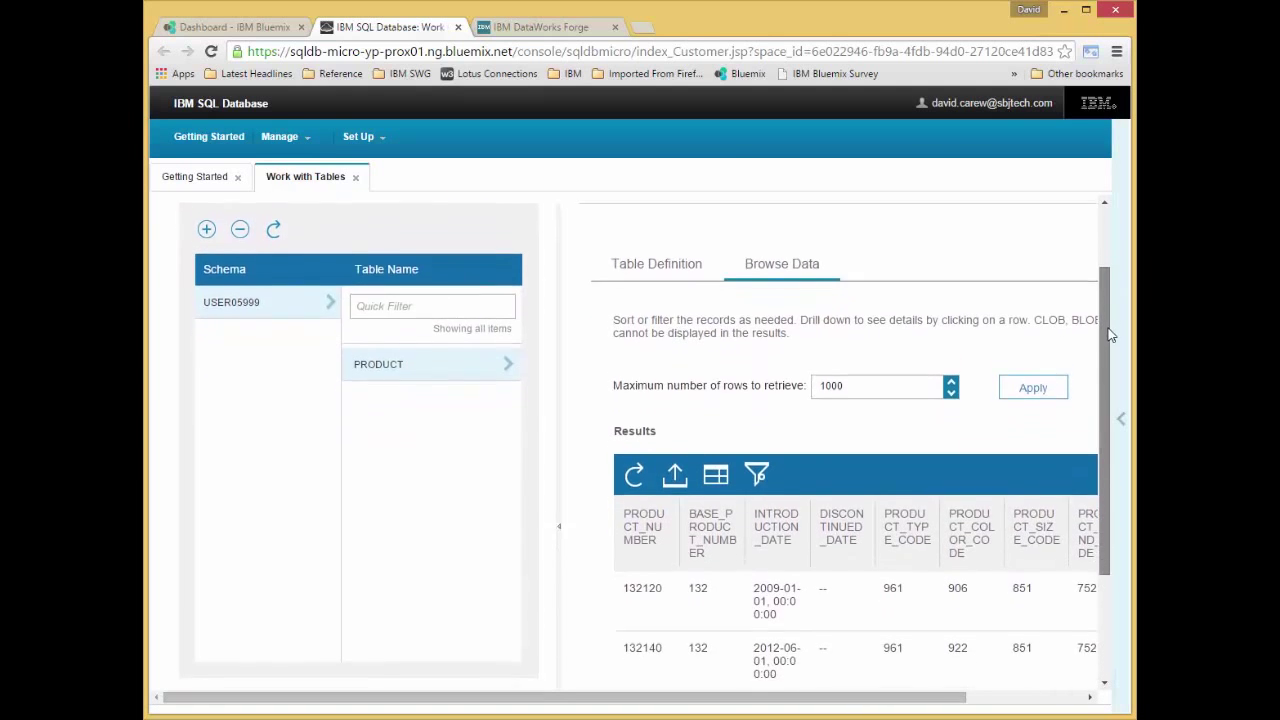
pyautogui.scroll(-3)
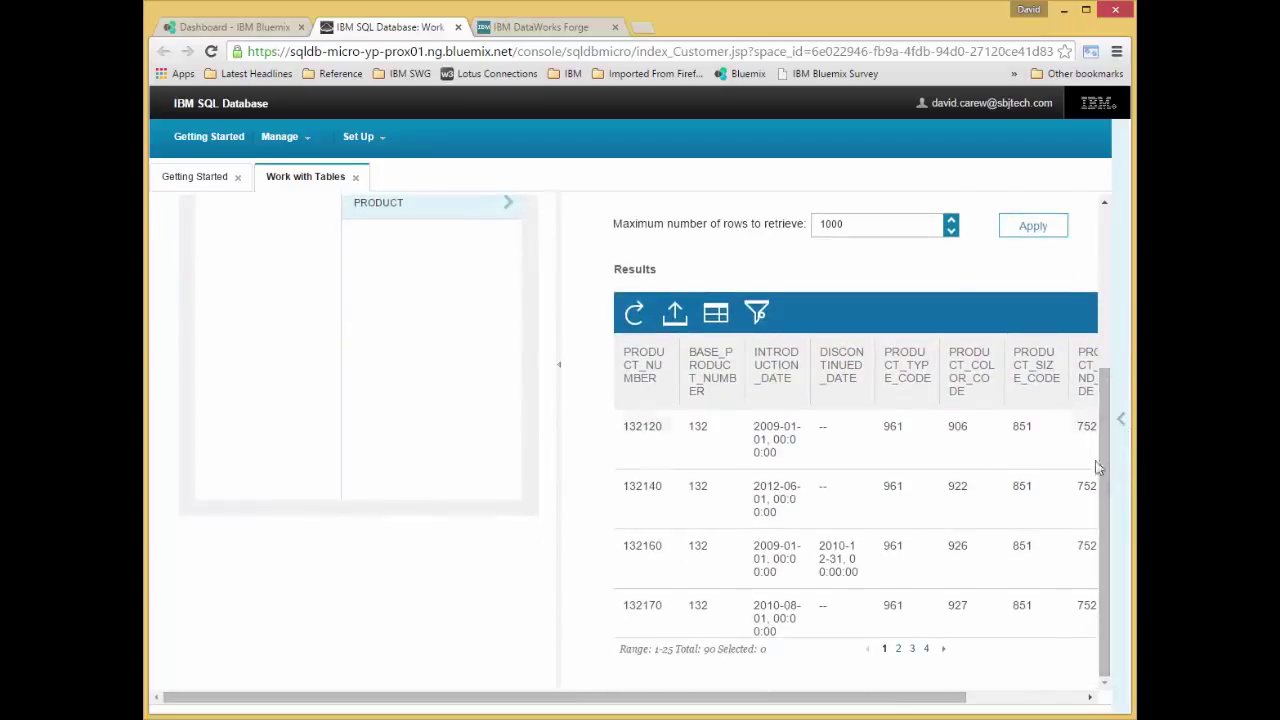